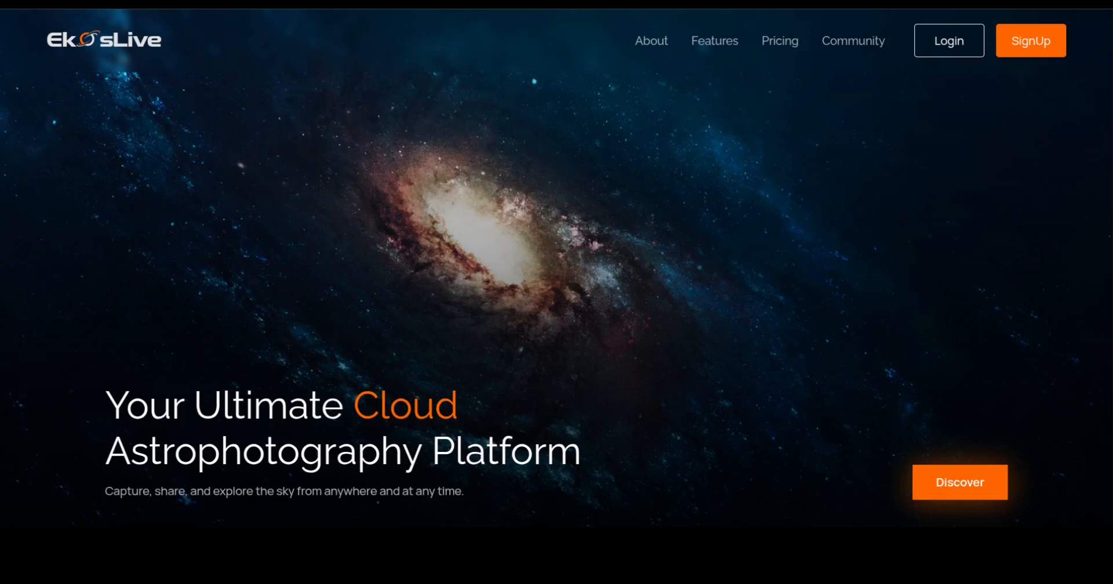
pyautogui.moveTo(547, 190)
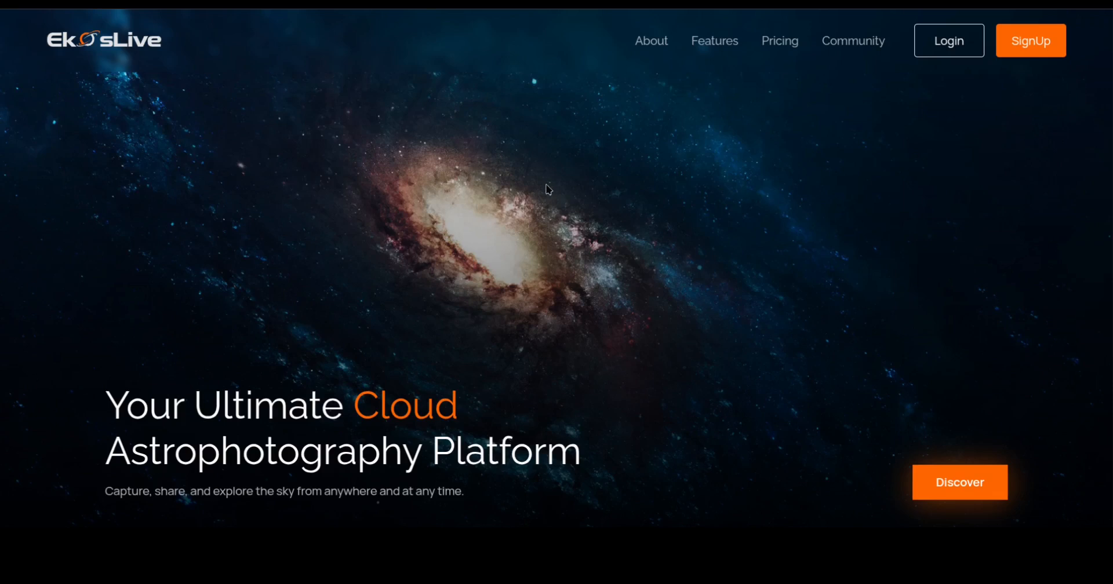
pyautogui.moveTo(260, 140)
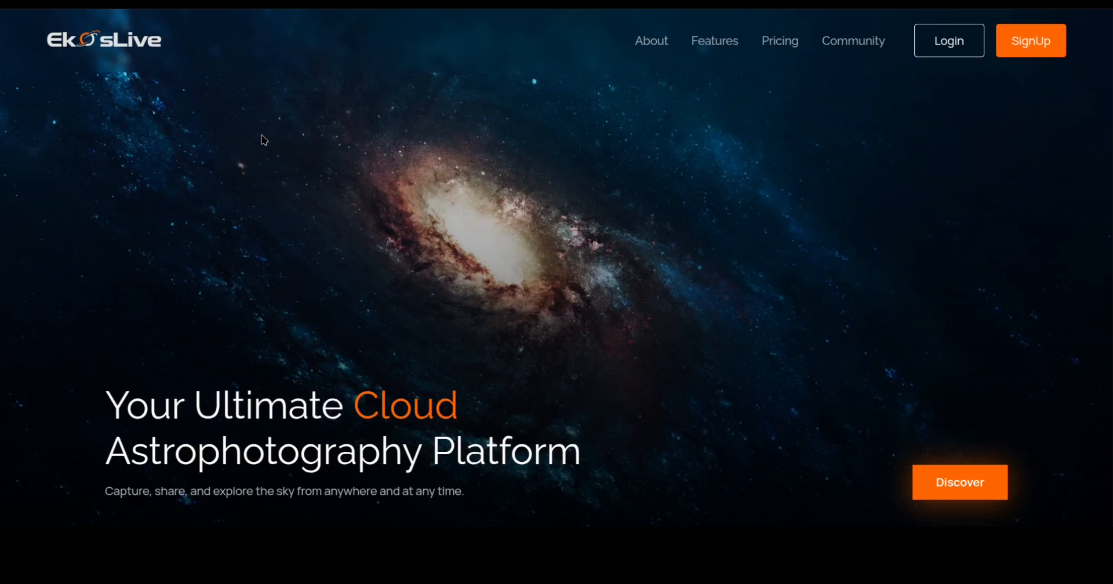
pyautogui.moveTo(289, 135)
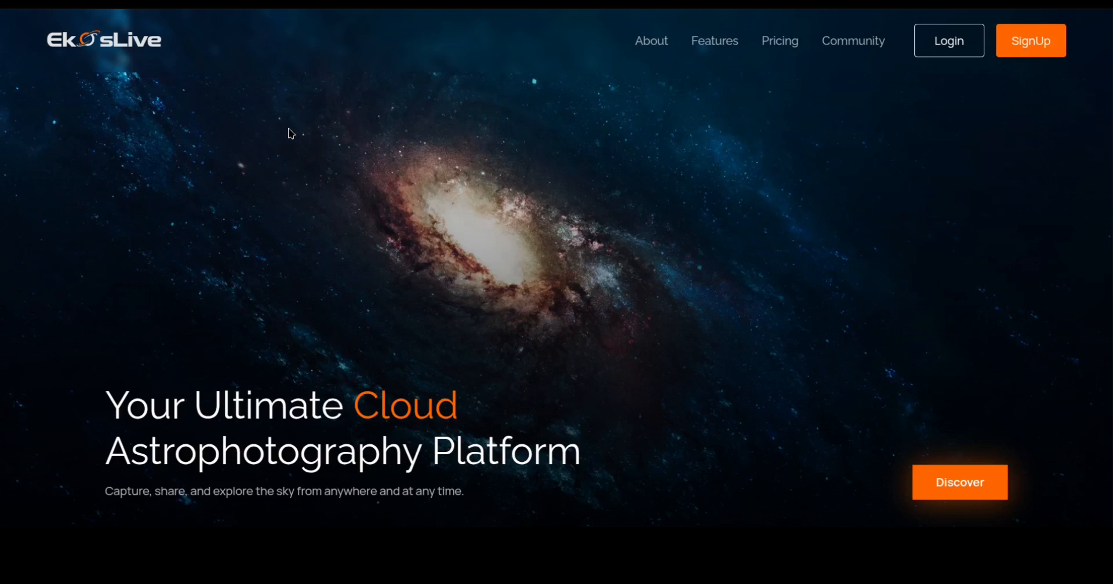
pyautogui.moveTo(897, 143)
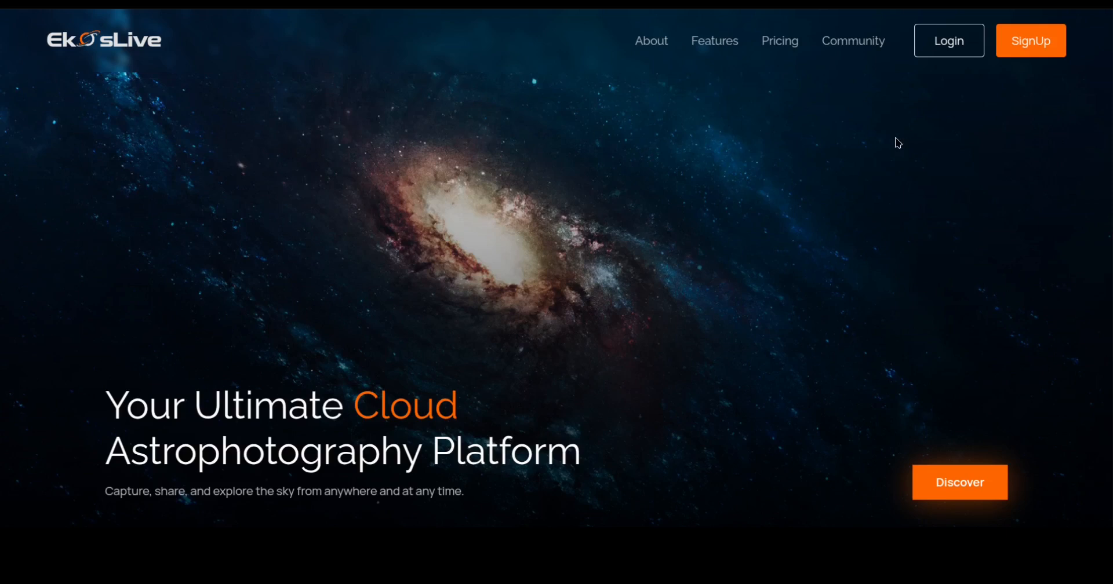
pyautogui.moveTo(452, 147)
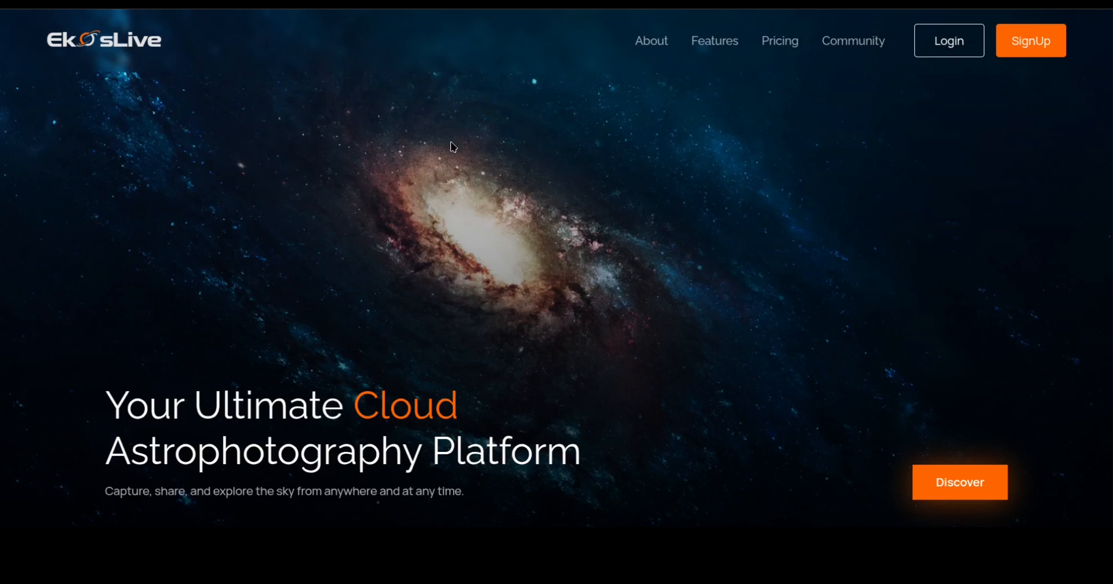
pyautogui.moveTo(628, 173)
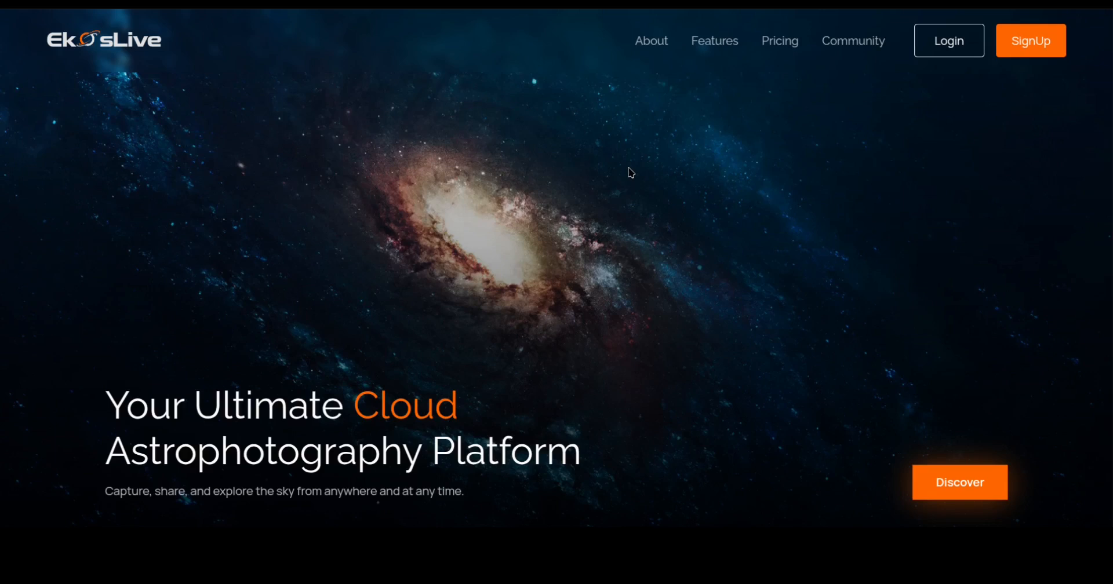
pyautogui.moveTo(584, 156)
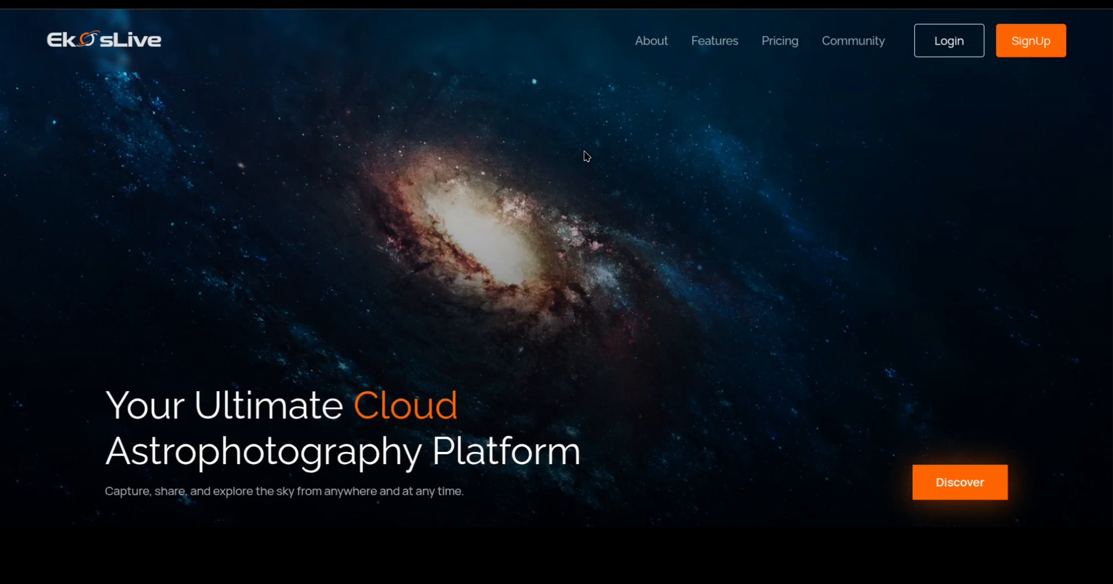
pyautogui.moveTo(840, 157)
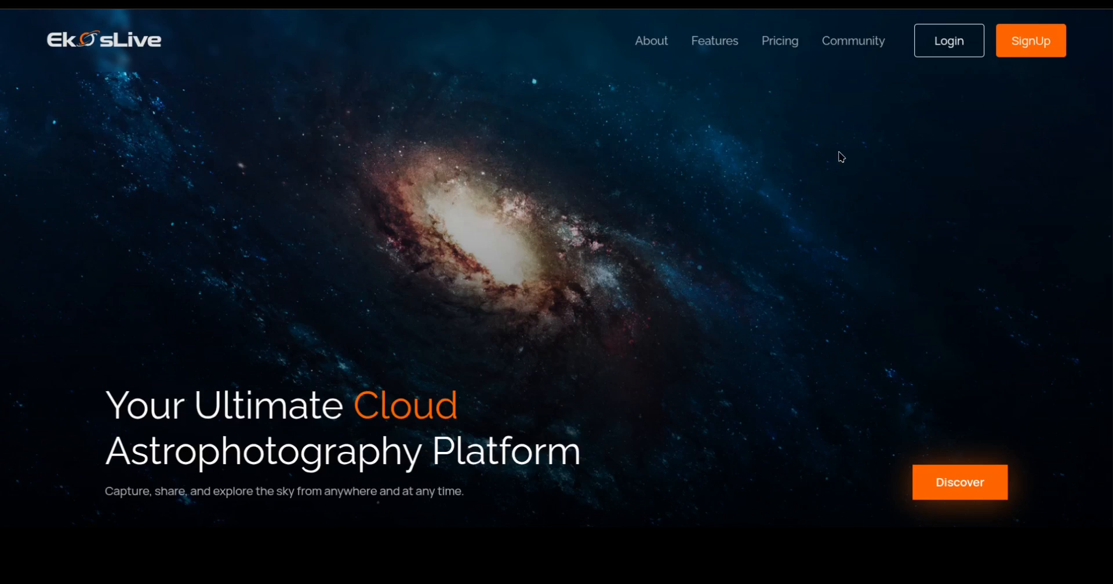
pyautogui.moveTo(957, 46)
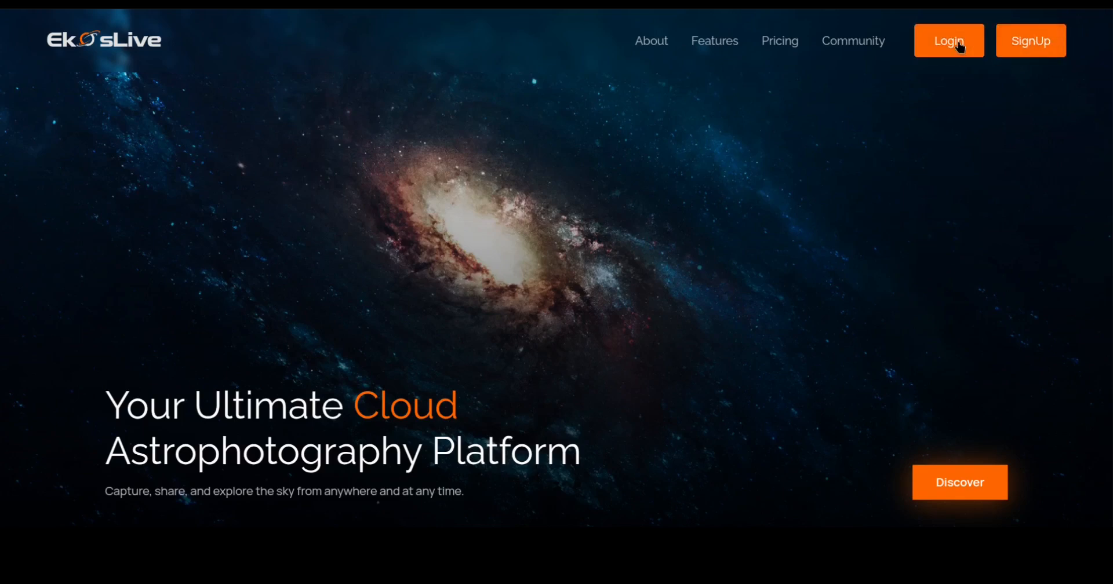
# - Sign in to the EkosLive account from the landing page
pyautogui.click(949, 41)
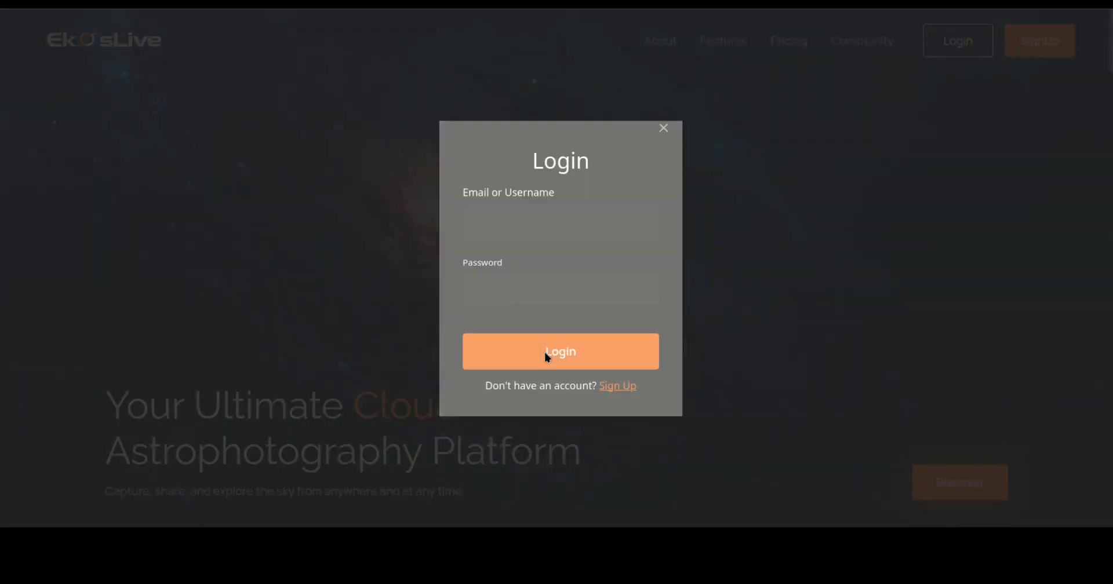
pyautogui.click(662, 128)
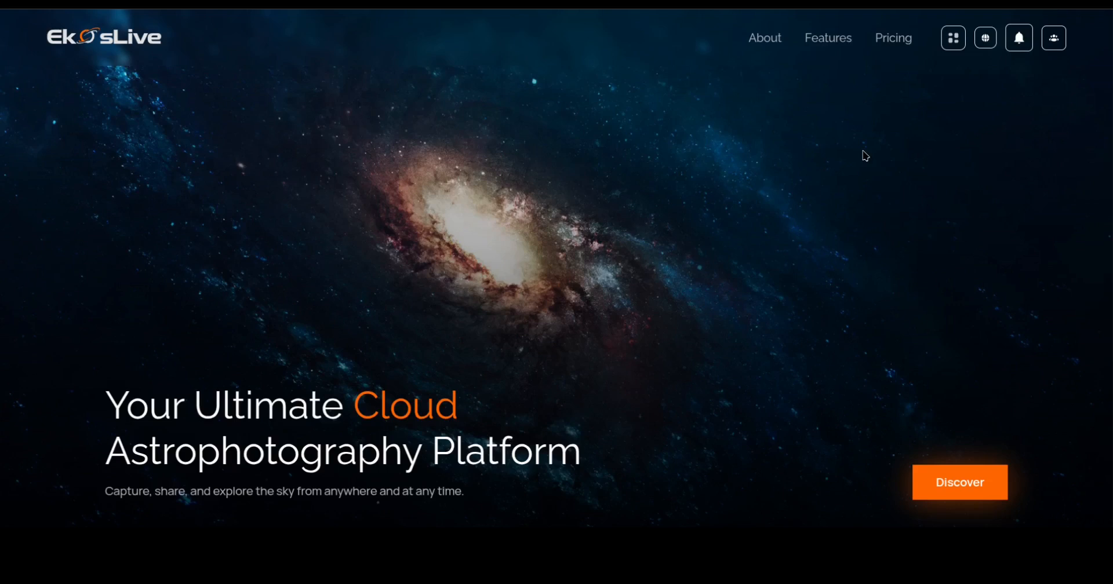
pyautogui.moveTo(978, 90)
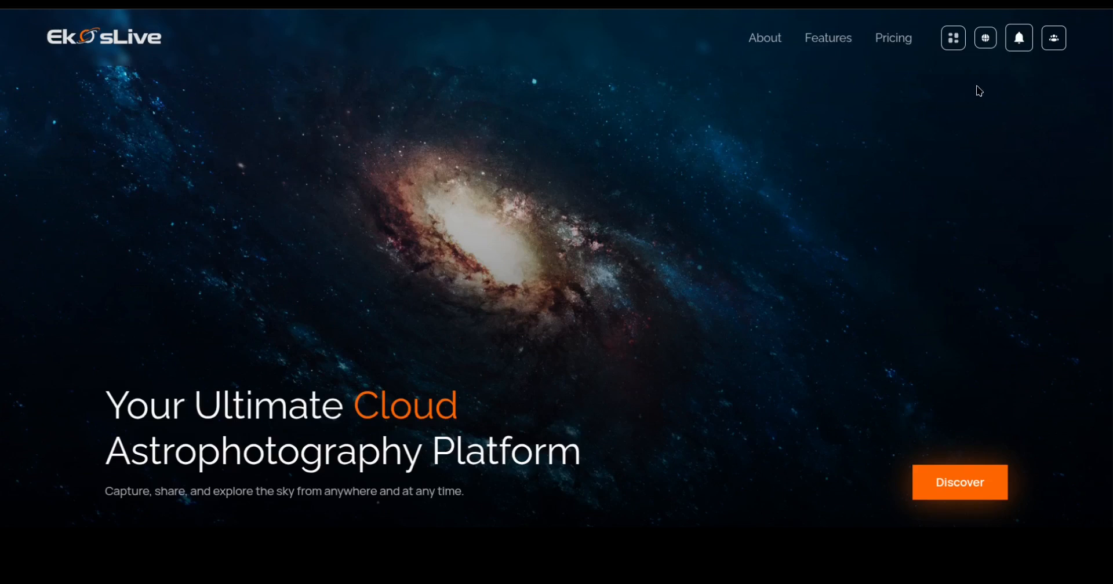
pyautogui.moveTo(985, 39)
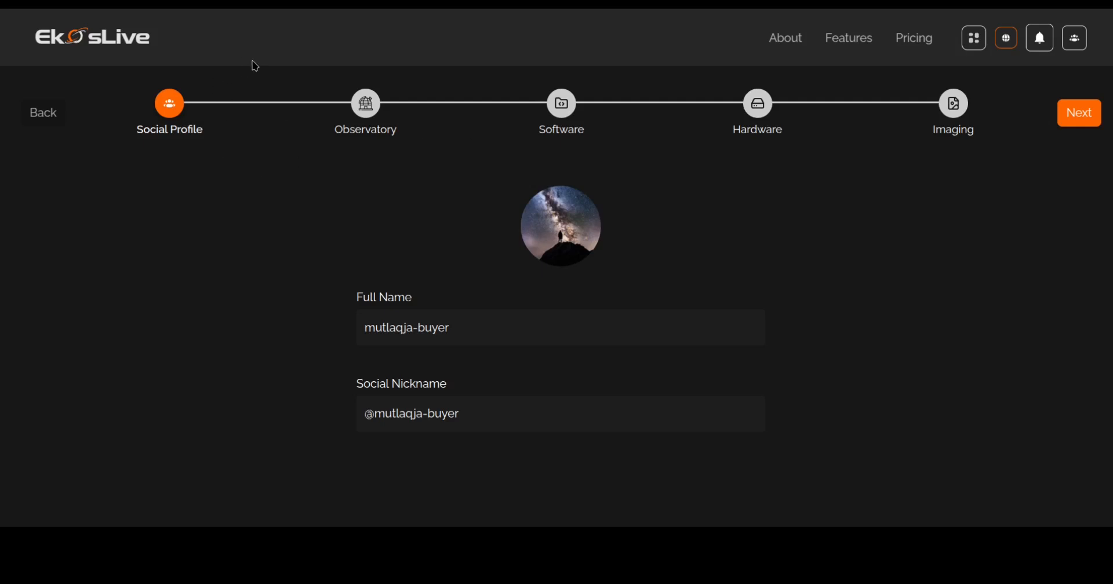
pyautogui.moveTo(723, 143)
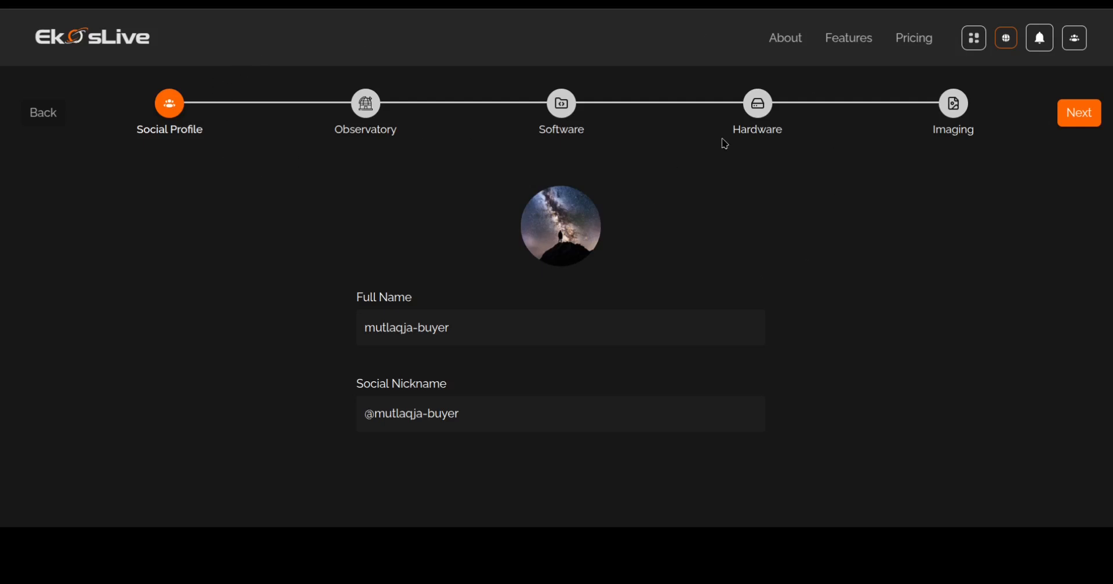
pyautogui.moveTo(735, 230)
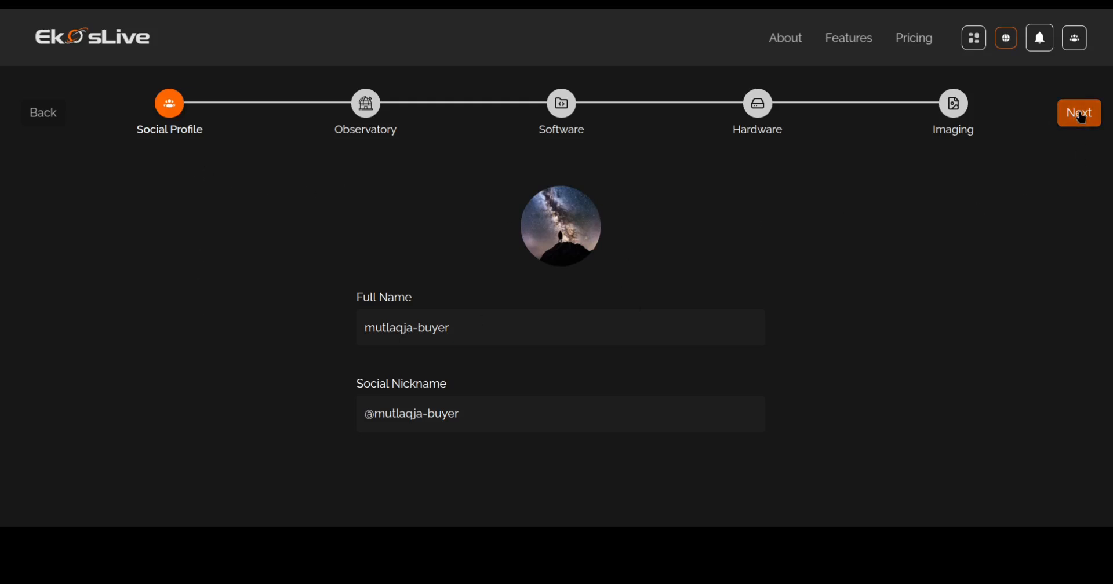
# - Advance to the Observatory step and pin the location near Ahmadi, Kuwait (Kuwait 212)
pyautogui.click(1078, 113)
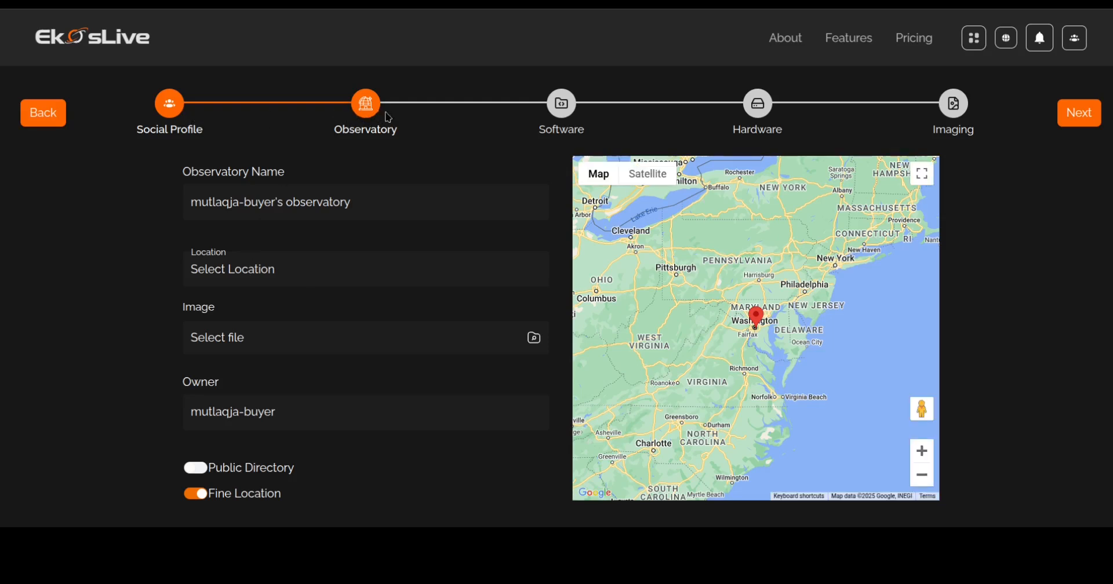
pyautogui.moveTo(405, 155)
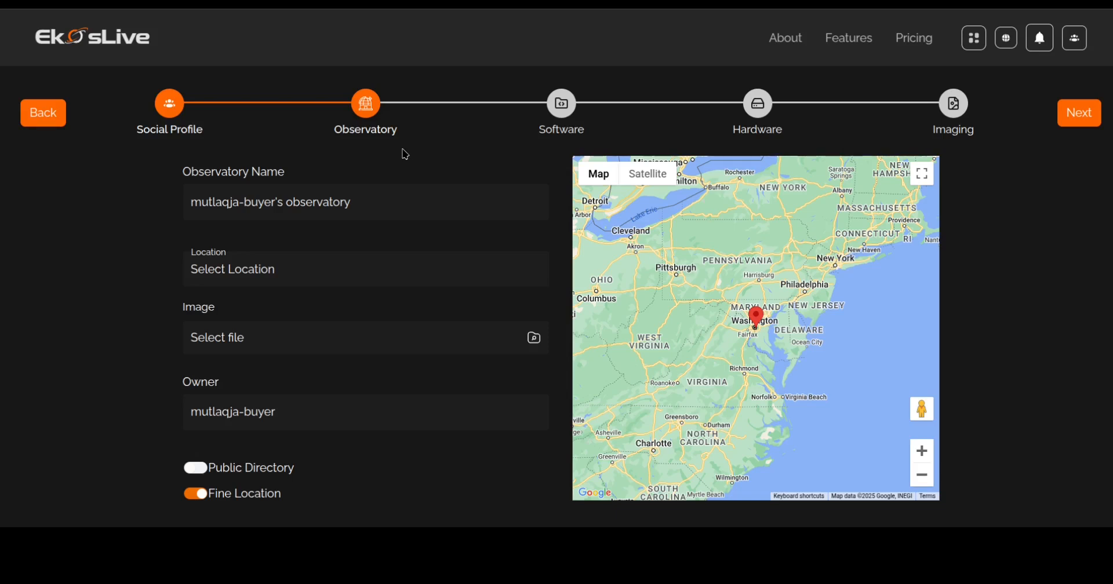
pyautogui.click(277, 203)
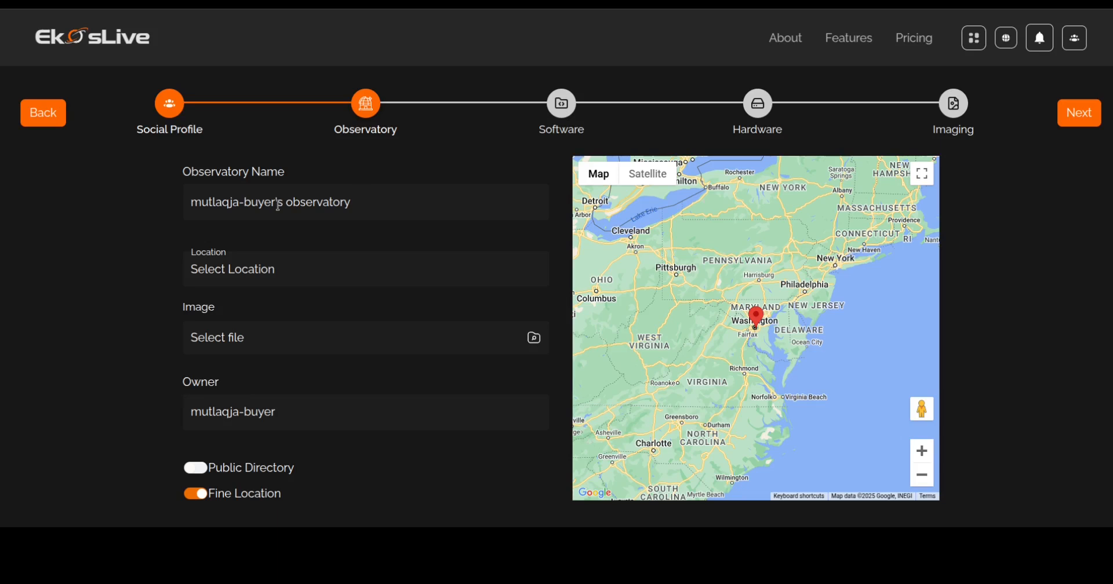
pyautogui.moveTo(301, 202)
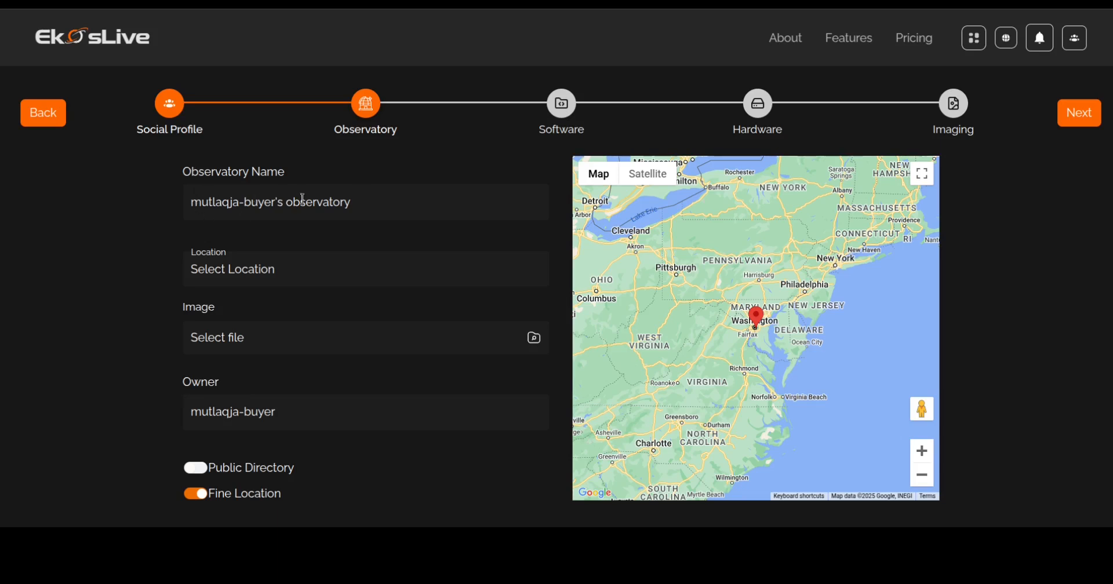
pyautogui.moveTo(865, 373)
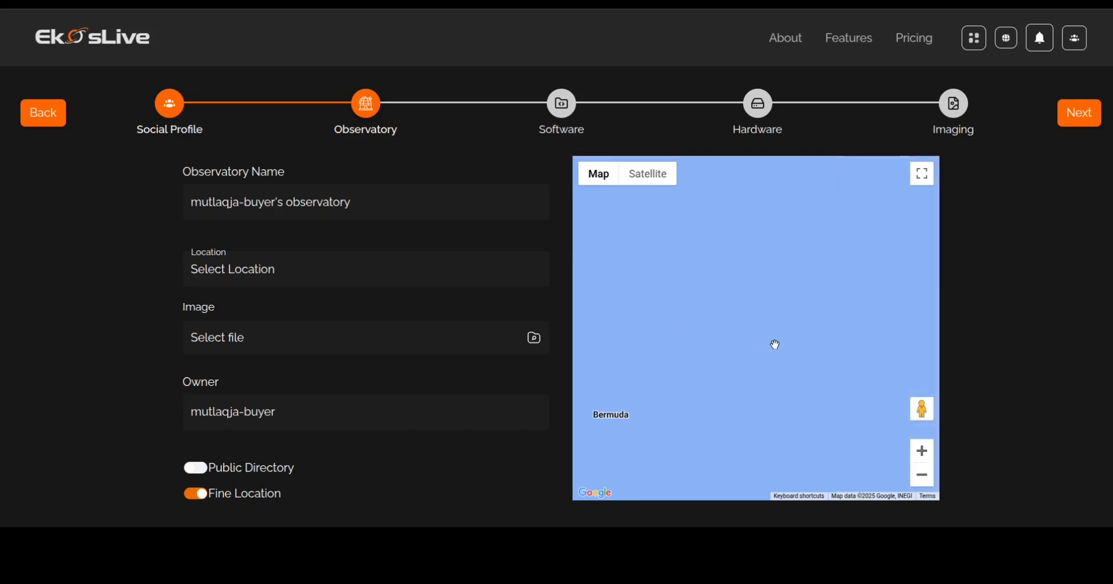
pyautogui.moveTo(776, 344); pyautogui.dragTo(636, 280)
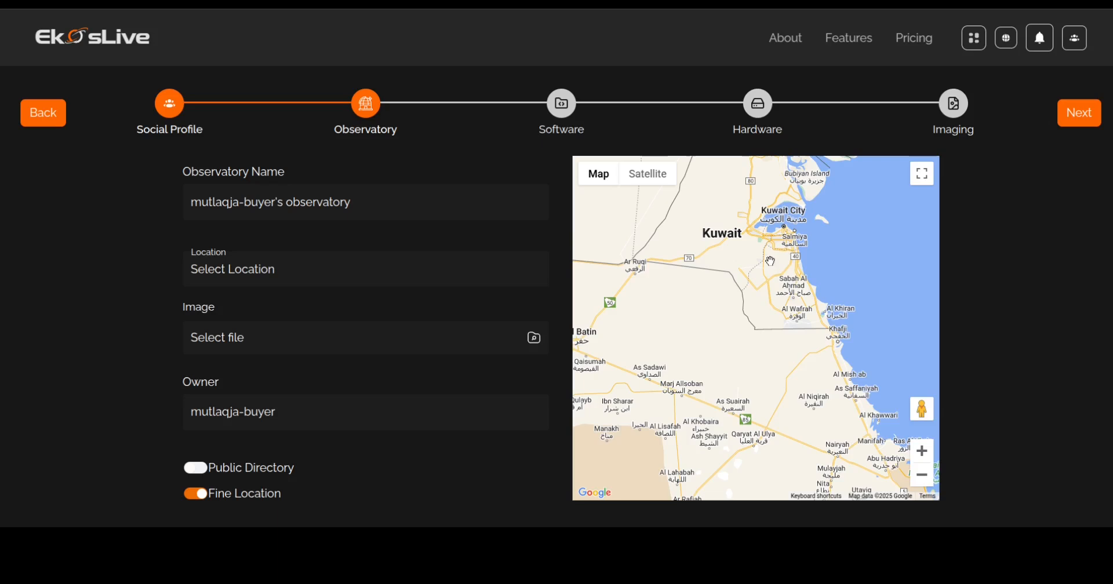
pyautogui.click(769, 252)
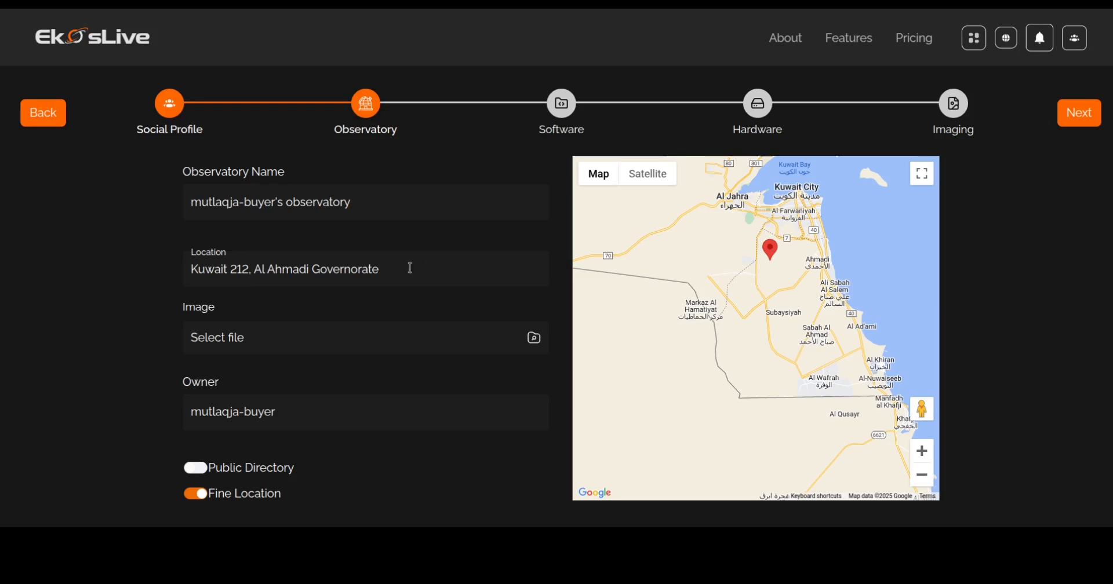
pyautogui.moveTo(817, 286)
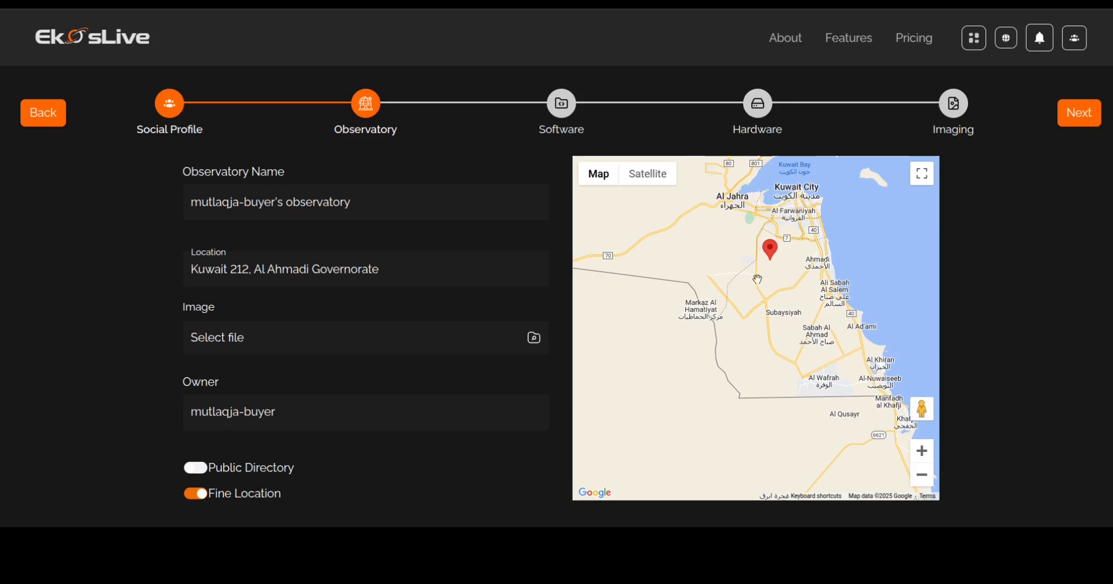
pyautogui.moveTo(405, 159)
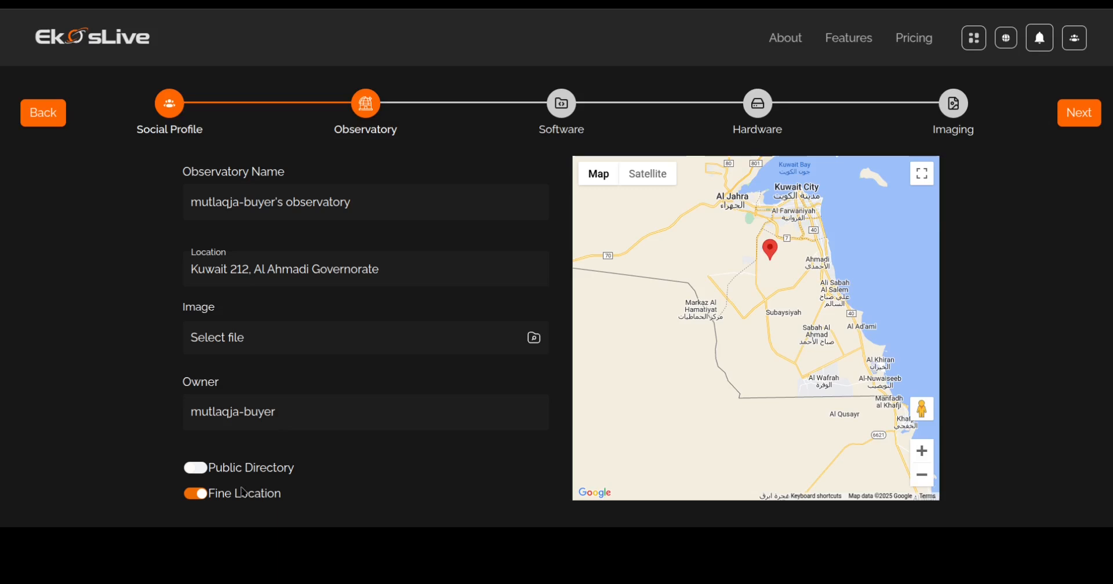
# - Use coarse location centred on Ahmadi and enable the public directory listing
pyautogui.click(195, 494)
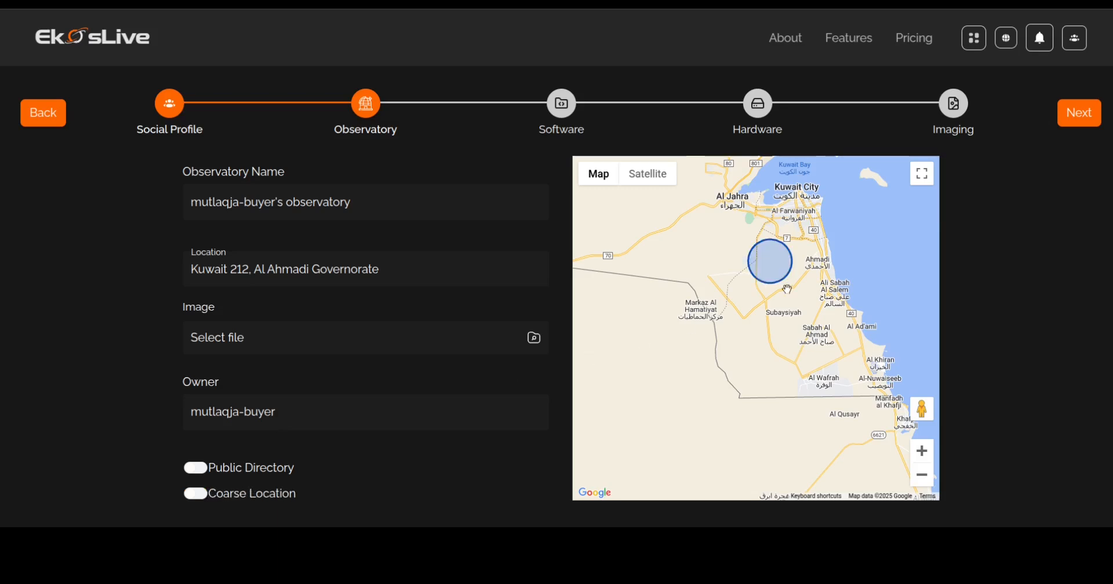
pyautogui.moveTo(818, 285)
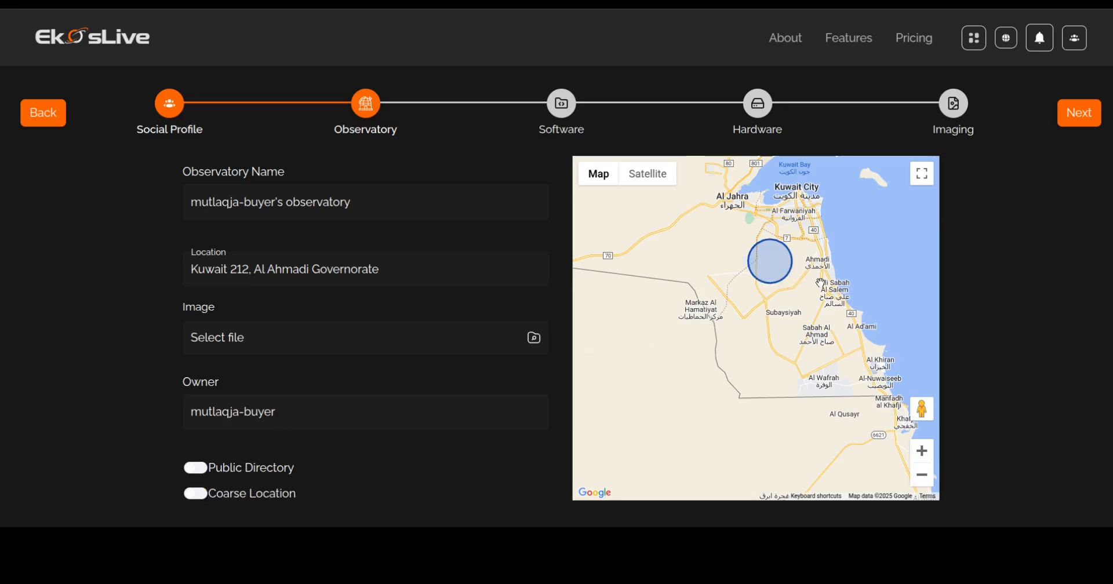
pyautogui.moveTo(773, 266)
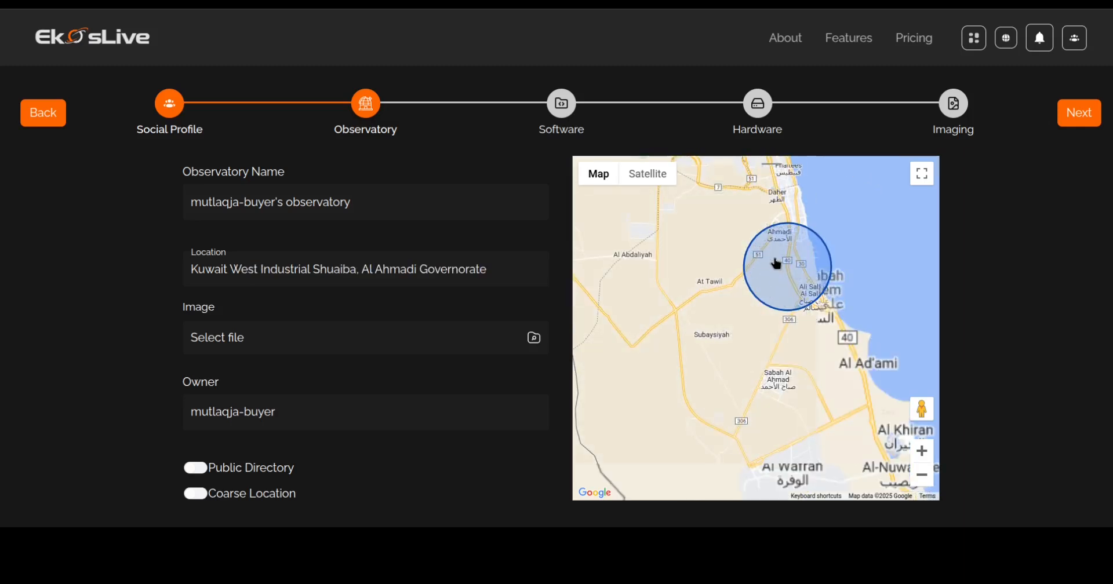
pyautogui.click(776, 245)
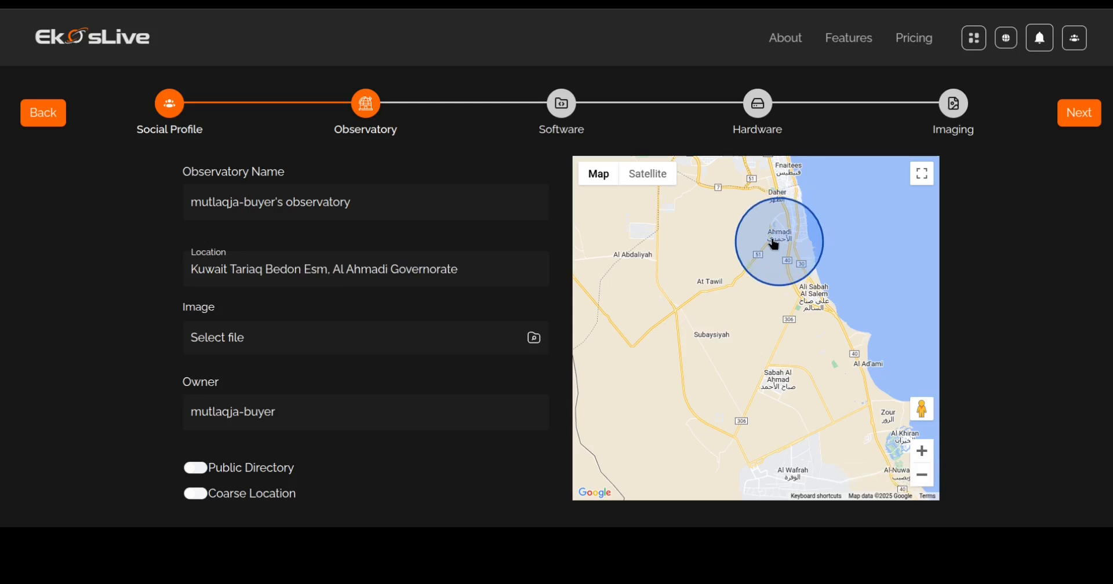
pyautogui.click(763, 264)
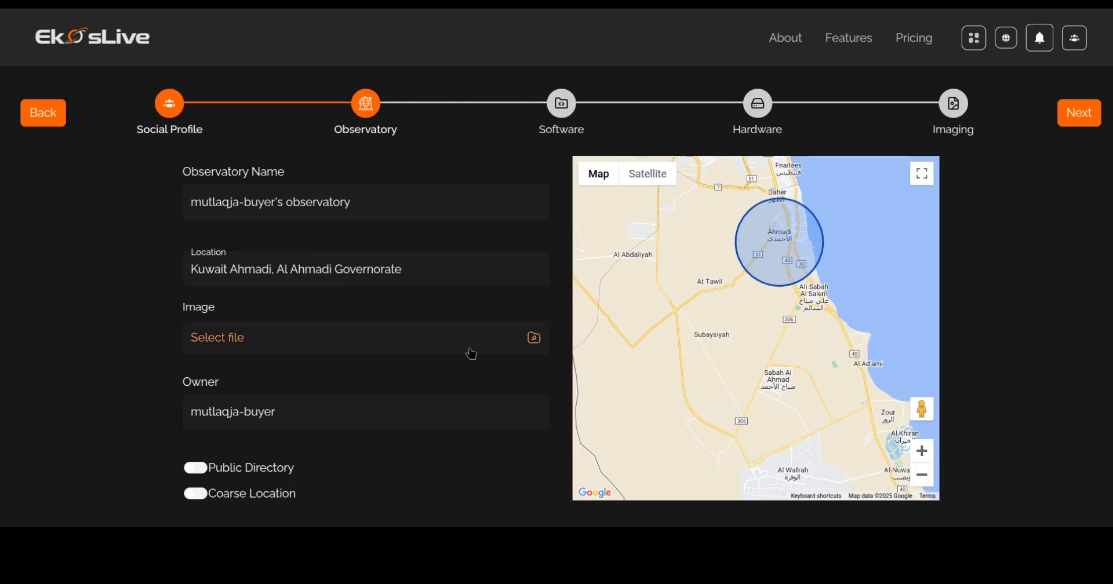
pyautogui.moveTo(790, 248)
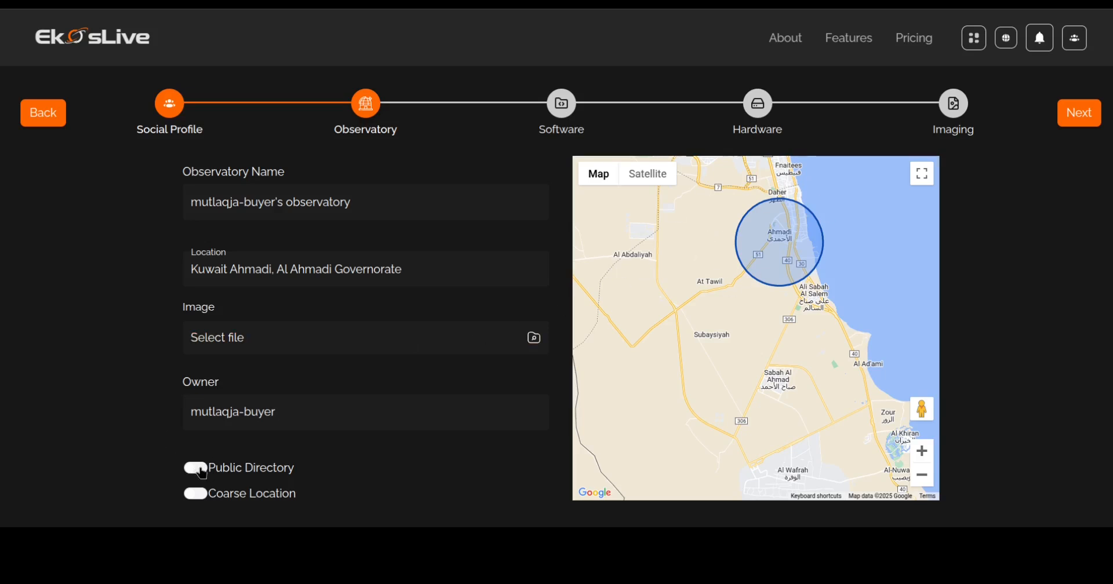
pyautogui.click(196, 468)
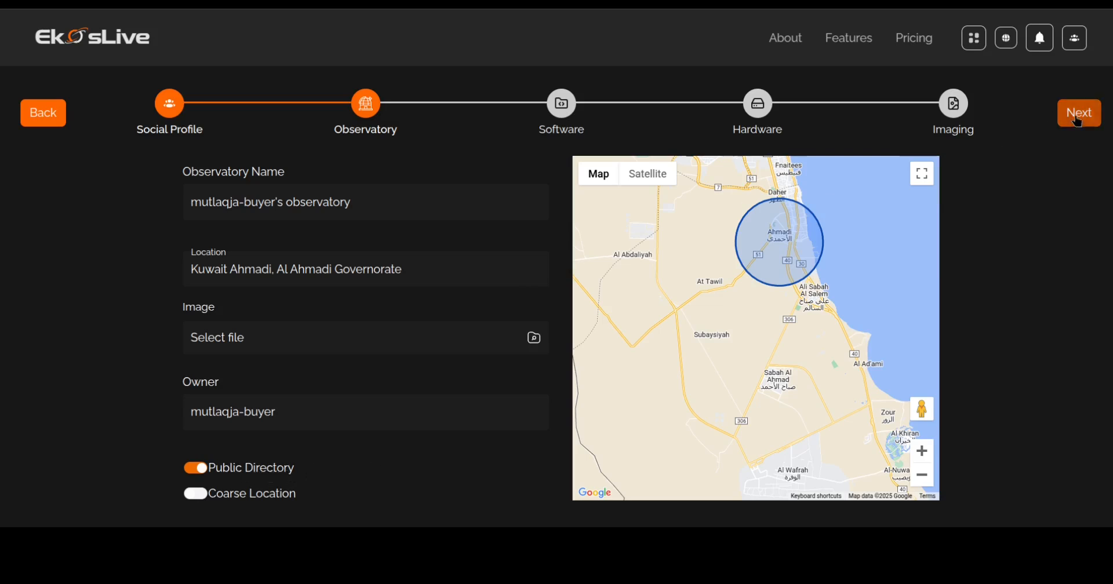
# - Settle on KStars as the imaging software after trying other options
pyautogui.click(1078, 114)
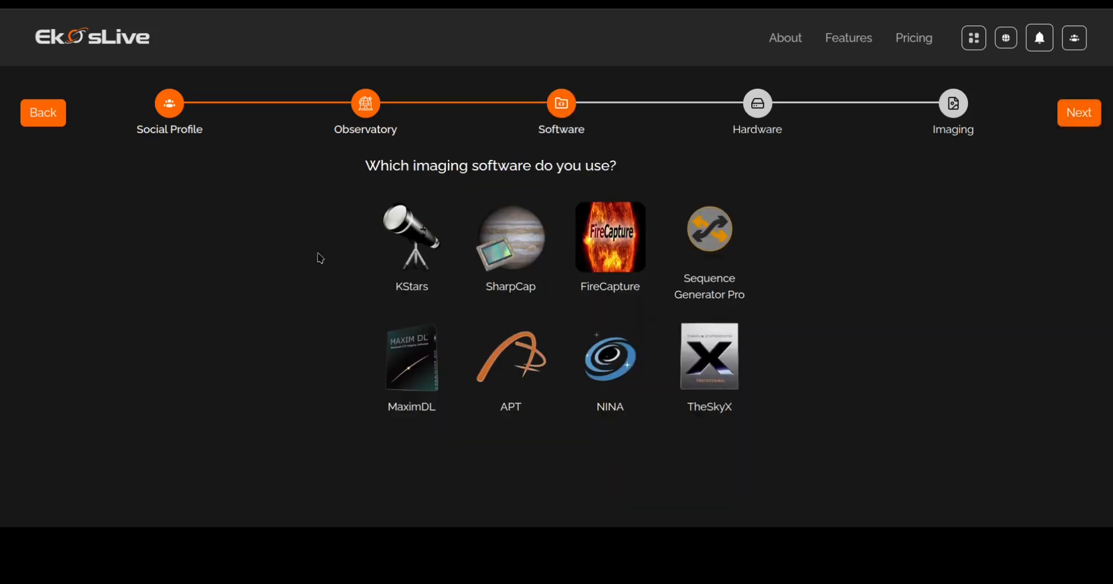
pyautogui.click(410, 359)
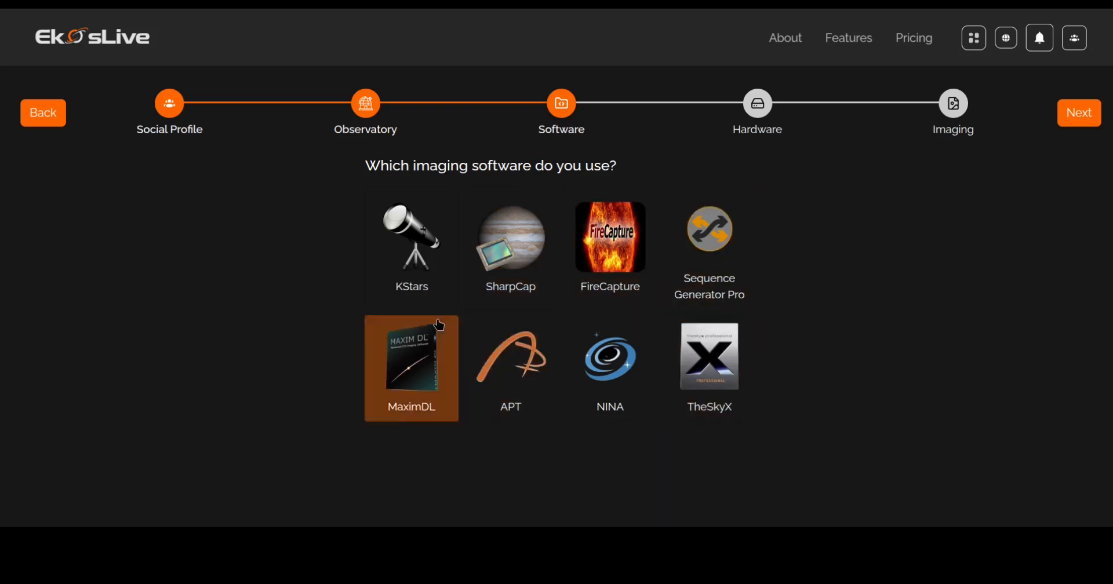
pyautogui.click(411, 247)
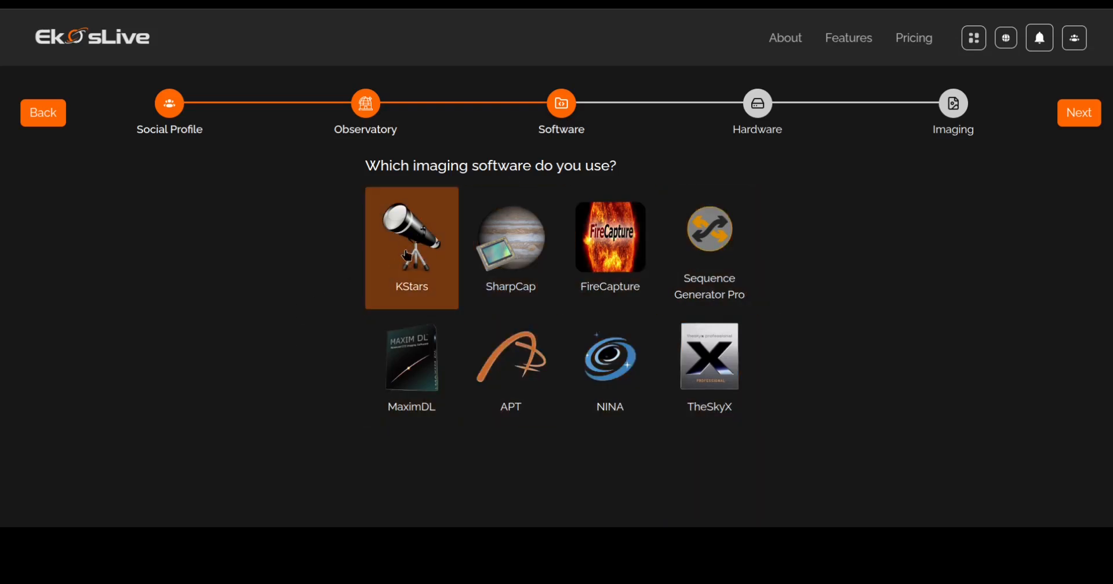
pyautogui.click(709, 230)
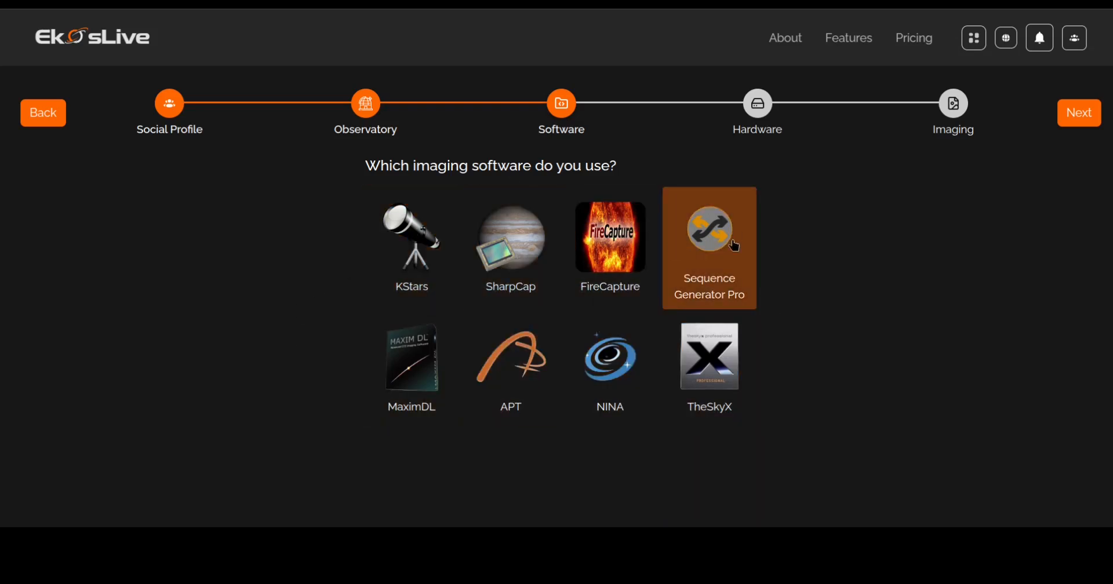
pyautogui.moveTo(357, 280)
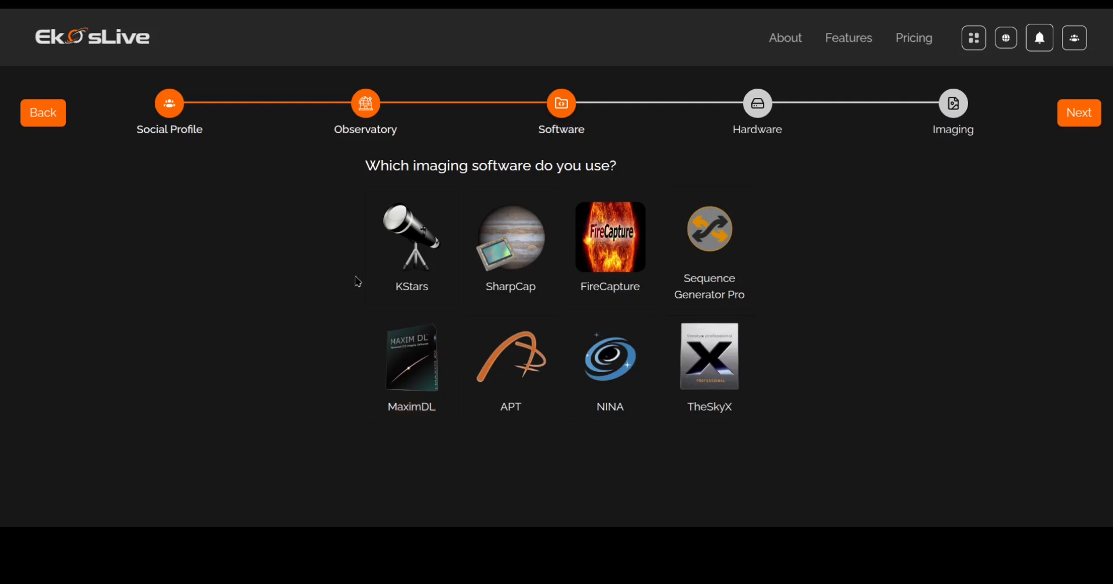
pyautogui.click(411, 240)
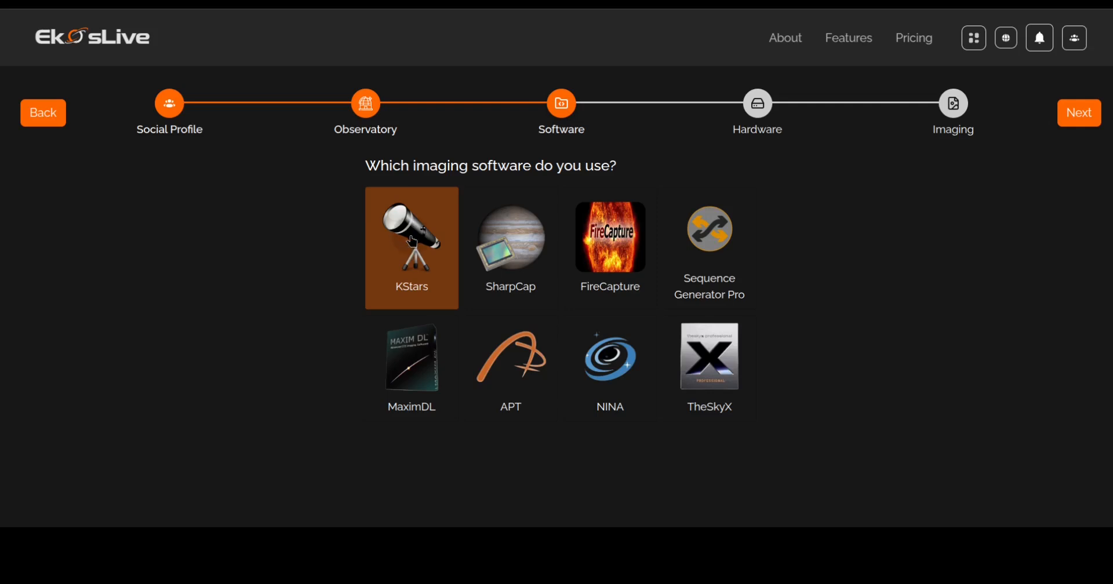
# - Choose StellarMate Pro as hardware and Deep Sky as the imaging interest
pyautogui.click(1079, 114)
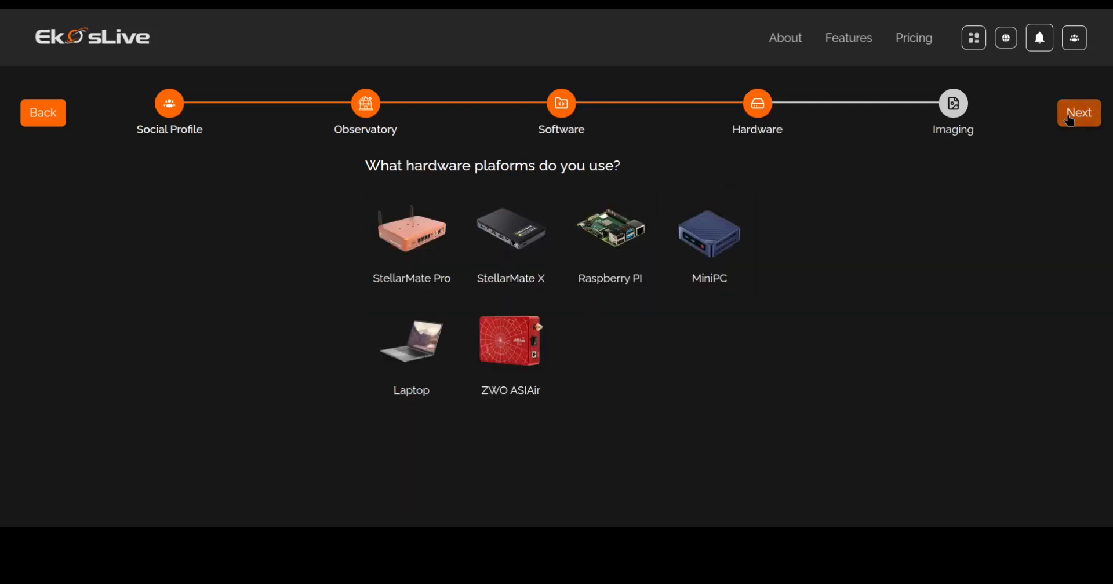
pyautogui.click(411, 238)
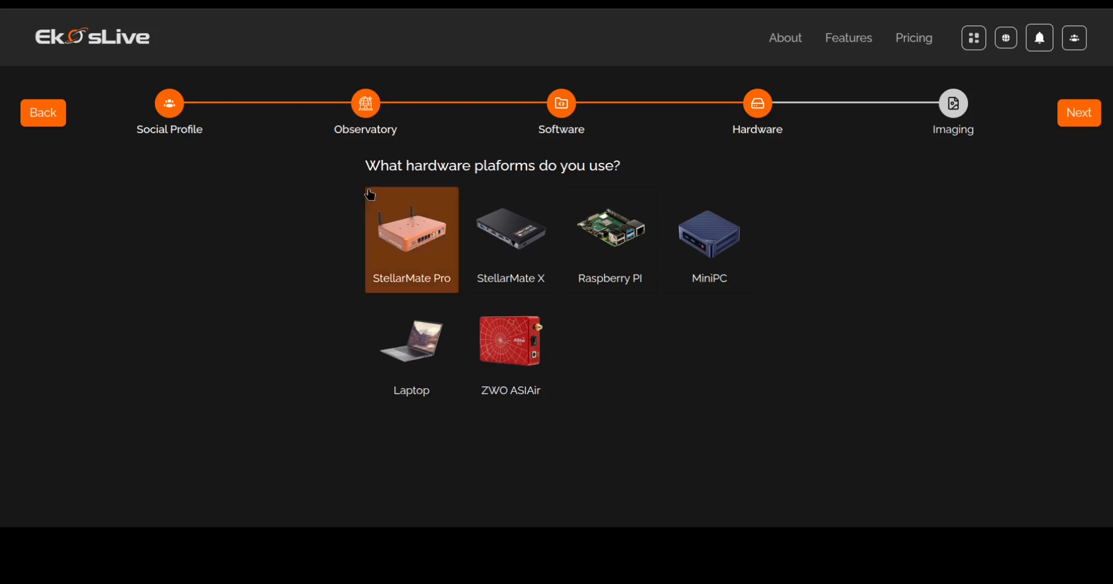
pyautogui.click(411, 239)
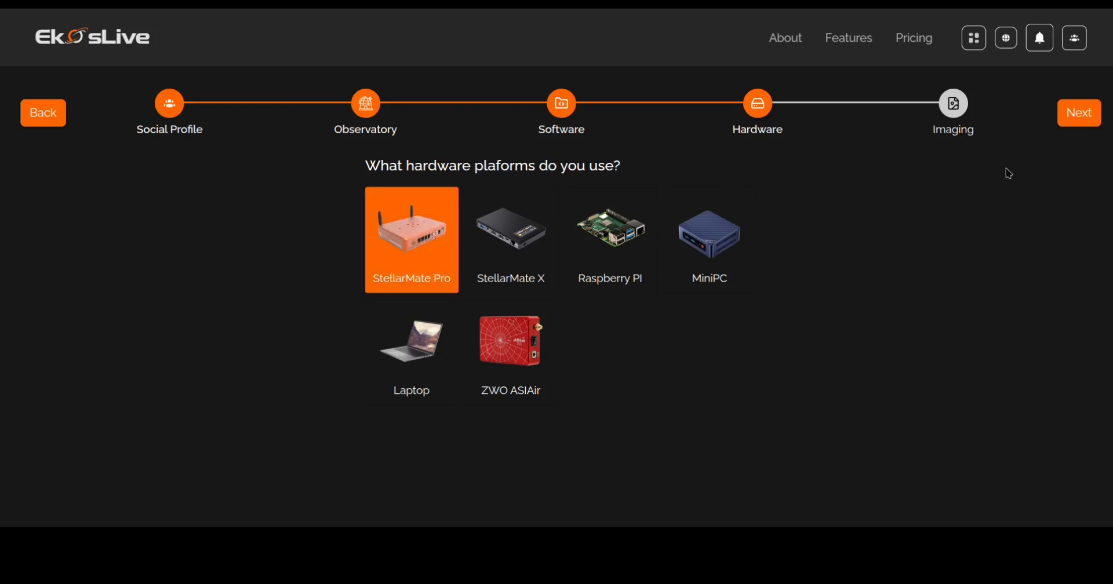
pyautogui.click(1077, 112)
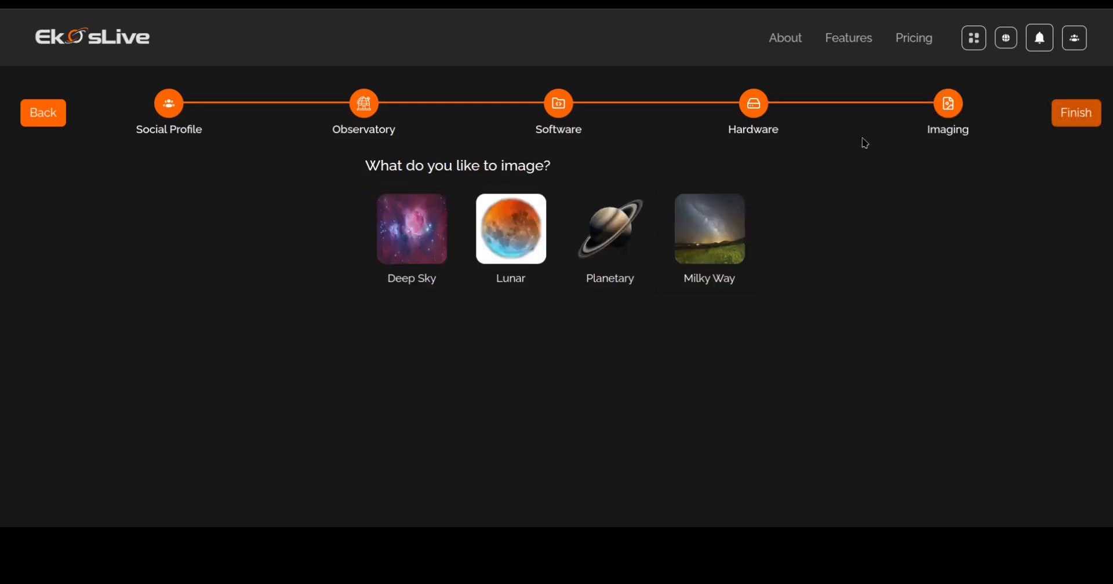
pyautogui.click(411, 240)
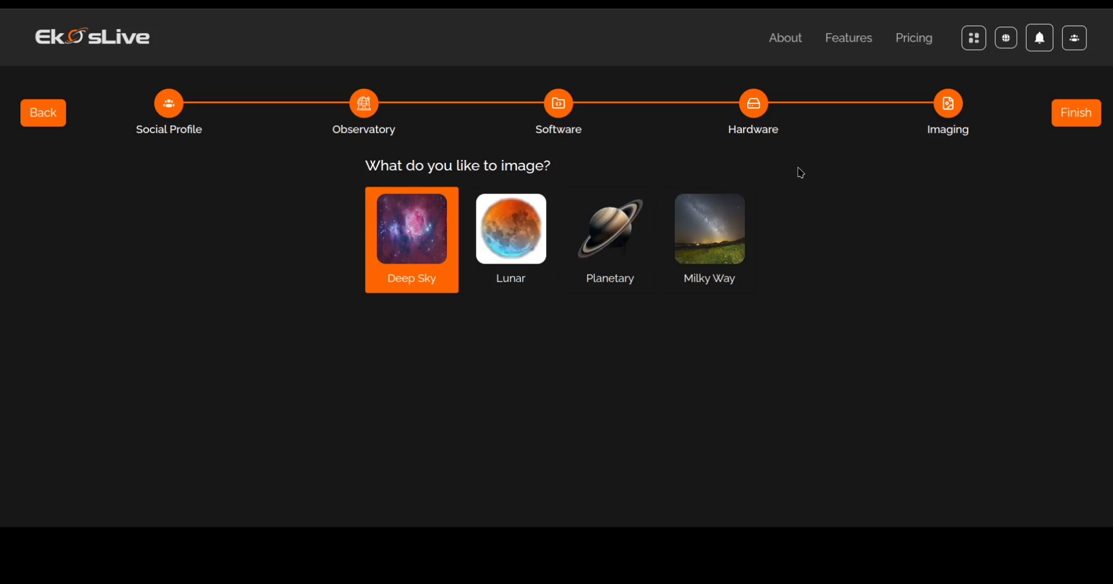
pyautogui.moveTo(1075, 116)
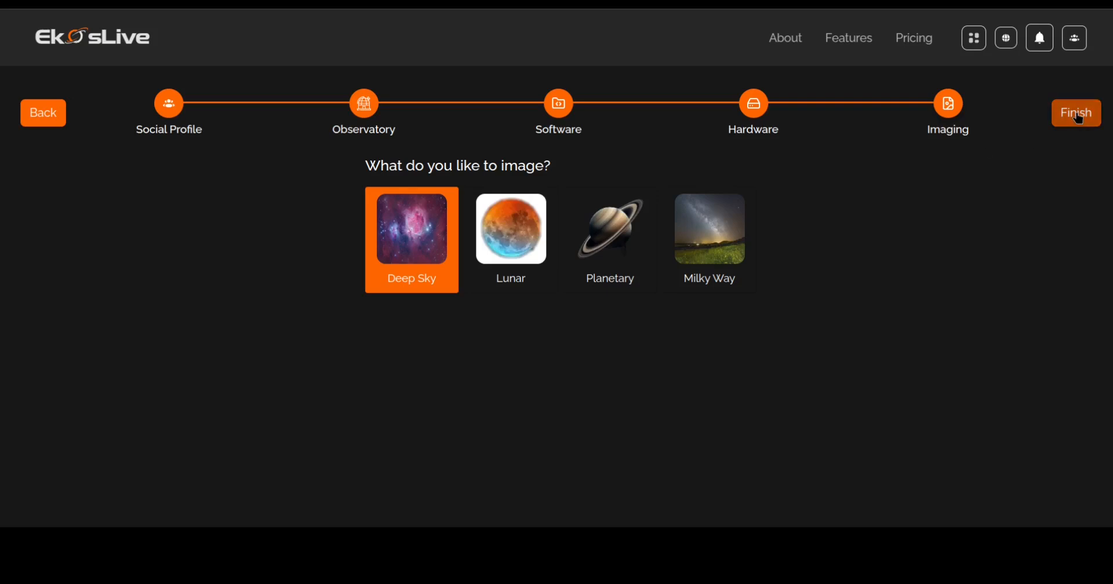
# - Finish the setup wizard and land on the community profile page
pyautogui.click(1075, 112)
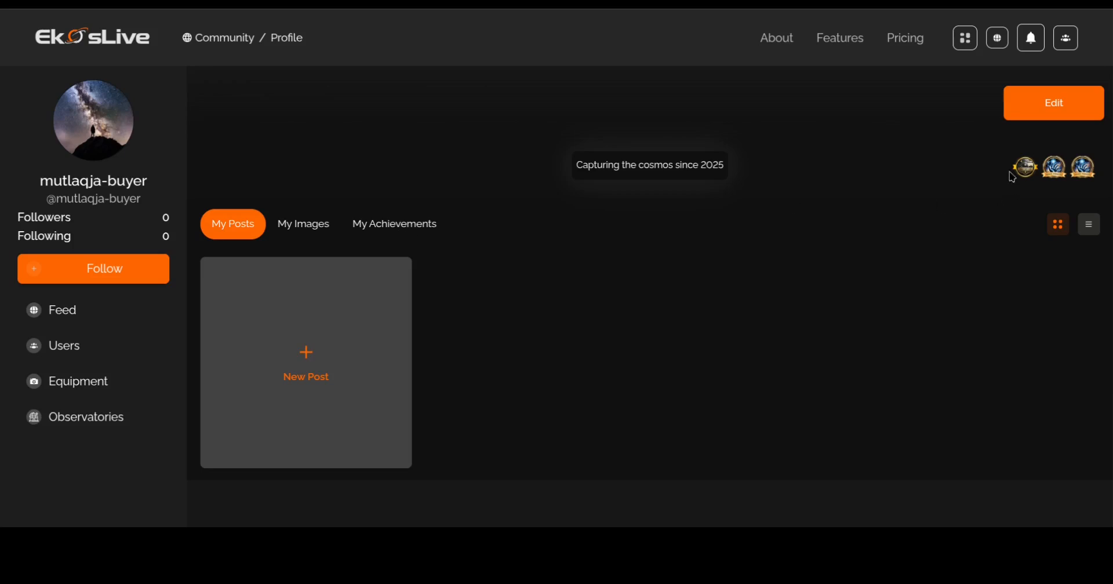
pyautogui.moveTo(1082, 167)
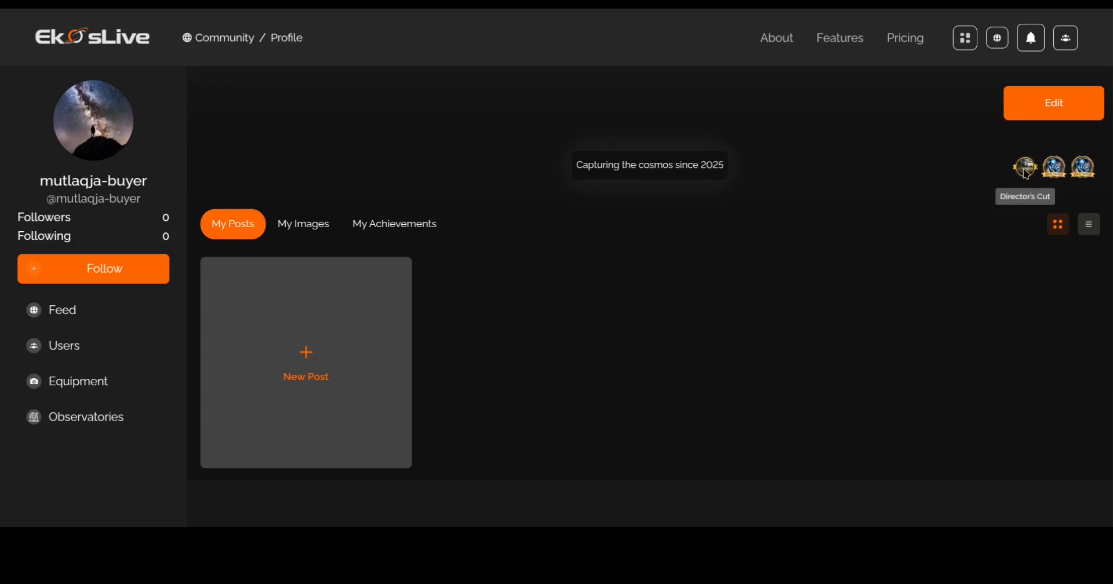
pyautogui.moveTo(636, 268)
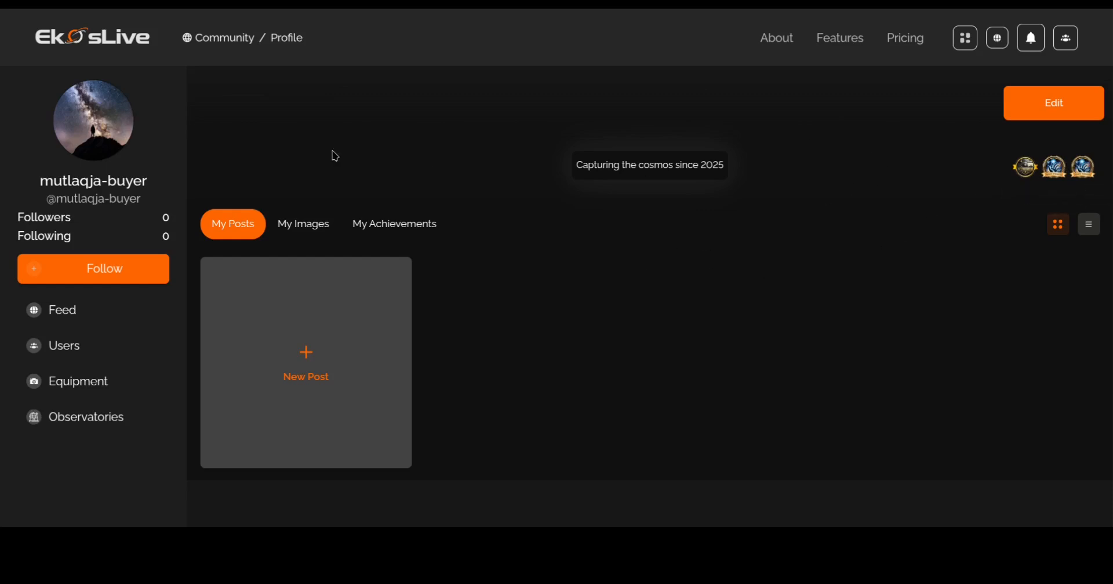
# - Edit the profile, save the cropped portrait avatar and submit the changes
pyautogui.click(1052, 103)
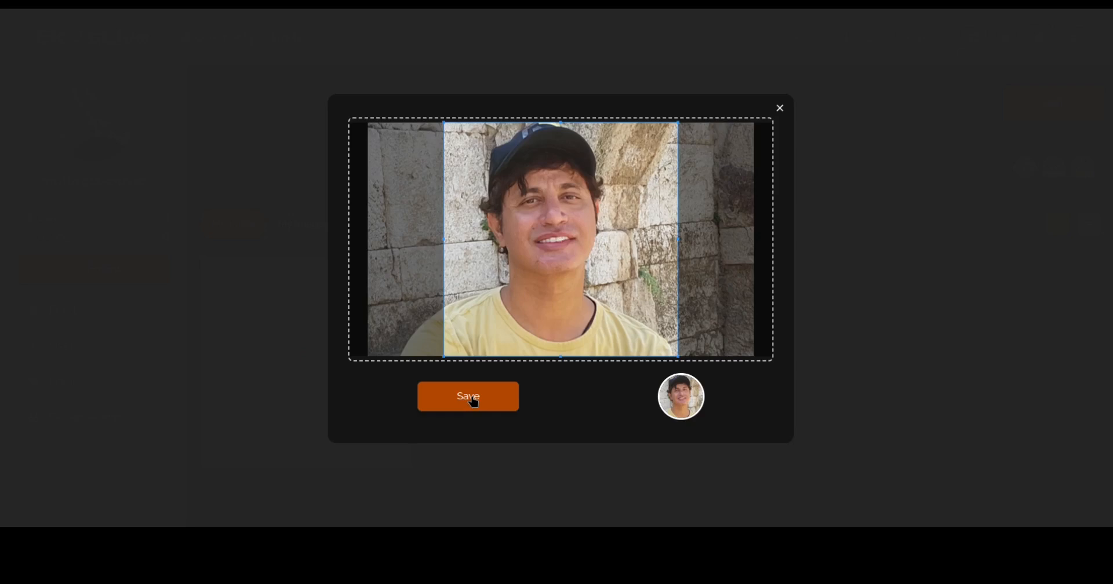
pyautogui.click(468, 396)
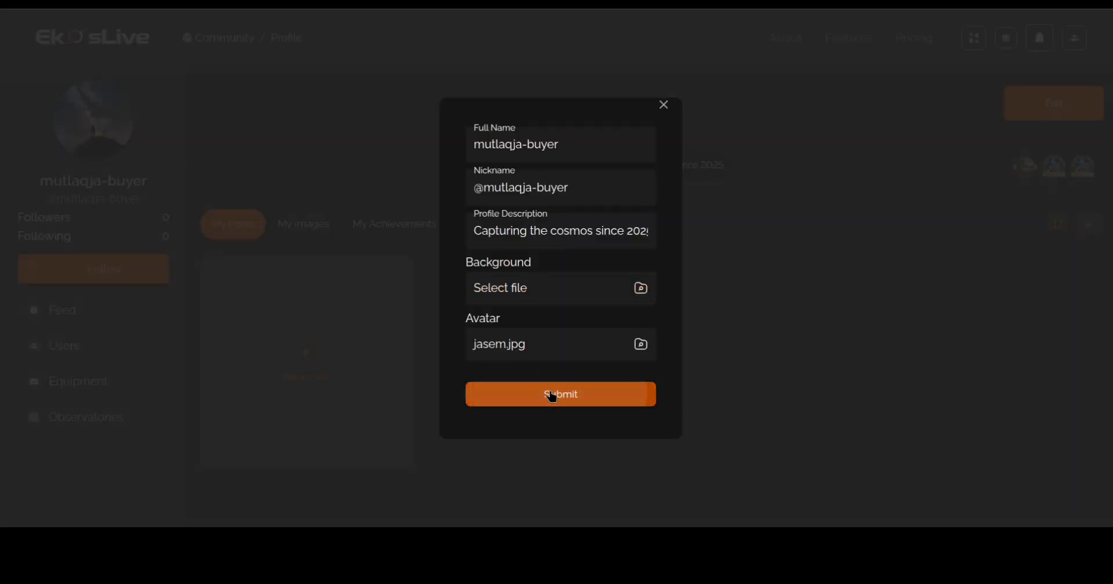
pyautogui.click(561, 394)
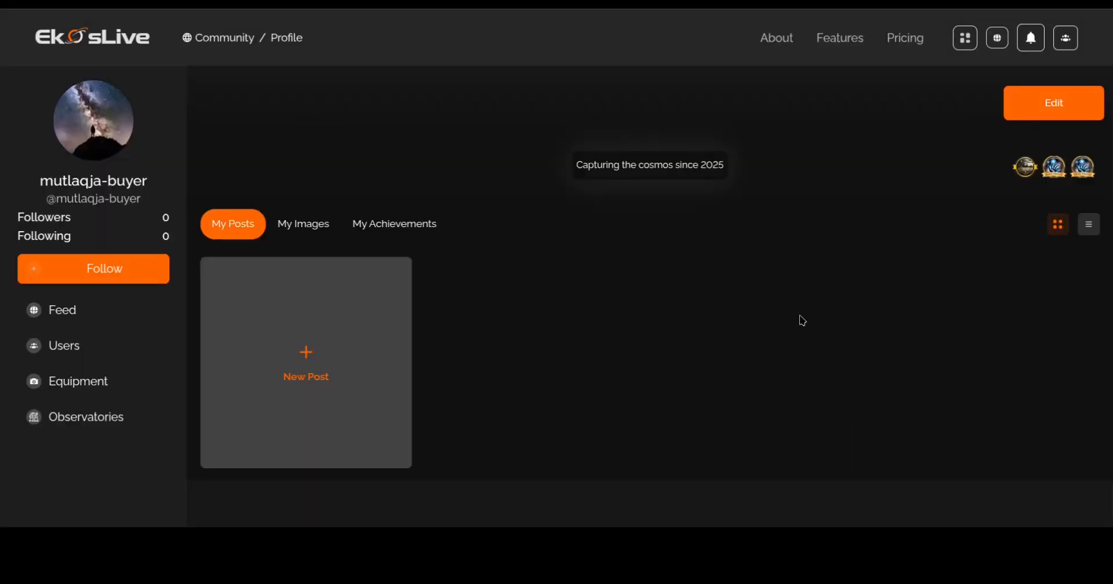
pyautogui.moveTo(62, 313)
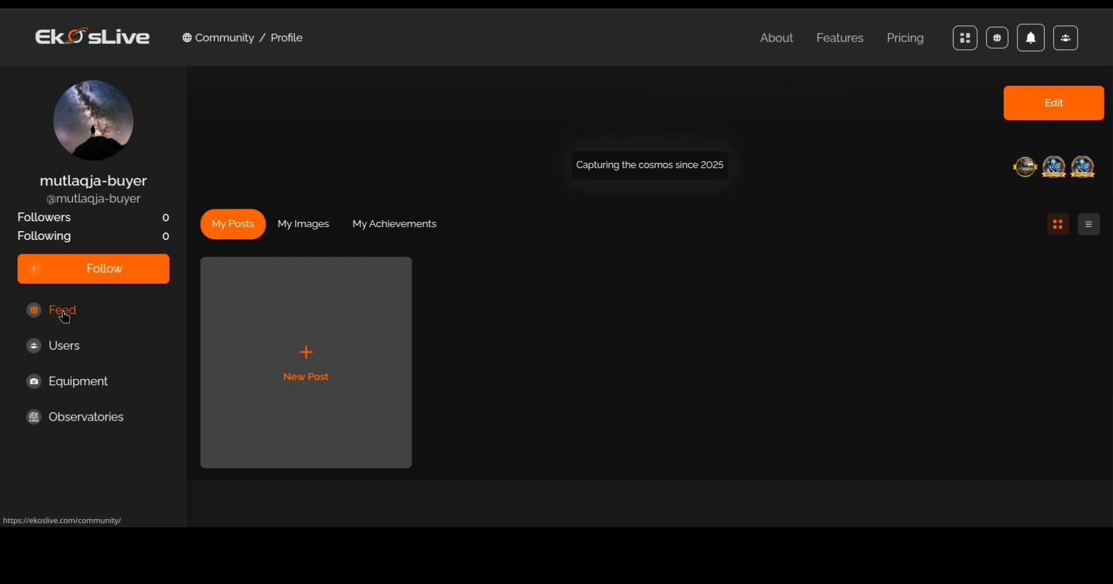
# - Browse the community feed from the Messier M33 post to M31 Andromeda
pyautogui.click(63, 311)
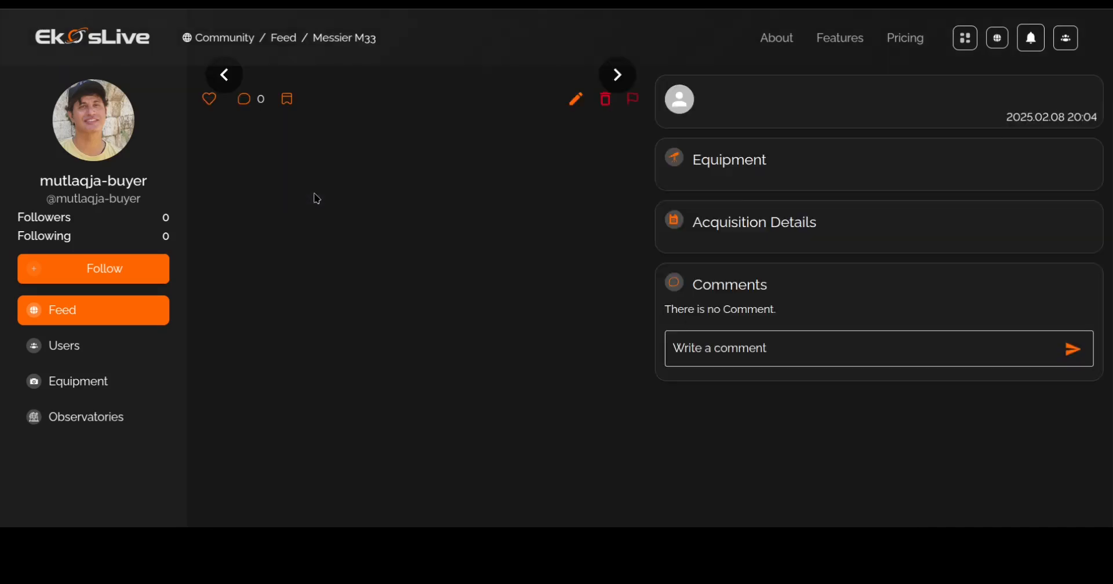
pyautogui.click(617, 74)
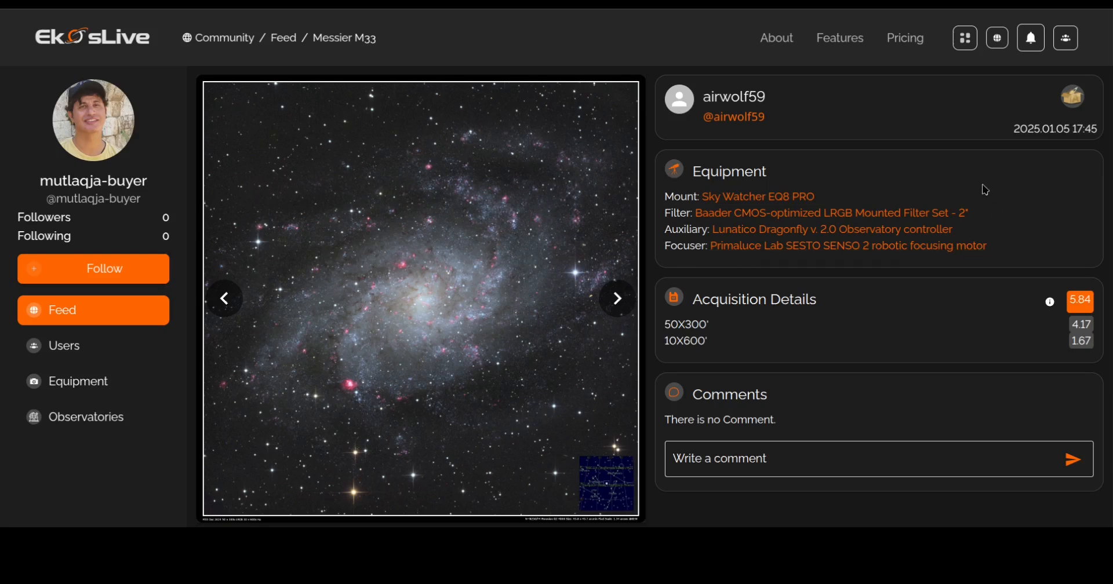
pyautogui.moveTo(1004, 250)
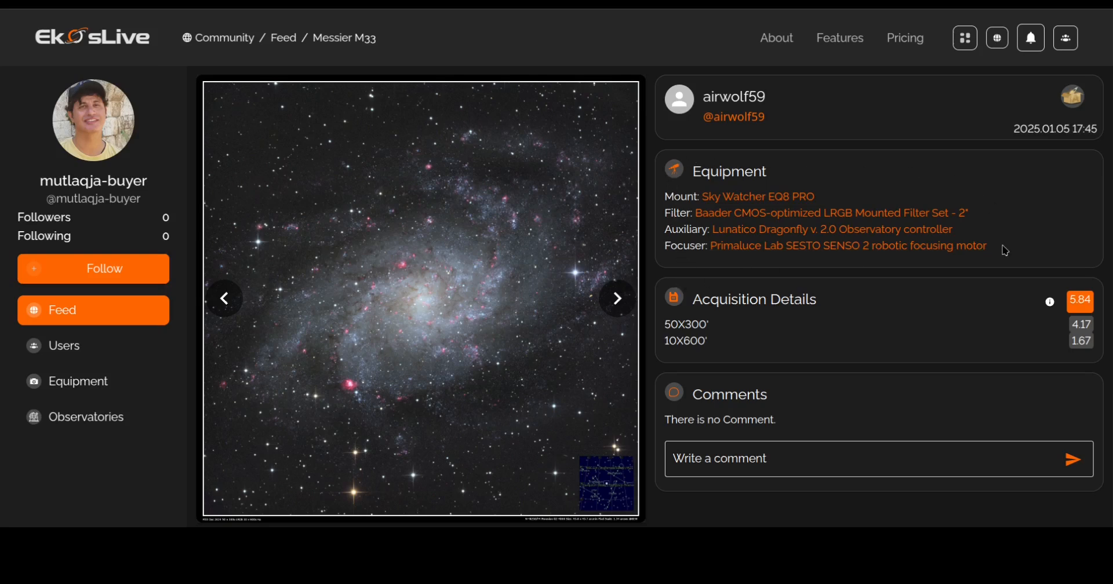
pyautogui.moveTo(684, 297)
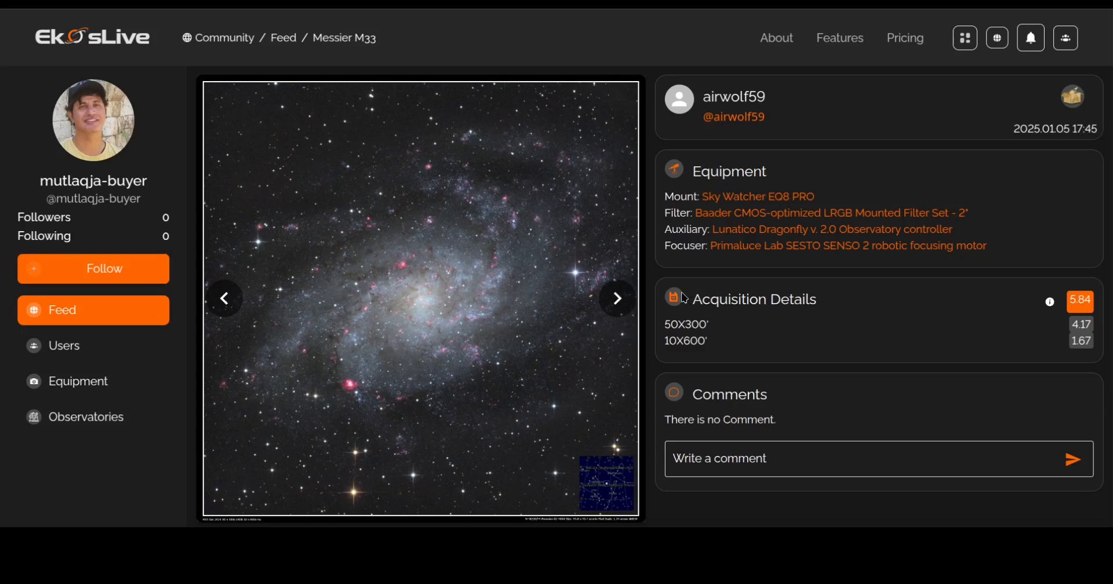
pyautogui.scroll(-3)
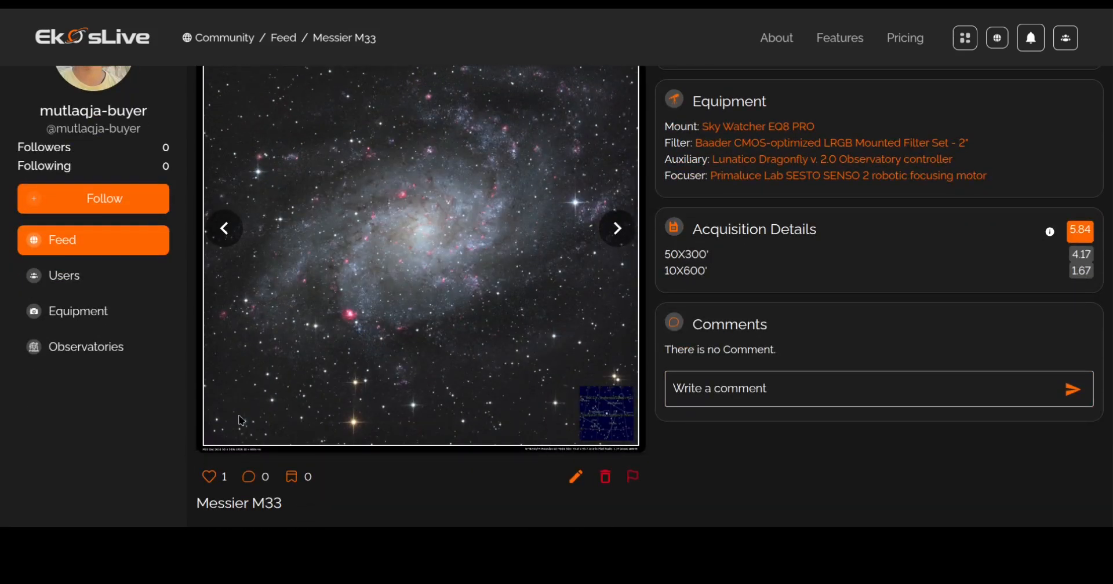
pyautogui.moveTo(643, 328)
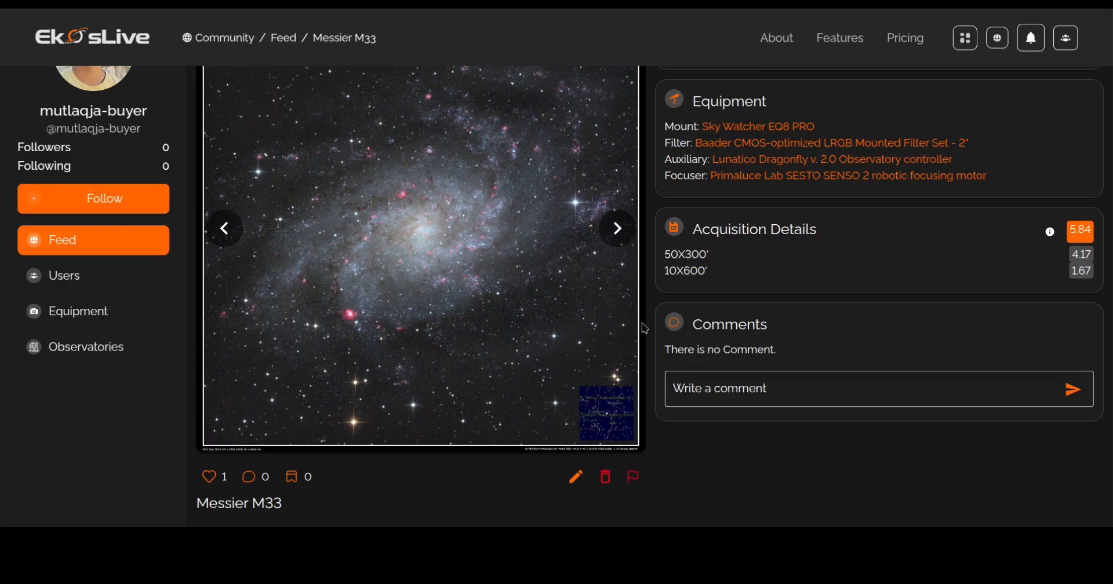
pyautogui.moveTo(454, 376)
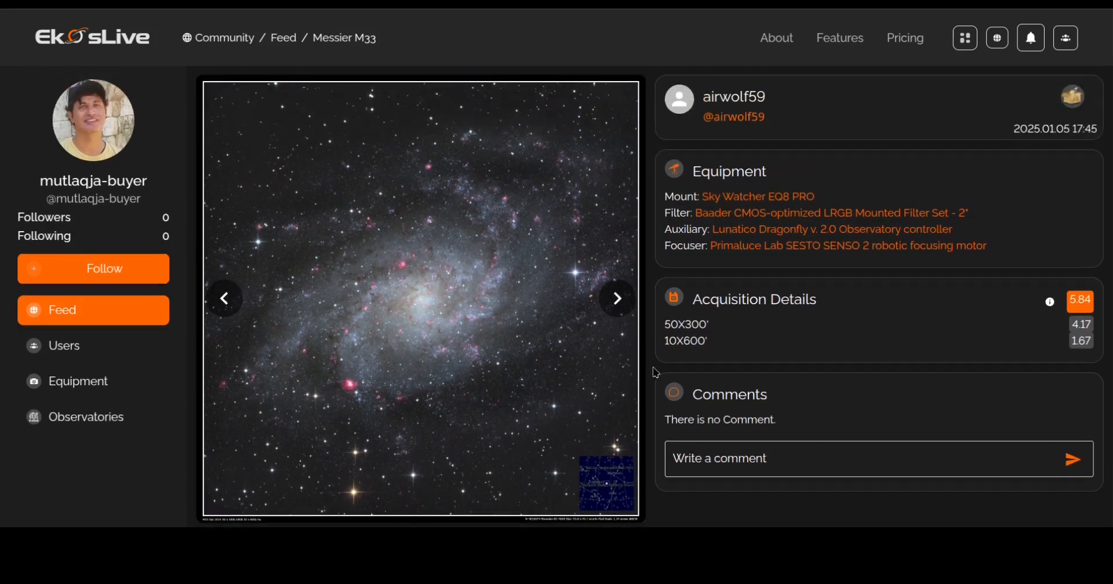
pyautogui.click(617, 299)
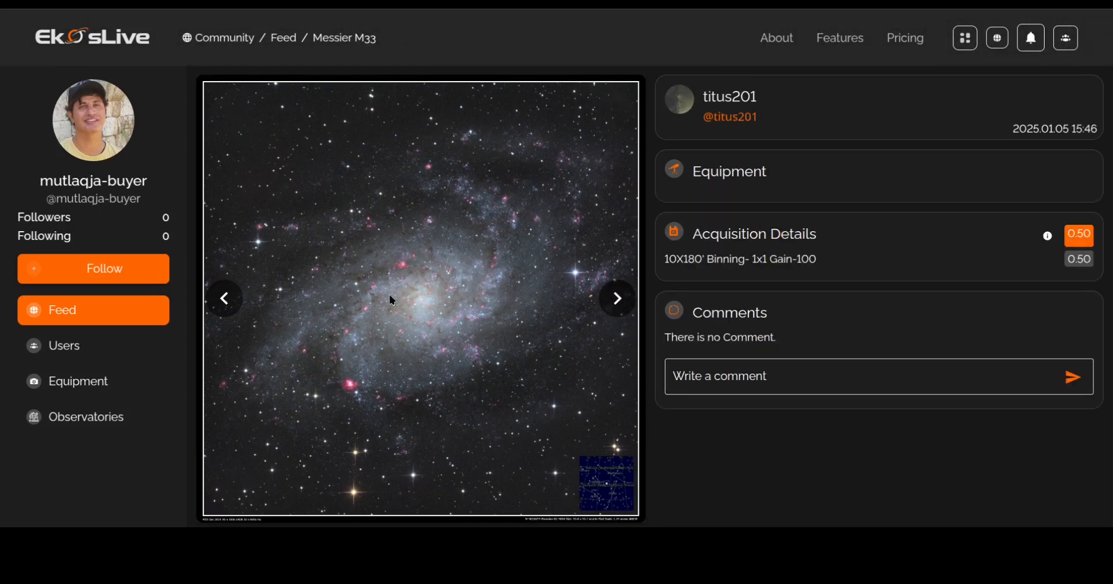
pyautogui.moveTo(526, 170)
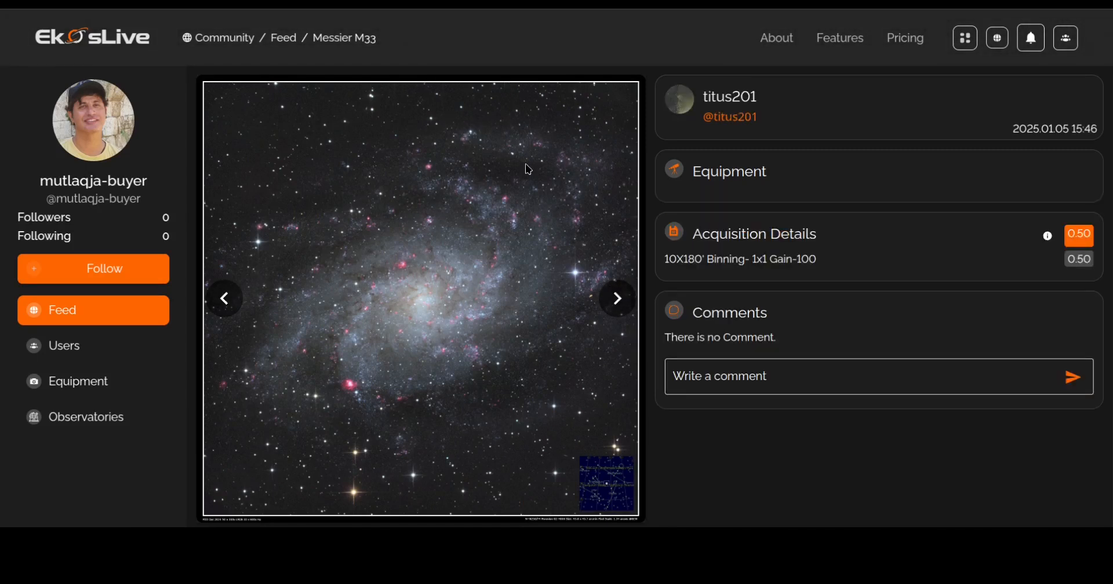
pyautogui.click(617, 299)
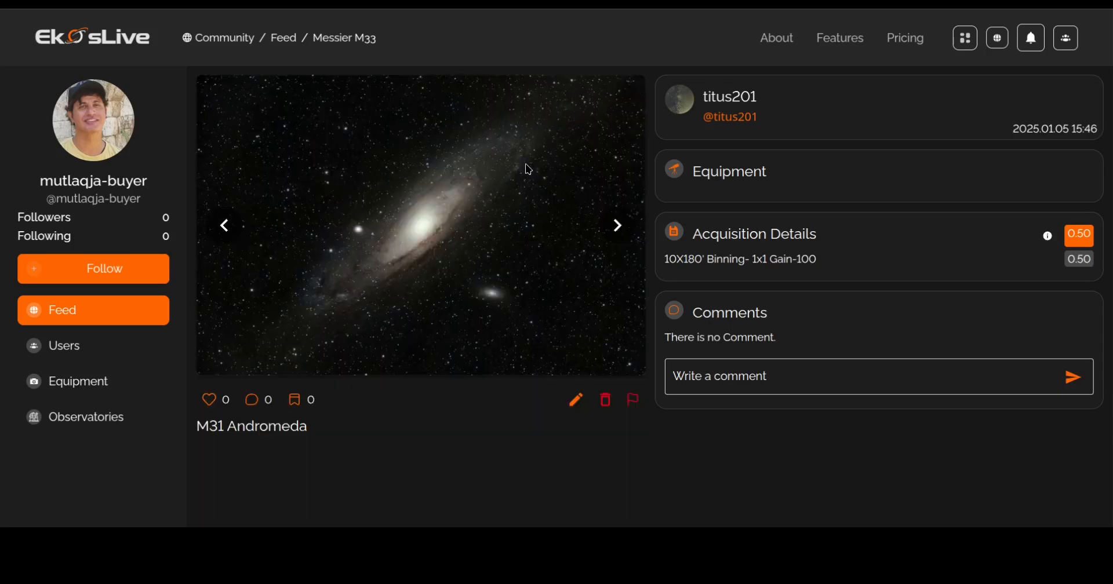
pyautogui.moveTo(253, 280)
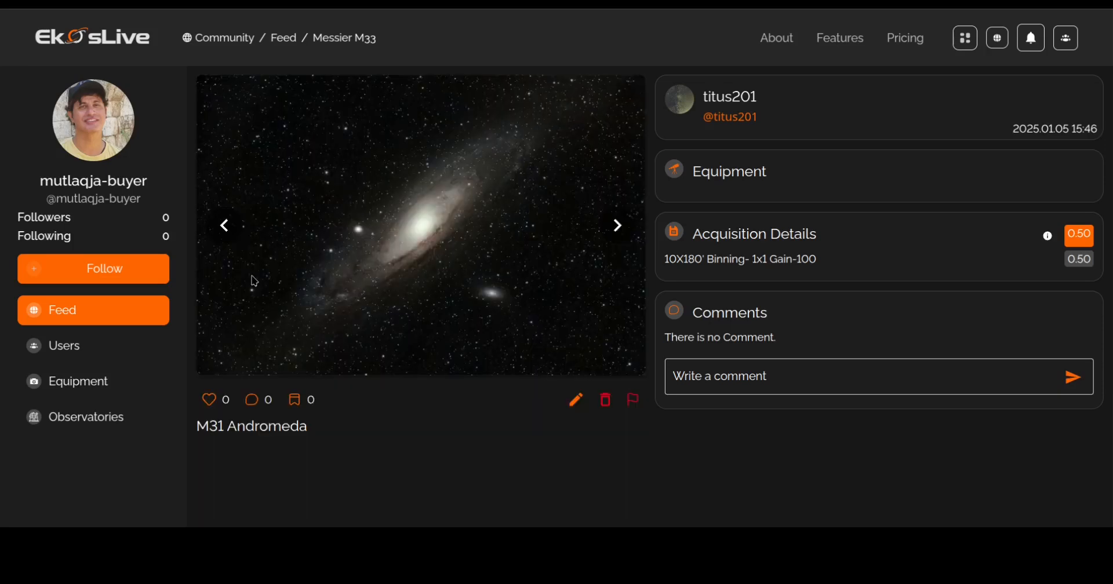
# - Show Users as a compact list and search 'mutlaqj' to find mutlaqja-buyer
pyautogui.click(64, 345)
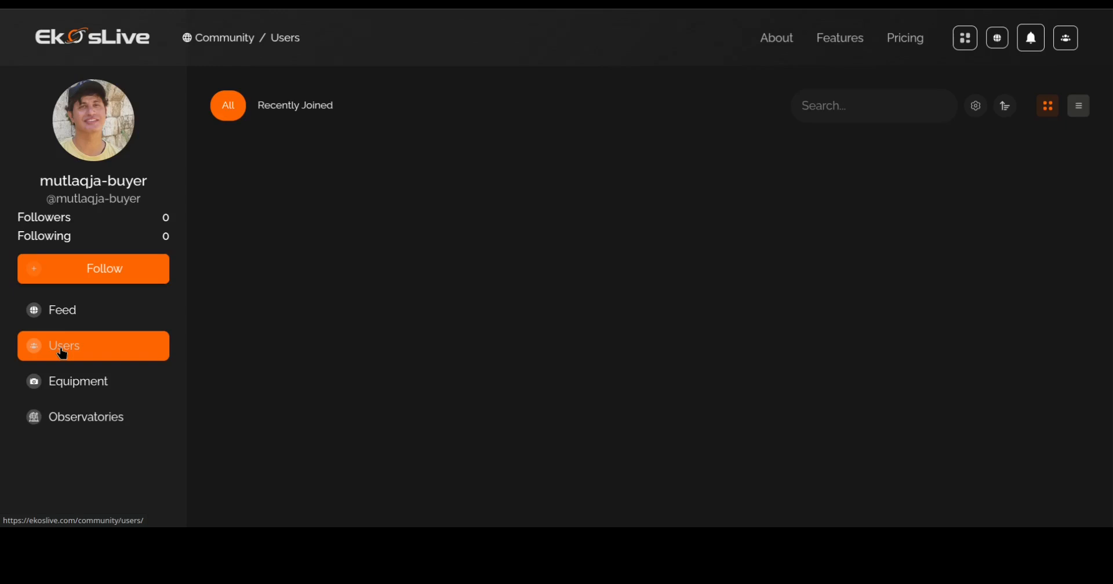
pyautogui.click(64, 346)
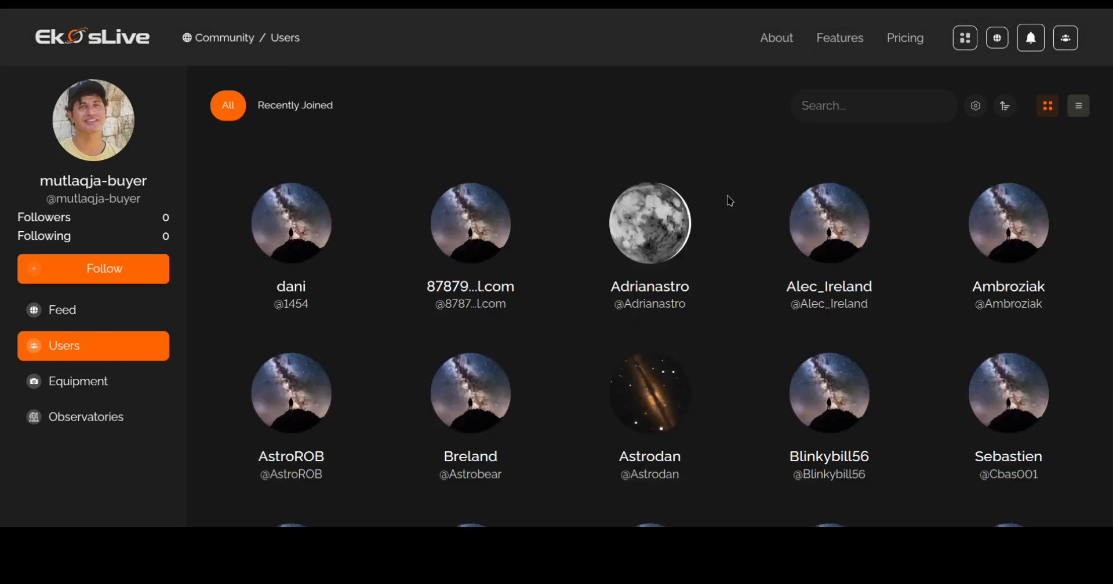
pyautogui.scroll(-3)
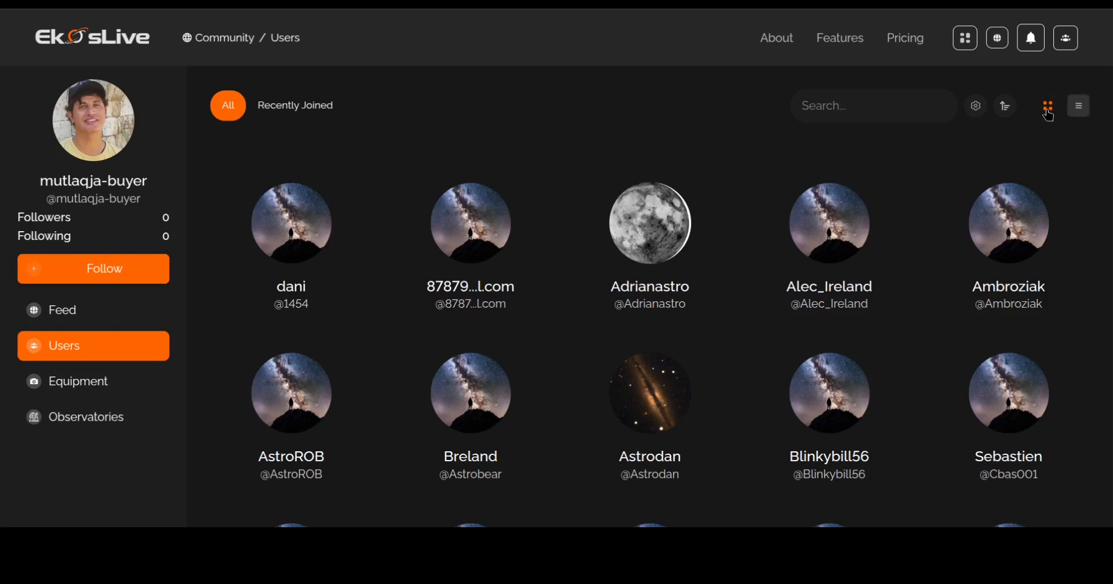
pyautogui.click(1078, 106)
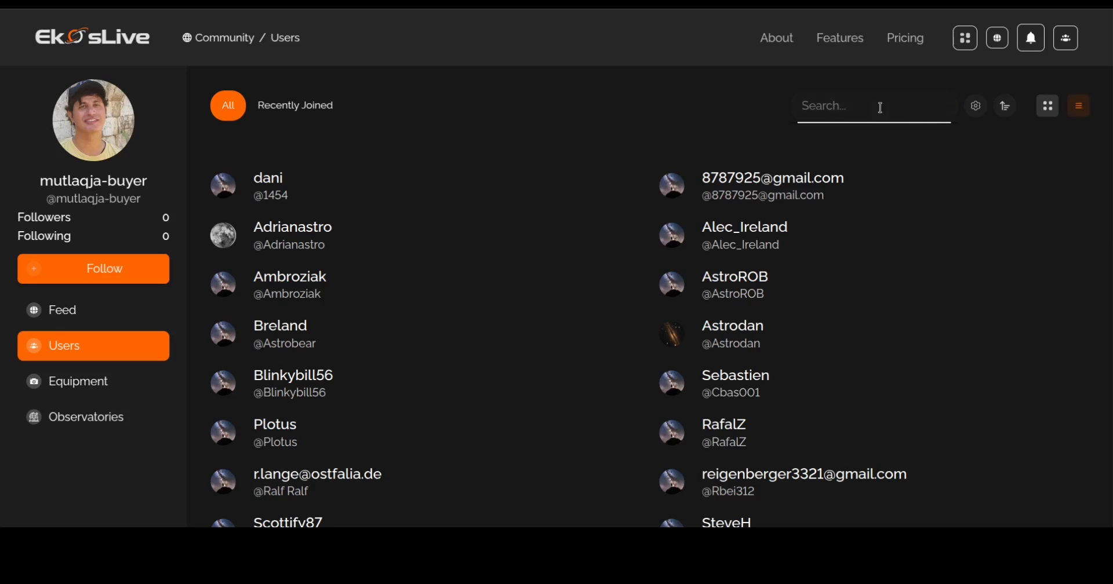
pyautogui.write('mutlaqja-')
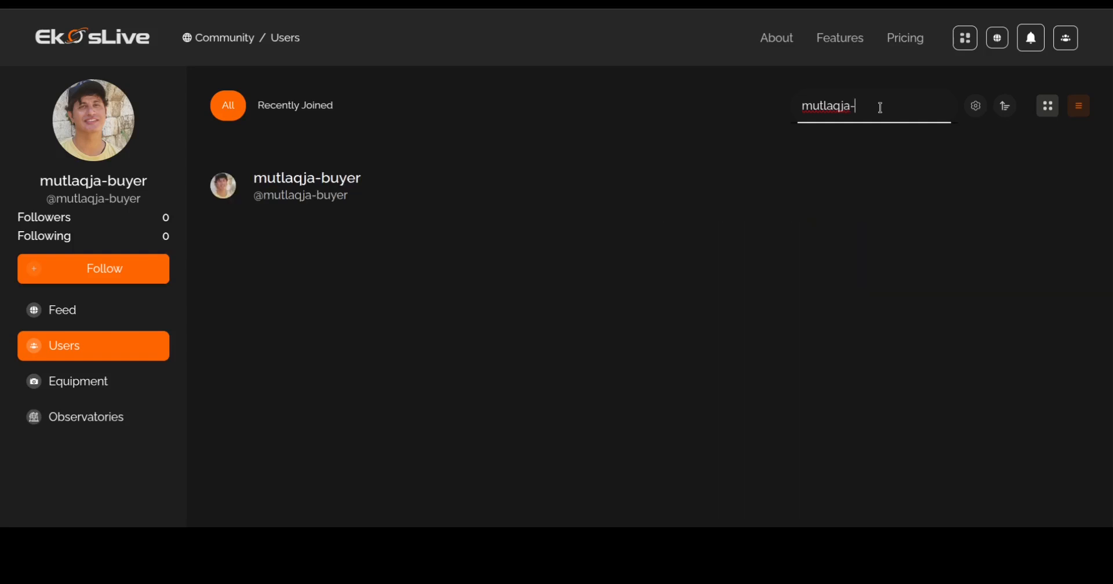
pyautogui.moveTo(107, 369)
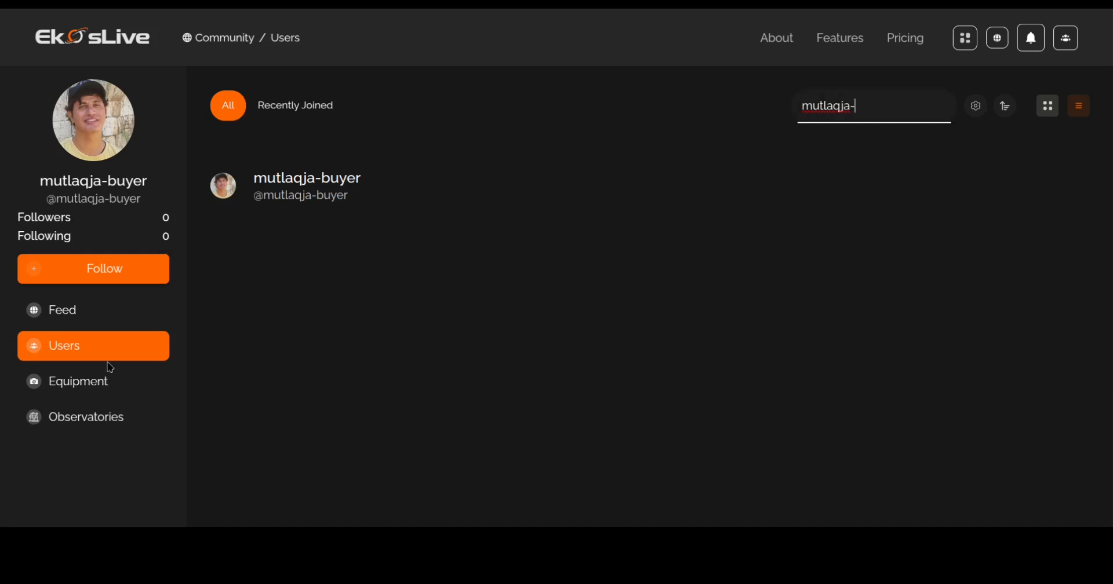
# - Browse Equipment cameras to the SVBony SV605MC Mono Cooled Camera details
pyautogui.click(78, 381)
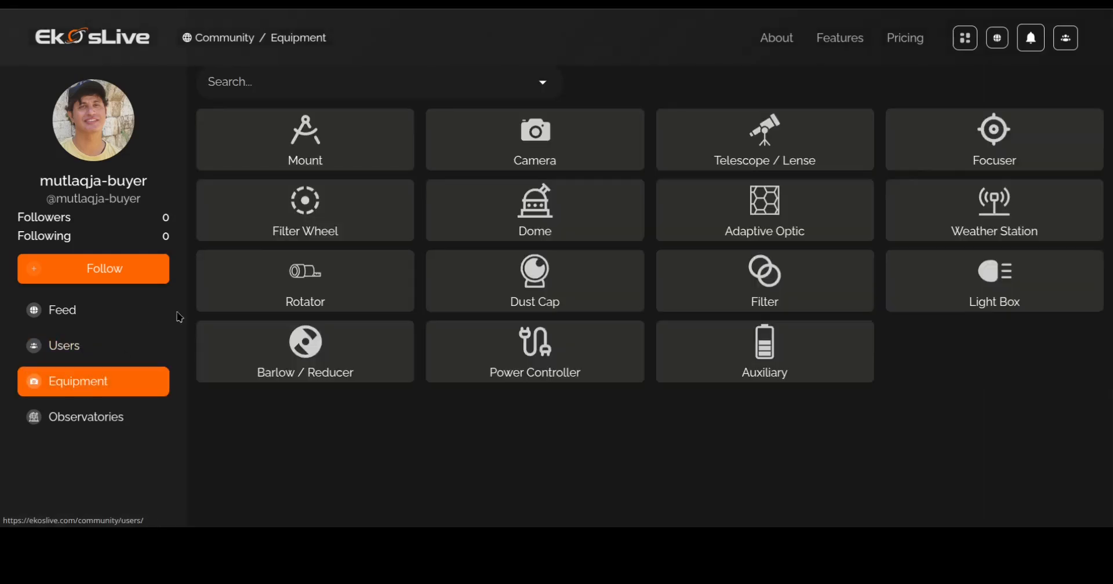
pyautogui.moveTo(656, 92)
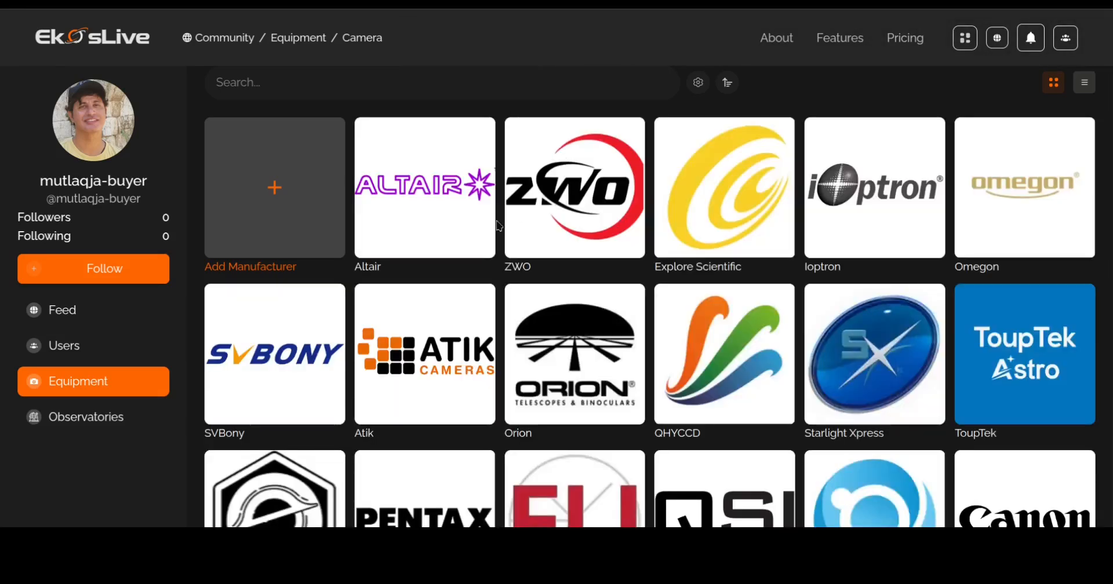
pyautogui.moveTo(536, 265)
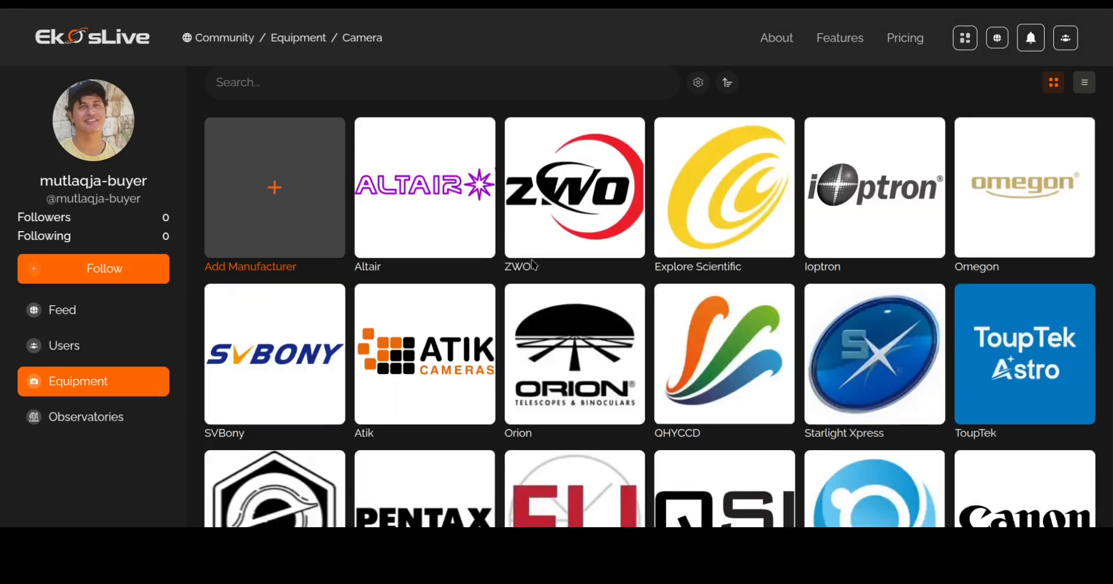
pyautogui.moveTo(269, 355)
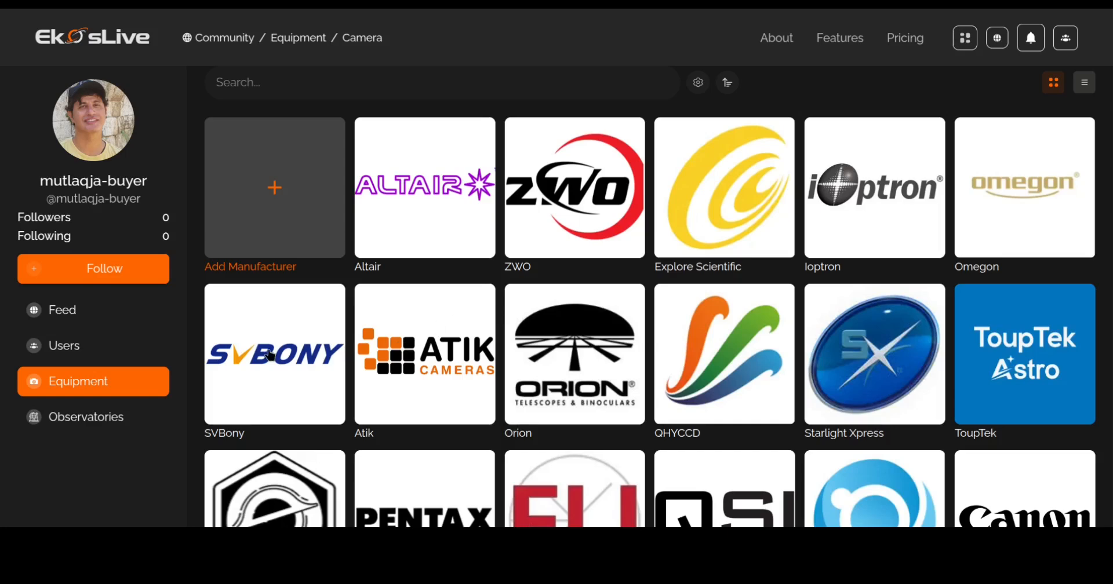
pyautogui.click(273, 355)
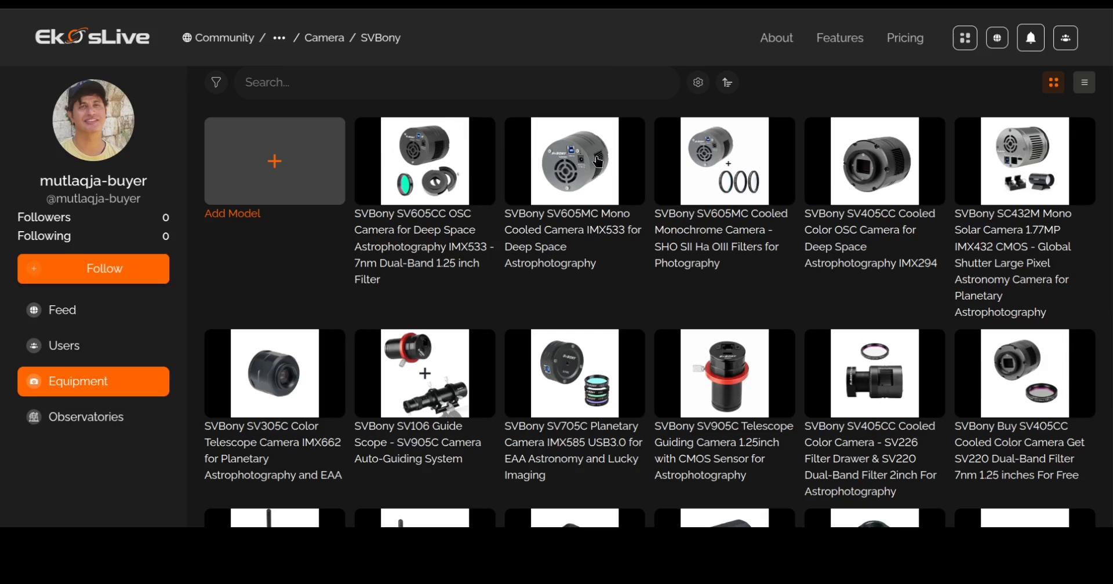
pyautogui.click(574, 161)
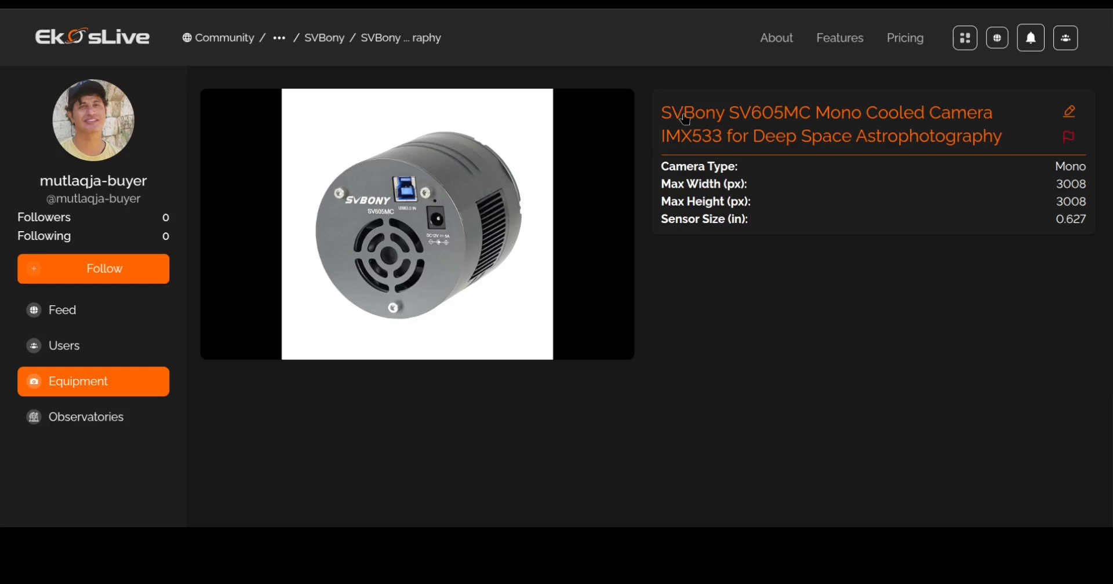
pyautogui.moveTo(655, 253)
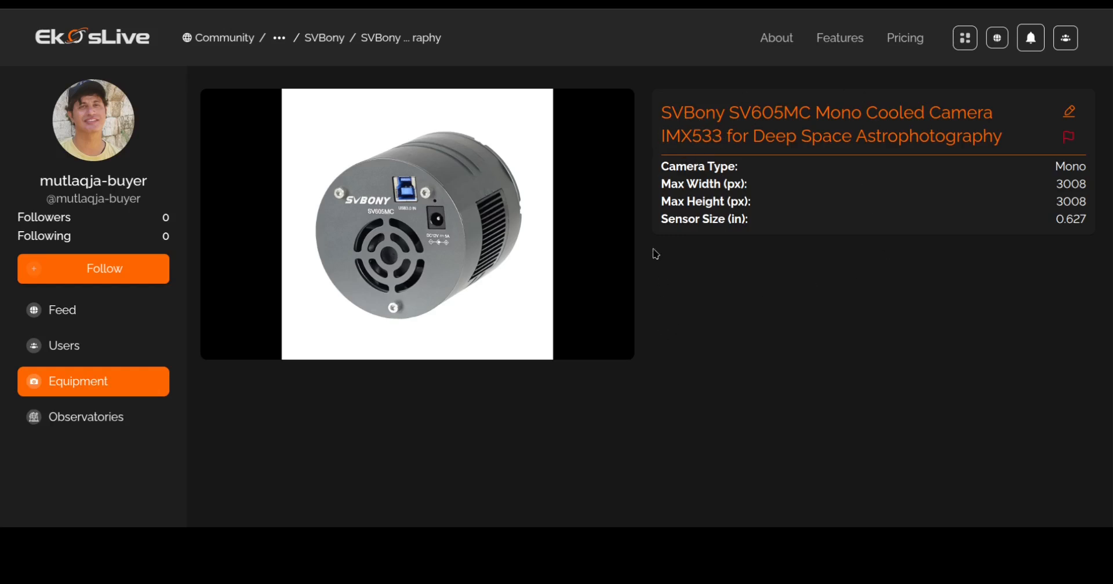
pyautogui.moveTo(65, 392)
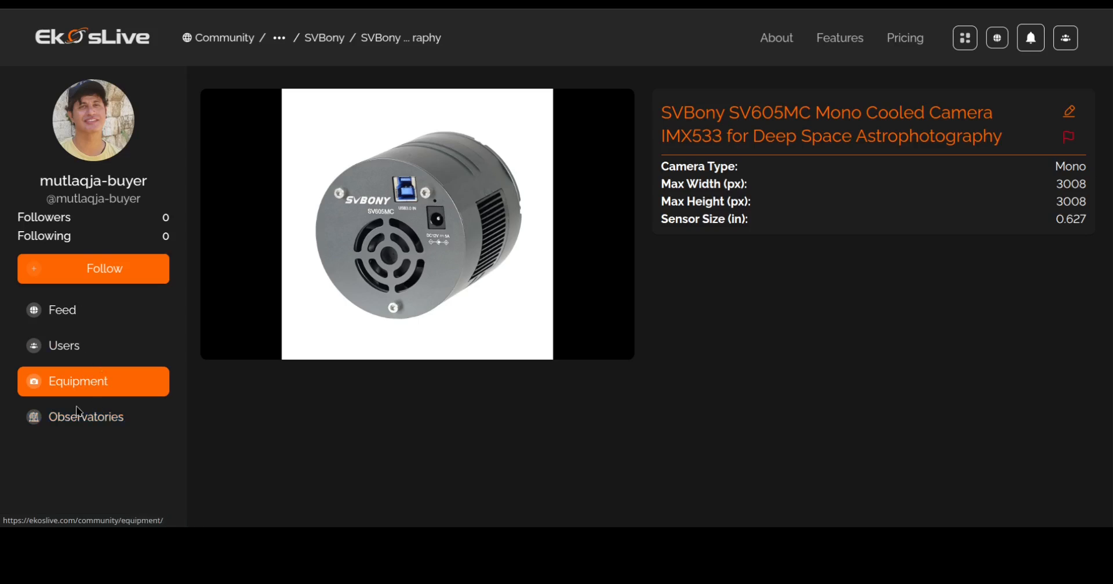
# - Locate the Albias observatory, recentring the map on Montauban, France
pyautogui.click(86, 417)
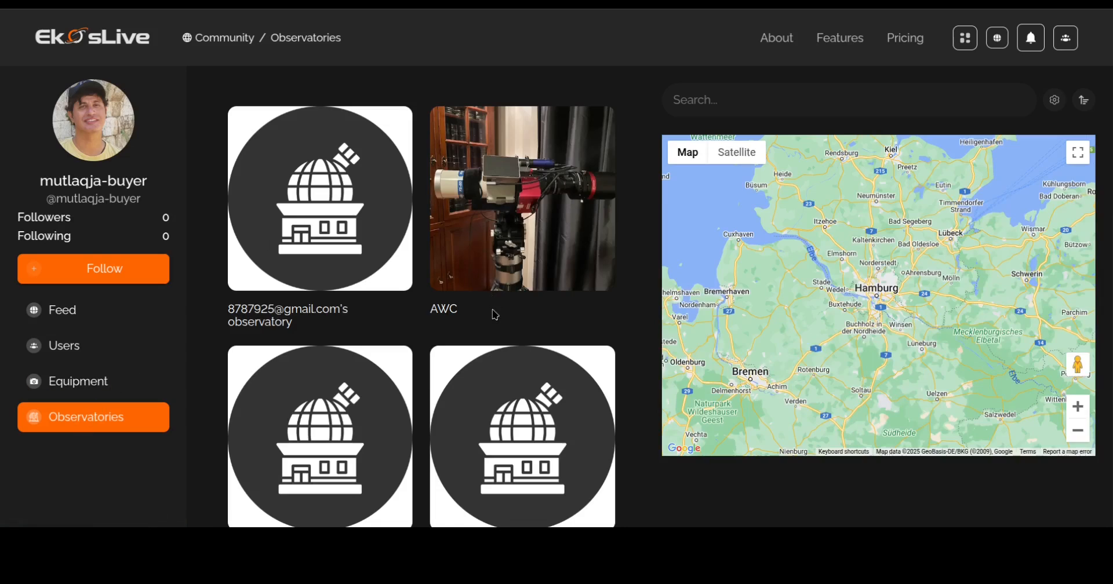
pyautogui.scroll(-3)
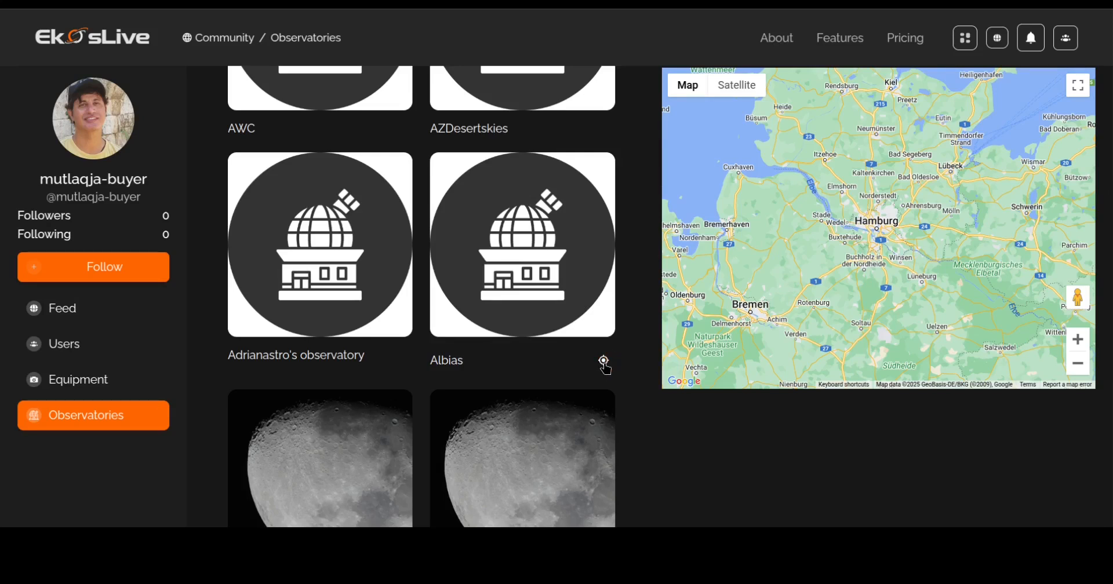
pyautogui.click(603, 362)
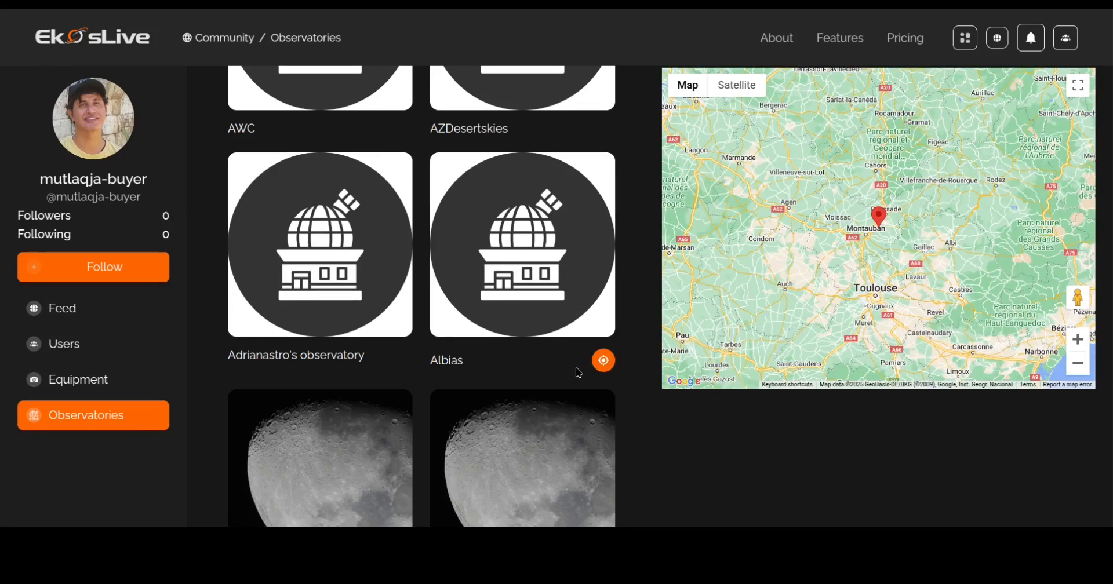
pyautogui.scroll(-3)
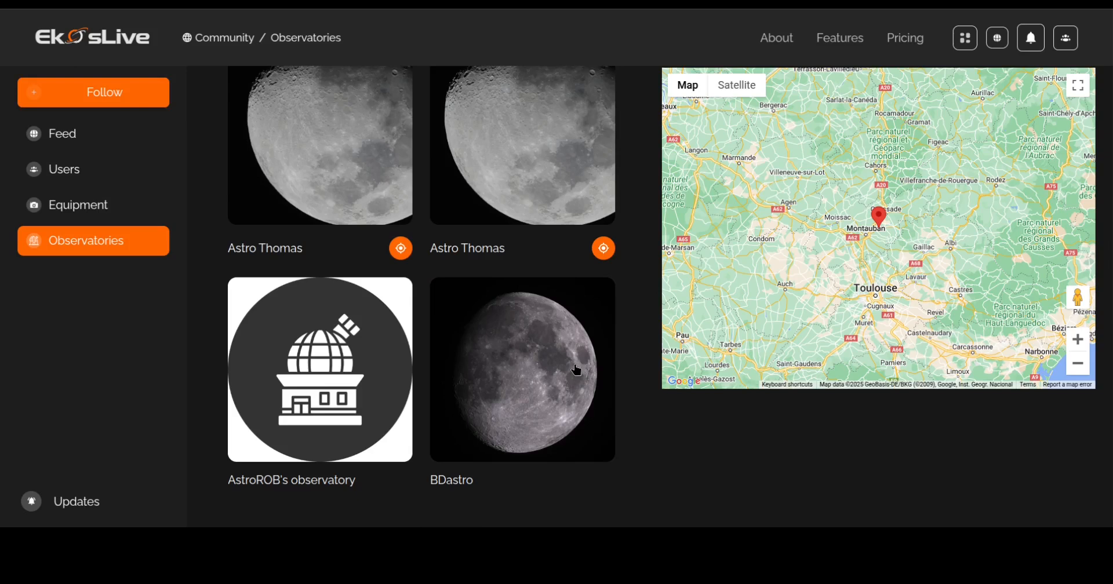
pyautogui.scroll(3)
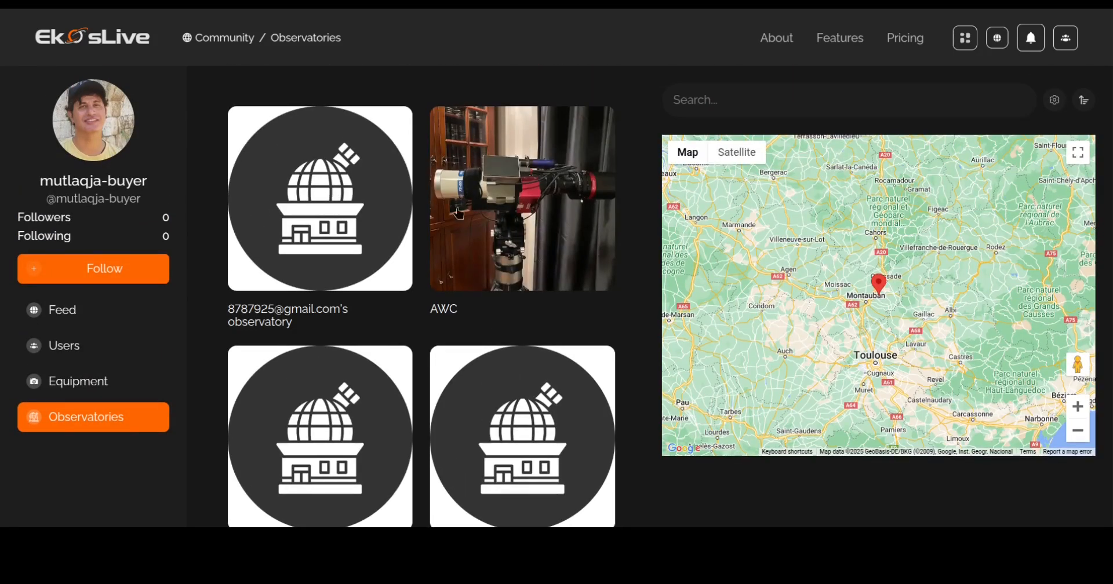
pyautogui.moveTo(512, 413)
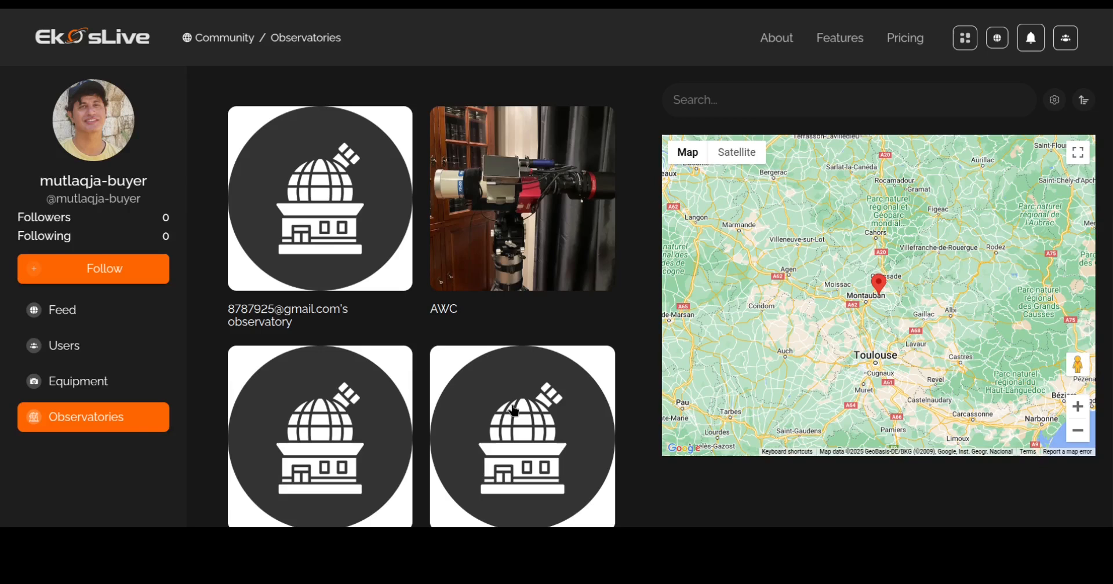
pyautogui.moveTo(536, 419)
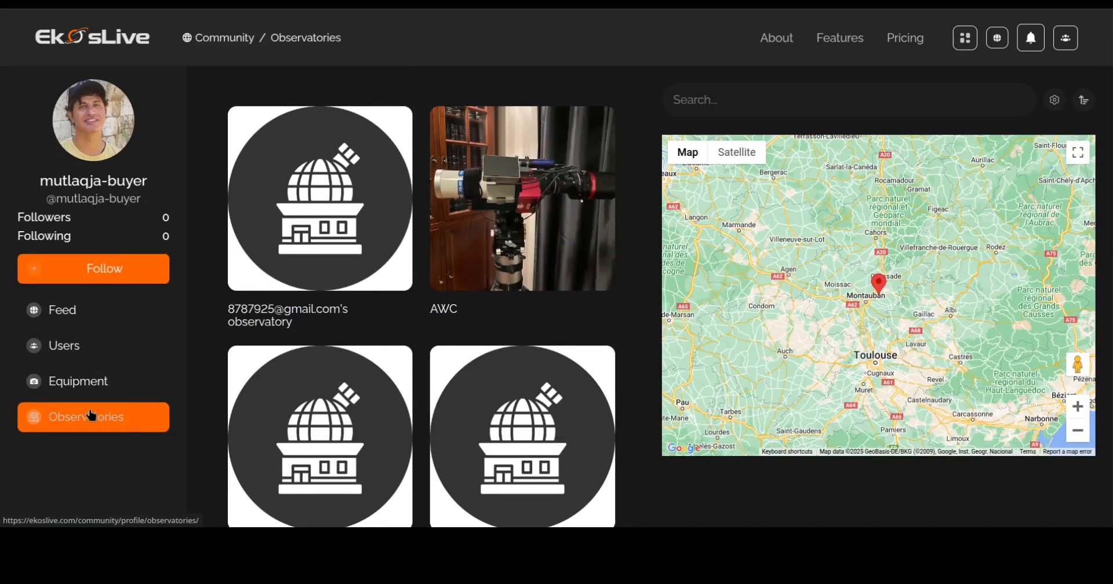
pyautogui.moveTo(346, 309)
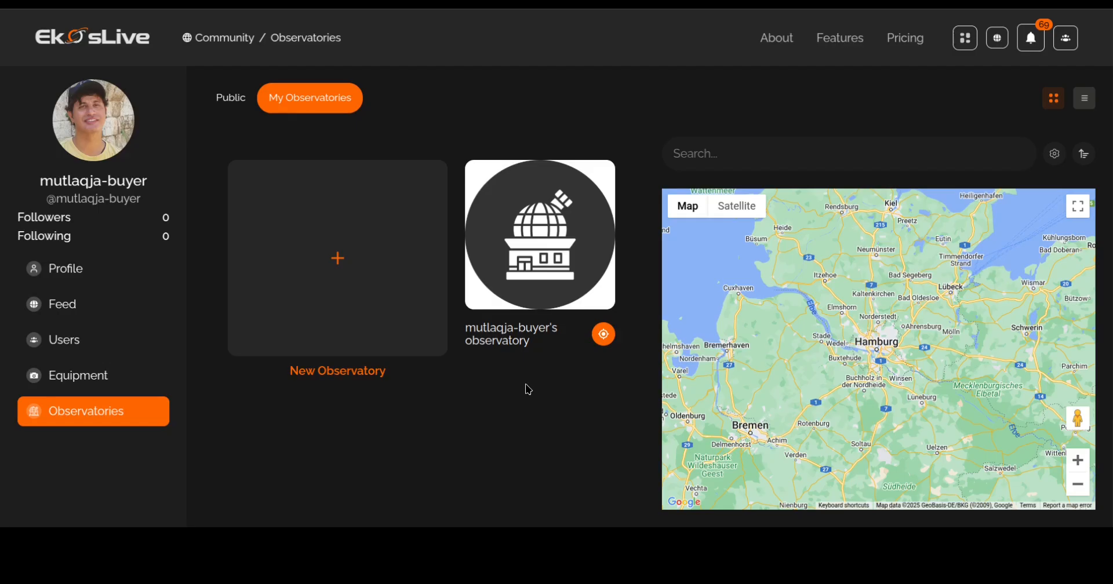
pyautogui.moveTo(507, 296)
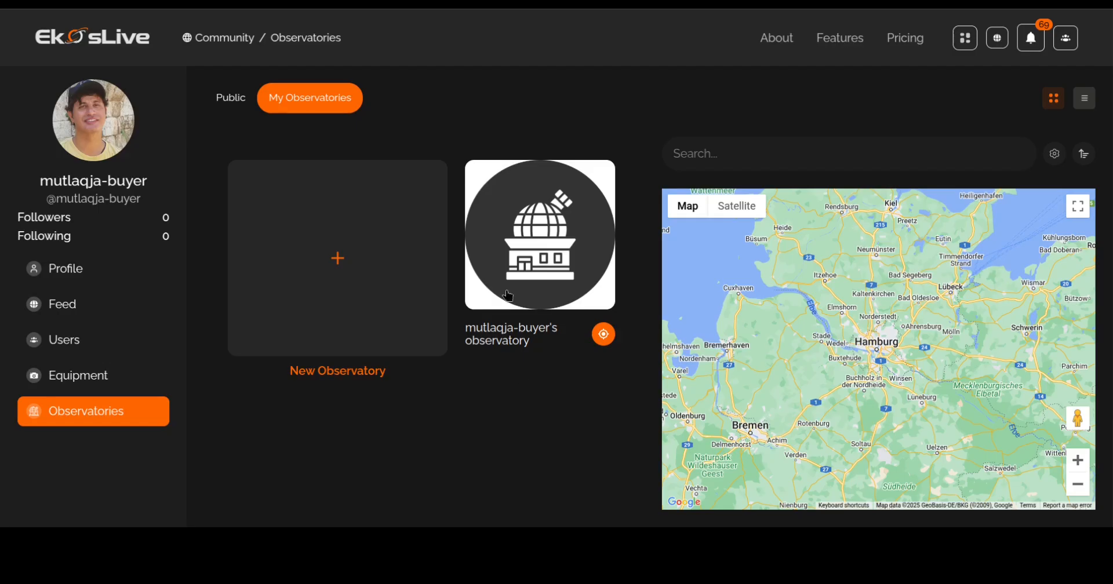
# - Show your own observatory's detail page (Kuwait, Al Ahmadi Governorate, no equipment yet)
pyautogui.click(540, 234)
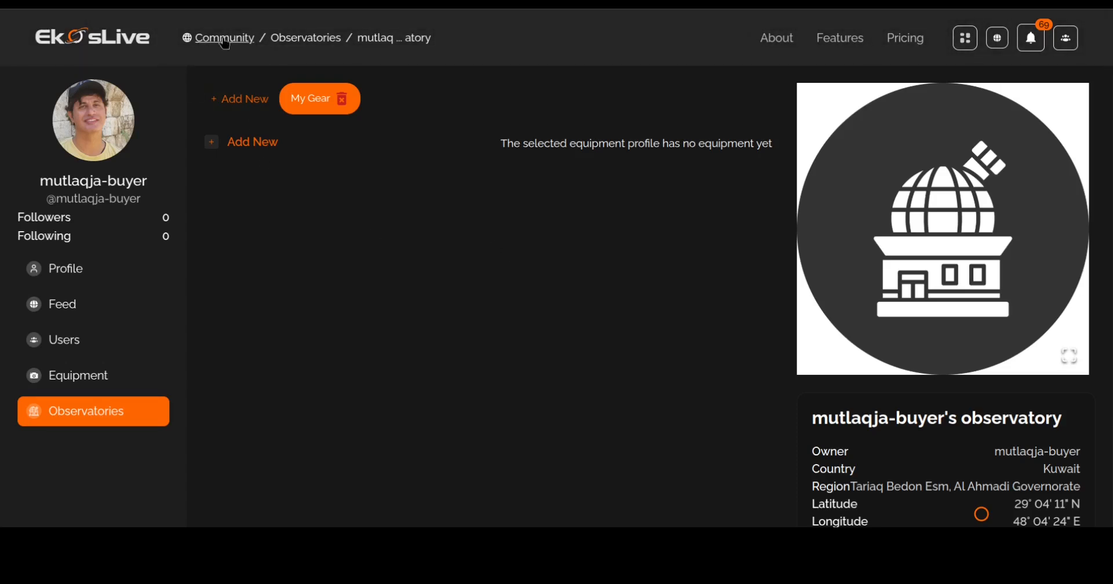
pyautogui.moveTo(872, 223)
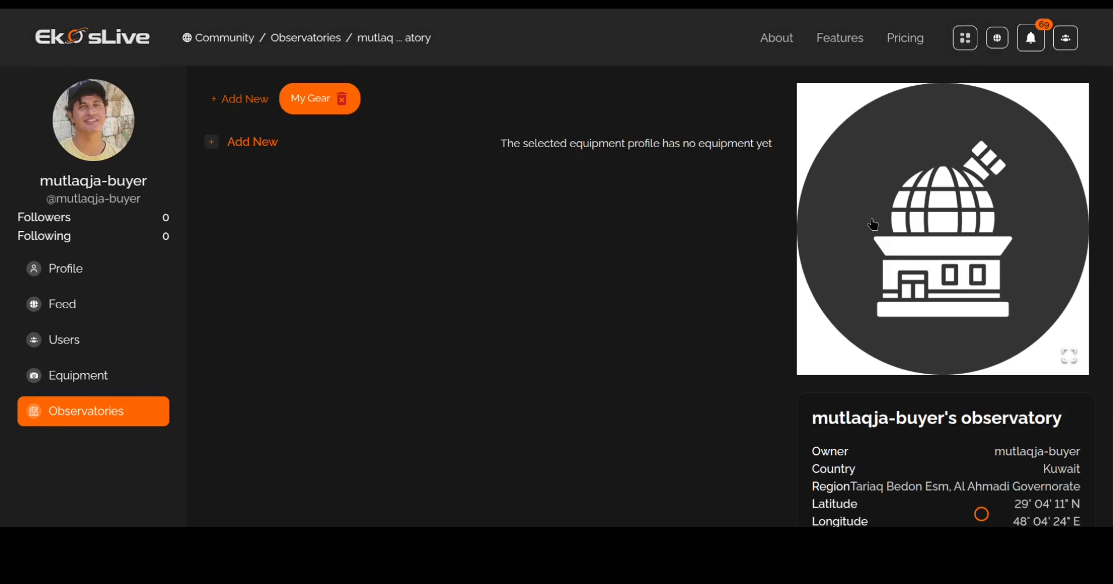
pyautogui.moveTo(316, 234)
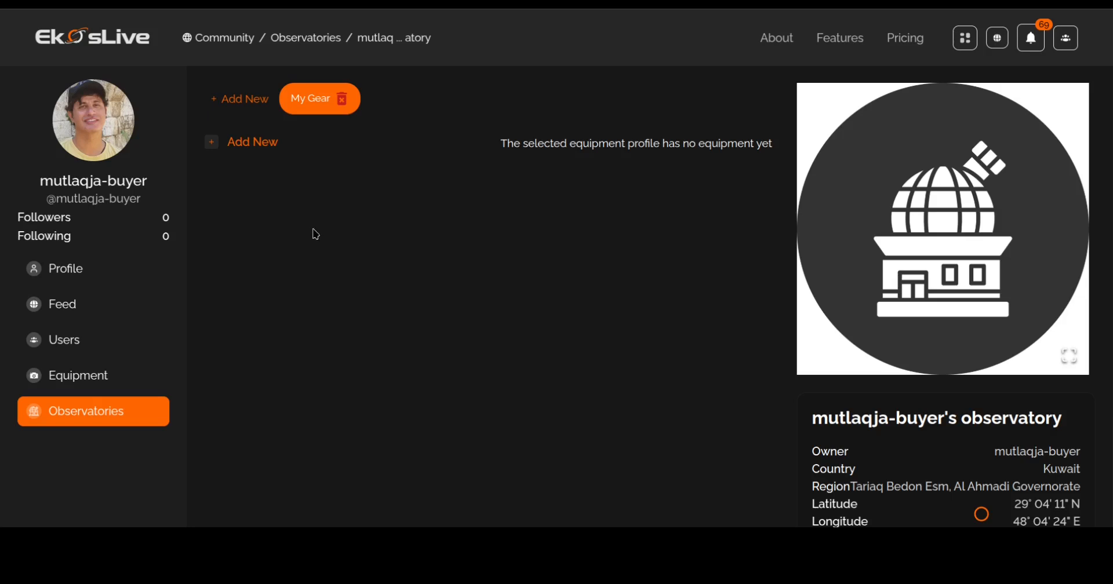
pyautogui.moveTo(359, 114)
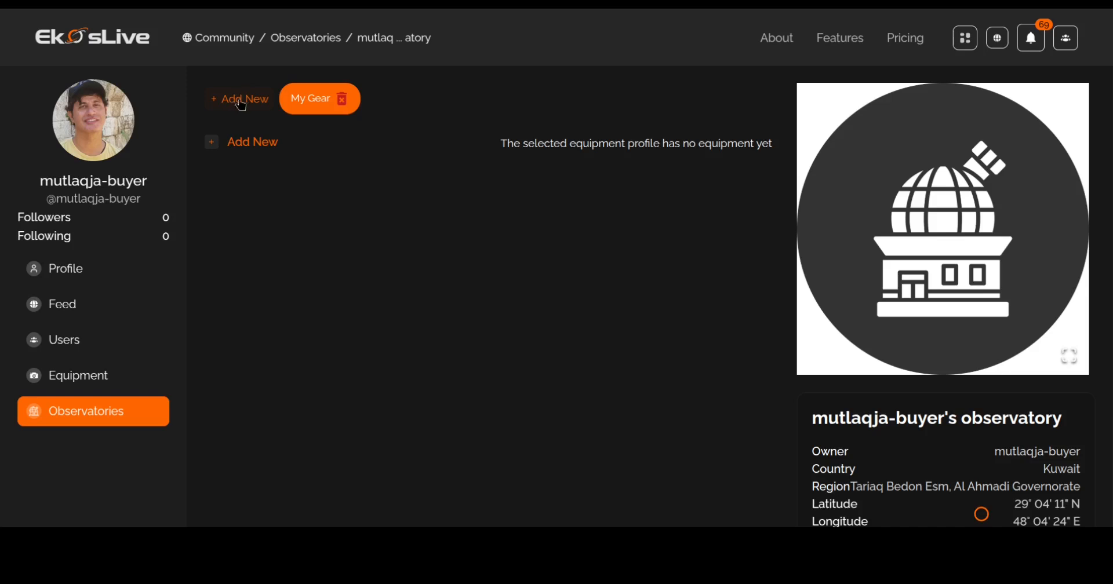
pyautogui.moveTo(272, 92)
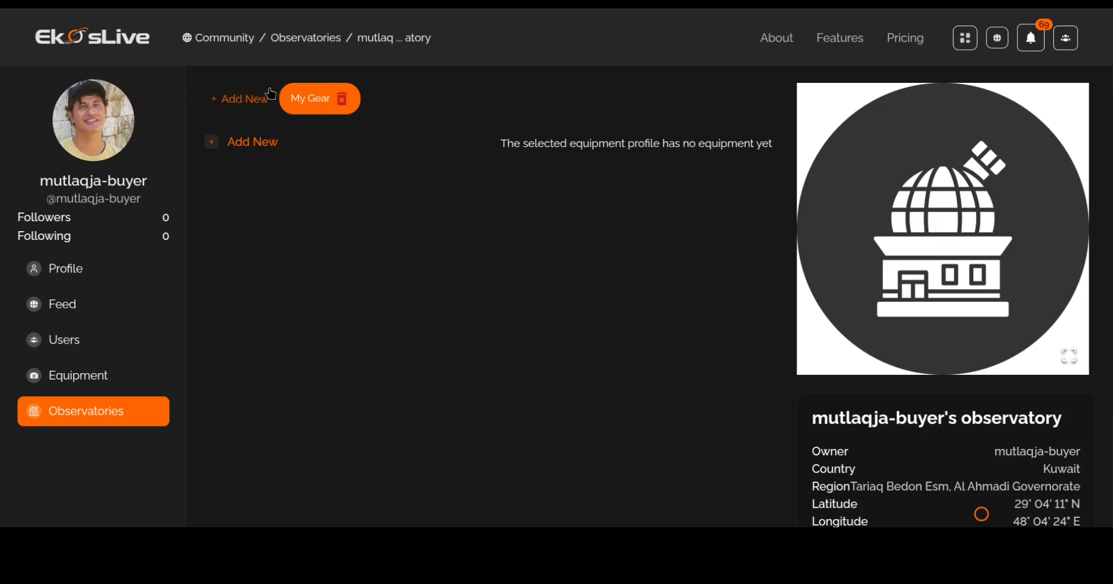
pyautogui.moveTo(257, 147)
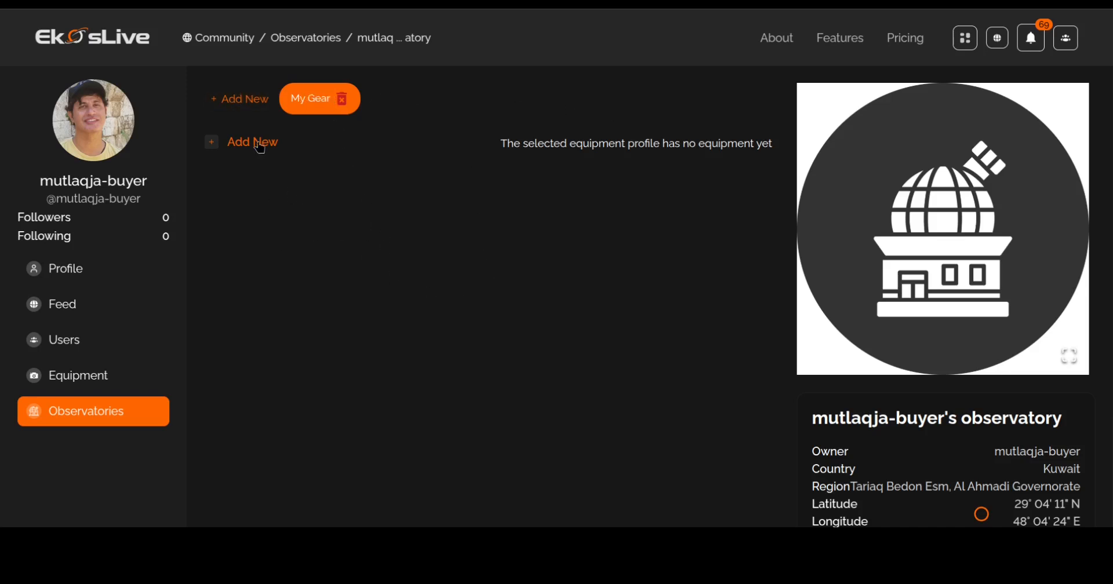
pyautogui.moveTo(264, 294)
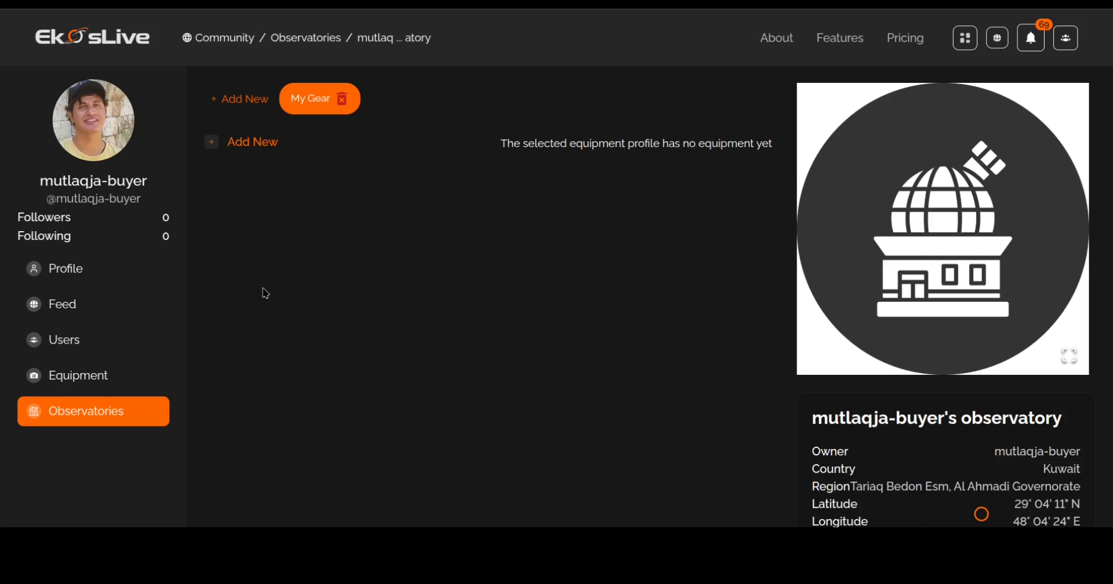
pyautogui.moveTo(231, 181)
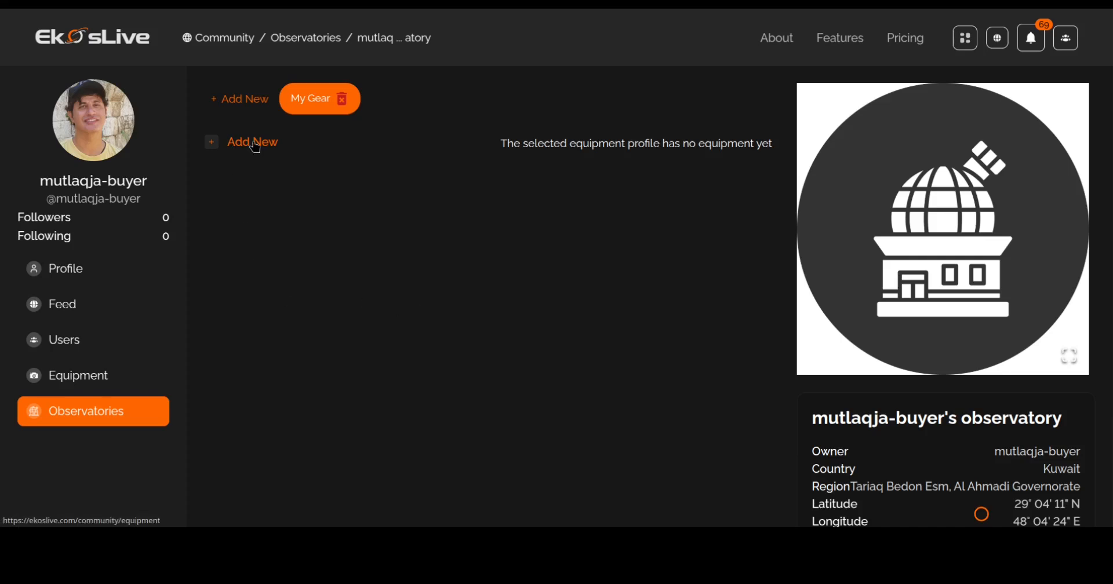
pyautogui.moveTo(288, 151)
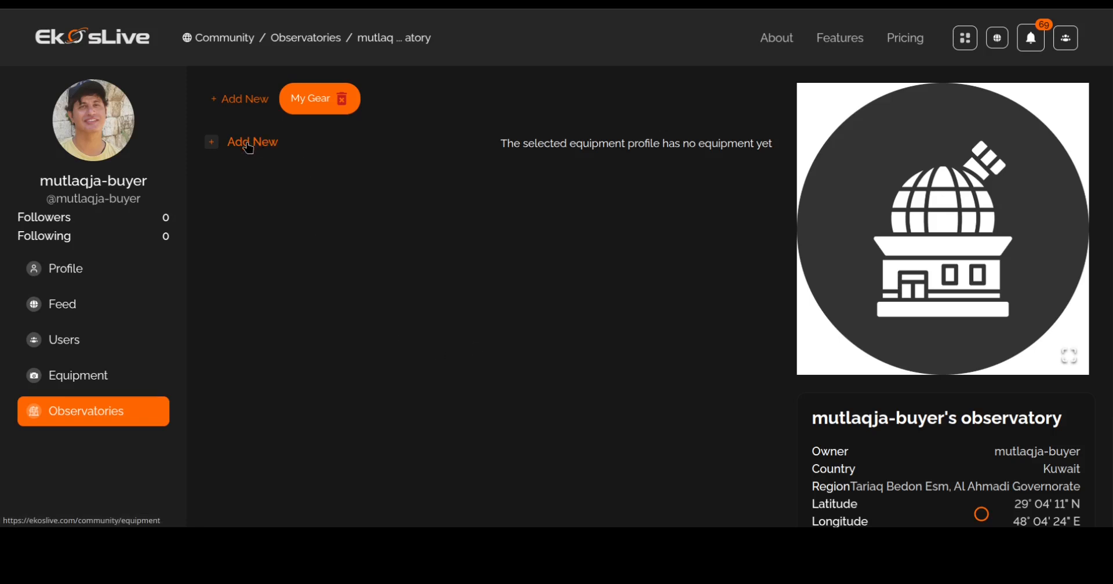
# - Add the Sky Watcher EQ8 PRO mount and QHYCCD QHY268M Pro I camera to My Gear
pyautogui.click(78, 375)
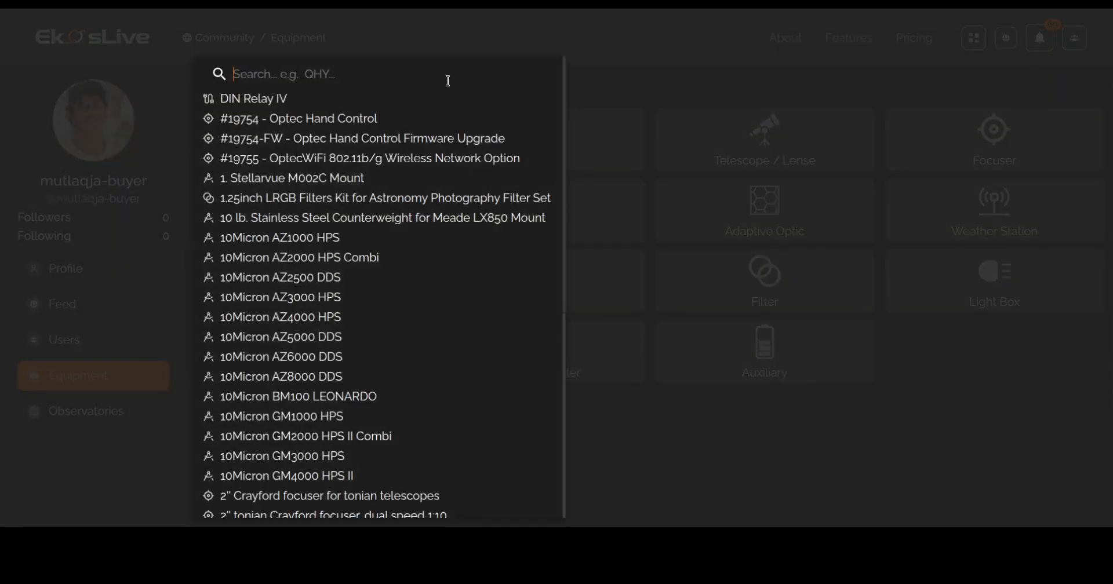
pyautogui.write('eq')
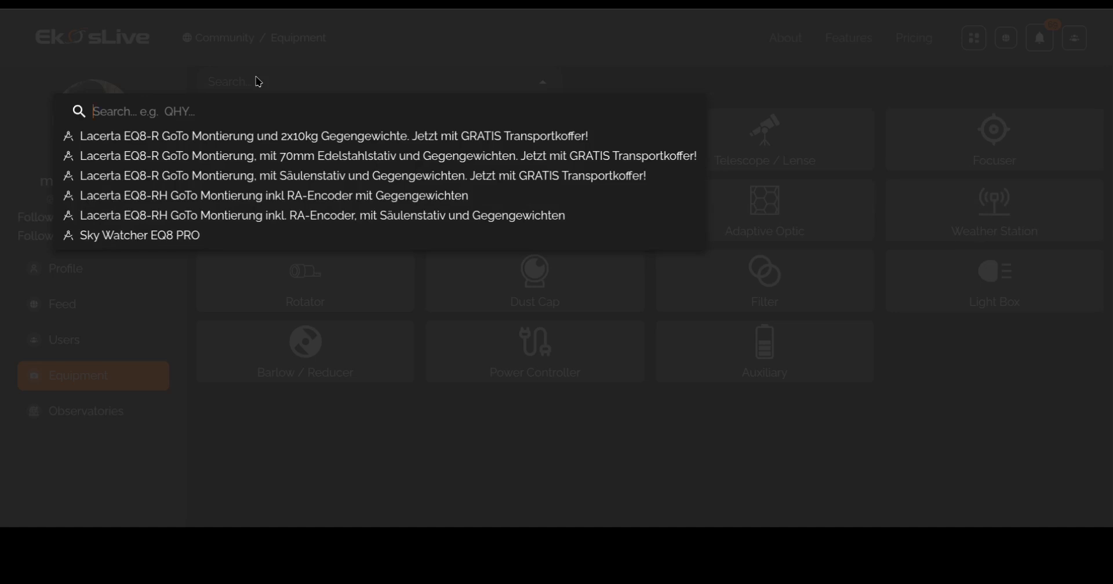
pyautogui.write('268m')
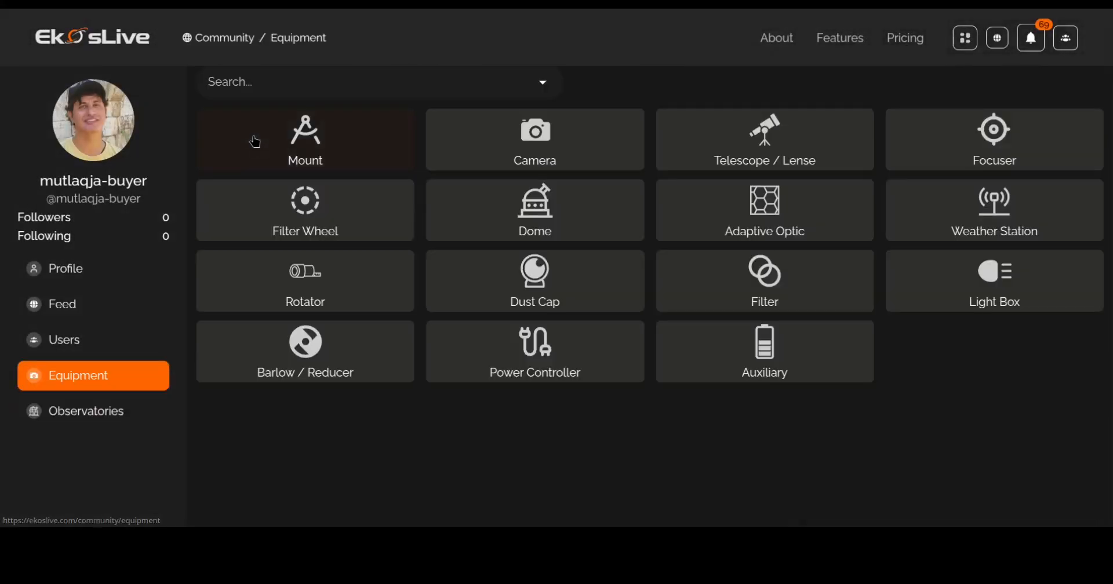
# - Search the equipment catalogue for '3nm' to find the Antlia H-Alpha 36mm filter
pyautogui.click(375, 82)
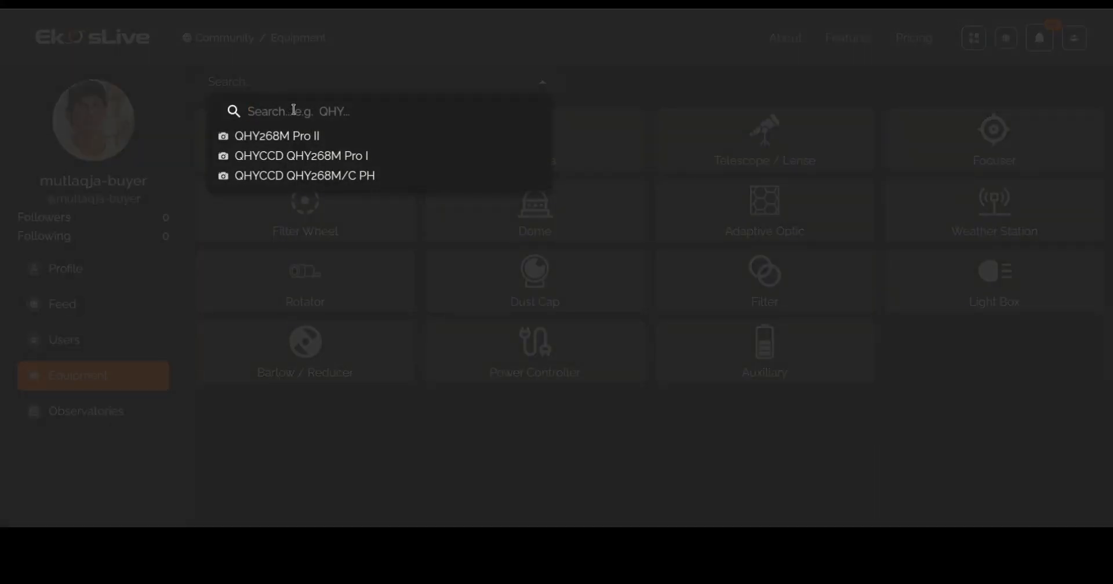
pyautogui.write('3nm')
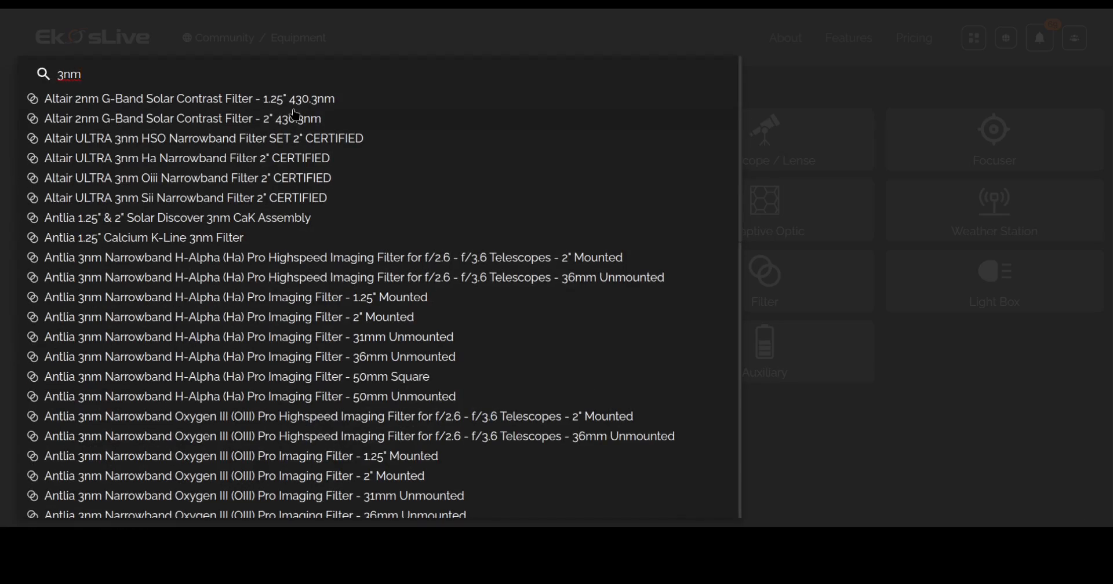
pyautogui.moveTo(262, 327)
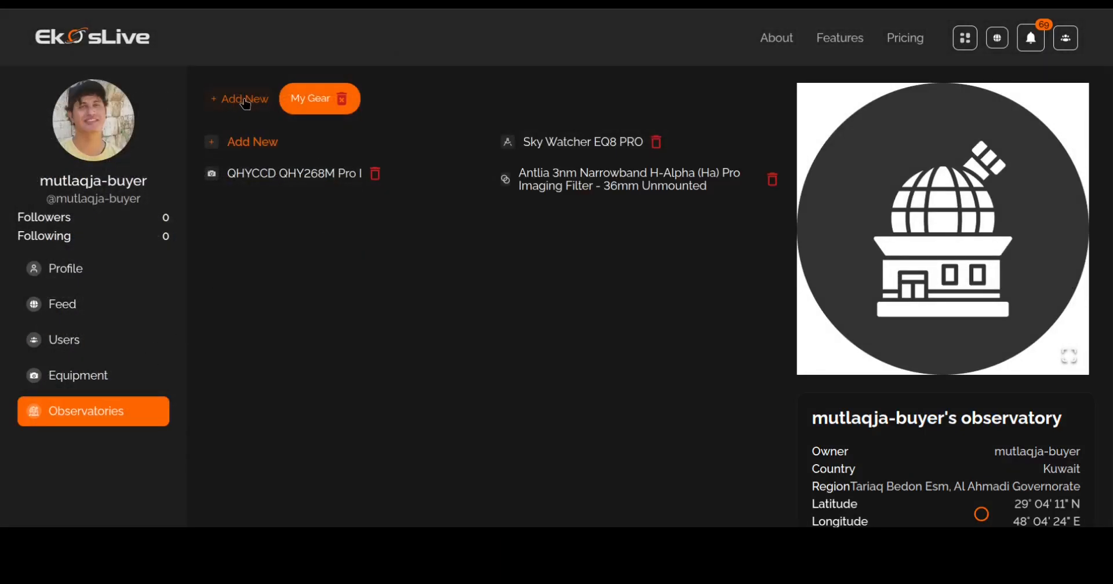
# - Add the Antlia 3nm Oxygen III 36mm unmounted filter to My Gear
pyautogui.click(245, 99)
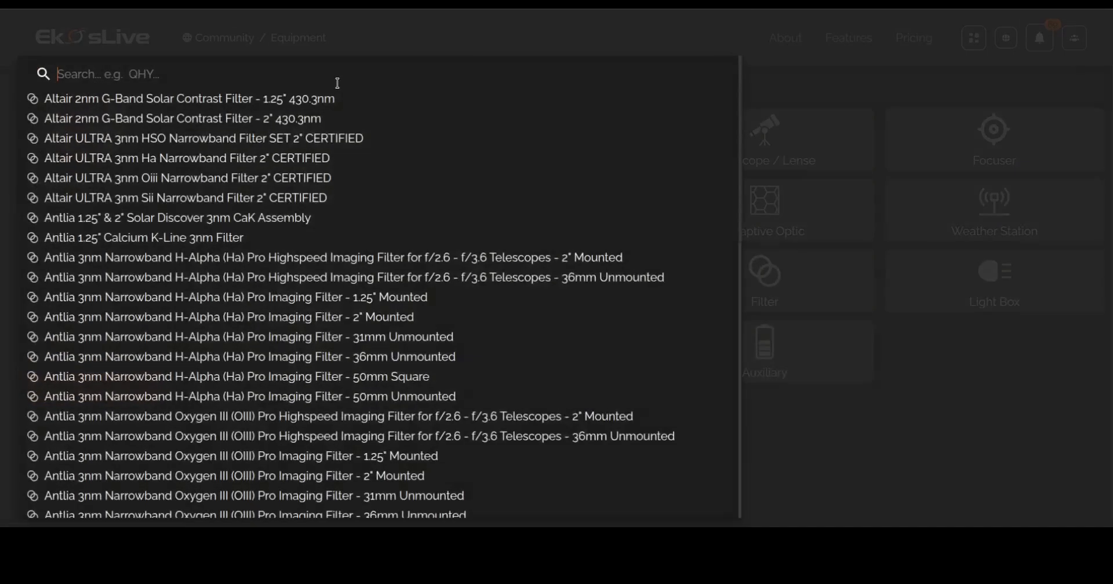
pyautogui.write('3nm')
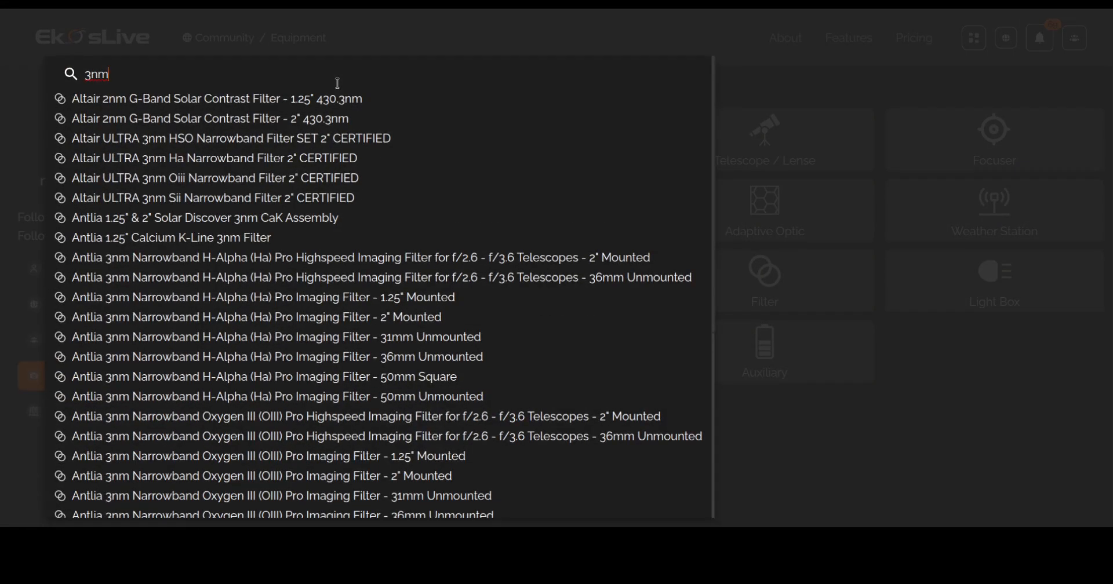
pyautogui.moveTo(376, 438)
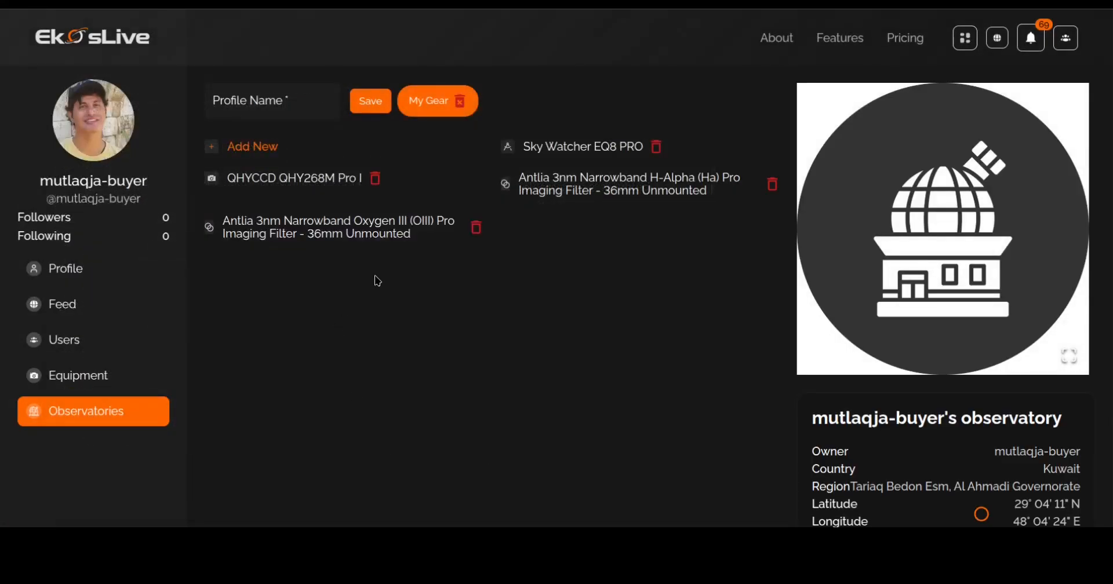
# - Add the Antlia 3nm Sulfur II 36mm unmounted filter to My Gear
pyautogui.click(78, 375)
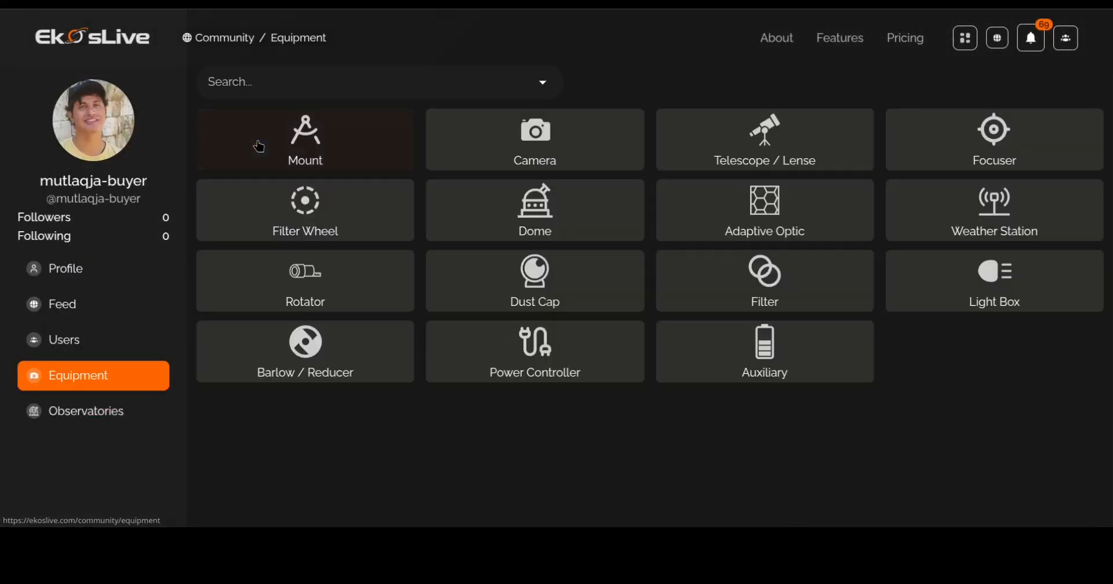
pyautogui.click(378, 82)
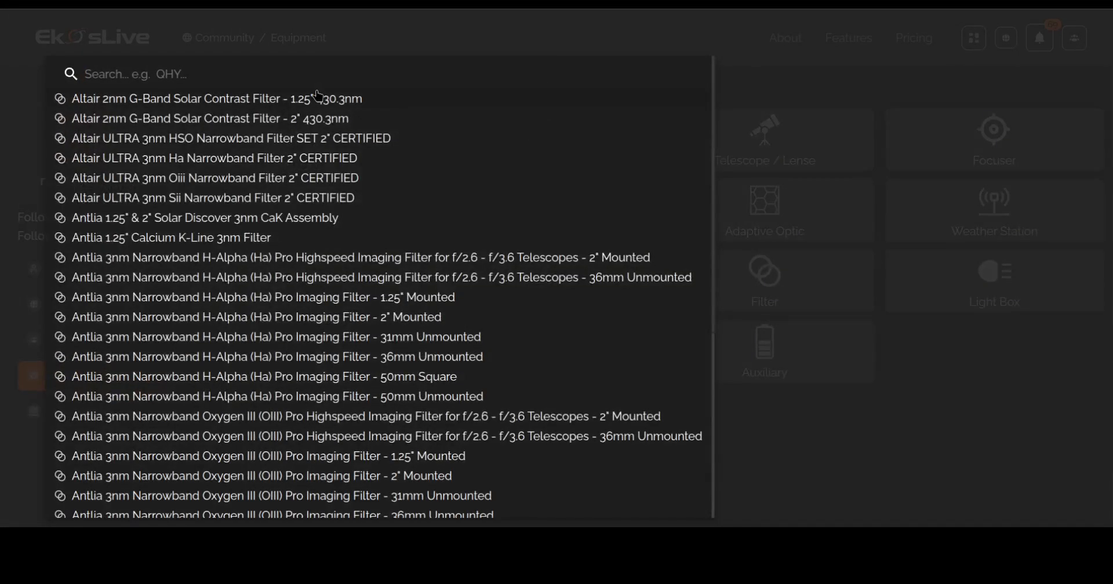
pyautogui.write('3nm')
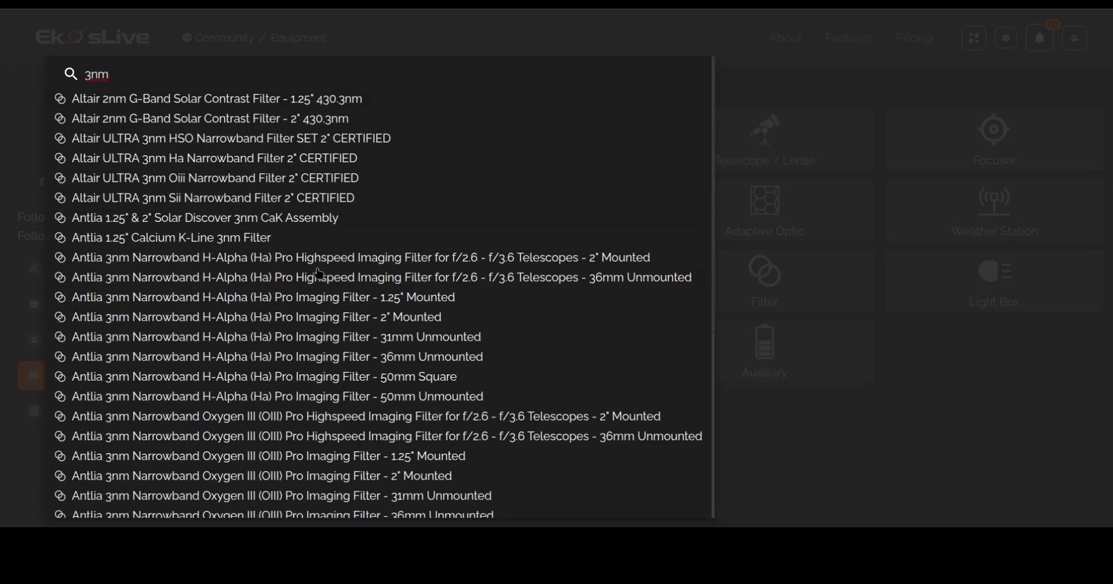
pyautogui.scroll(-3)
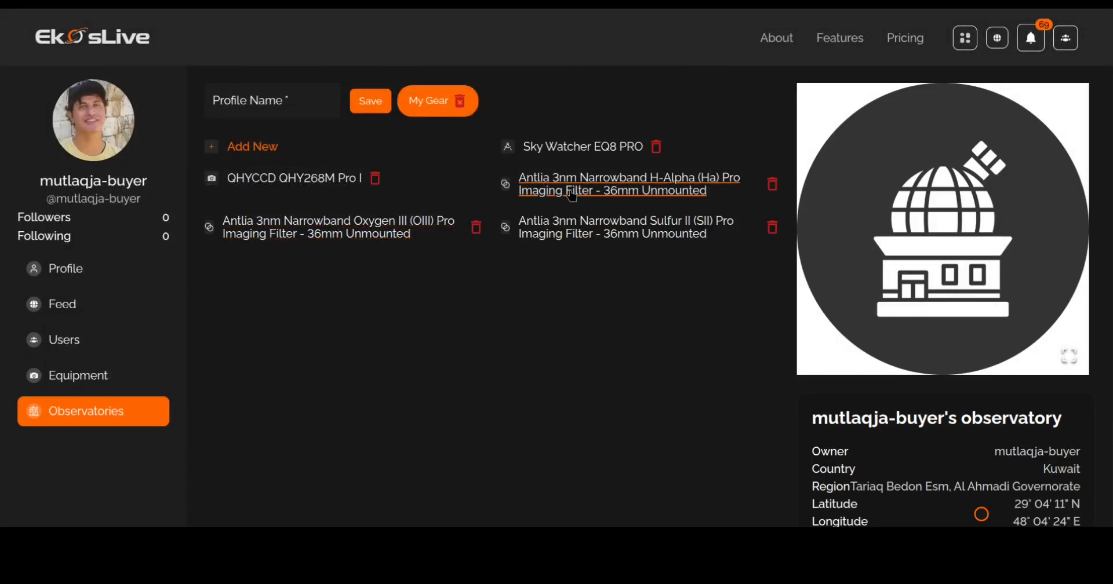
pyautogui.moveTo(349, 337)
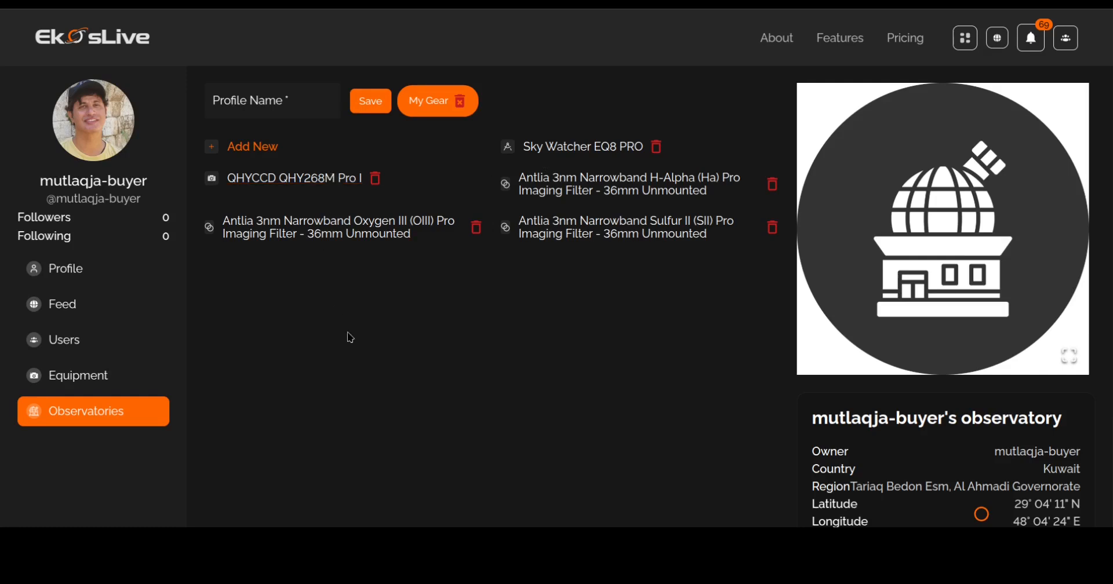
pyautogui.moveTo(359, 341)
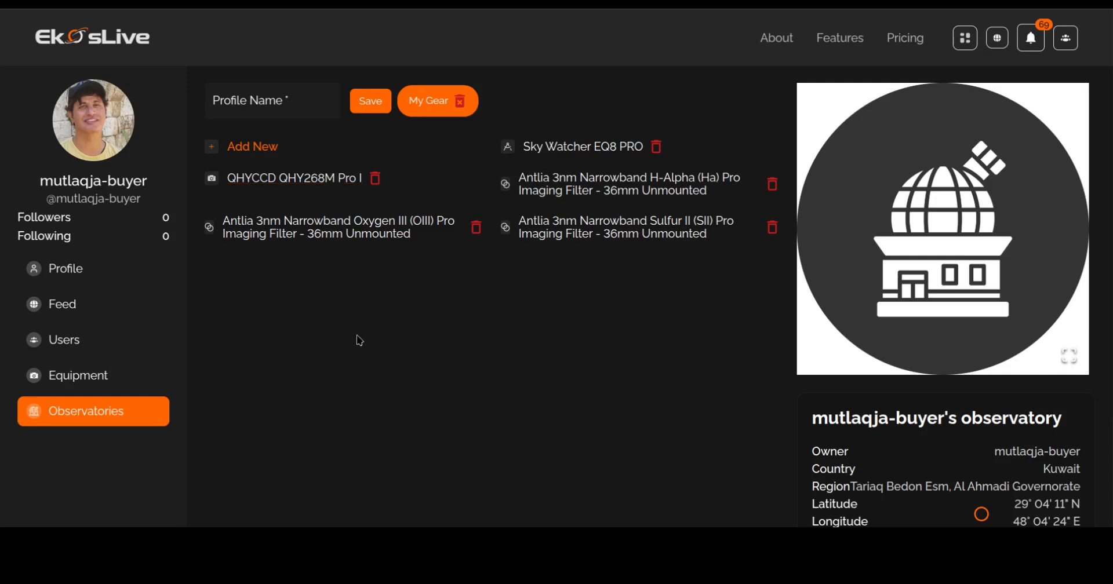
pyautogui.moveTo(213, 287)
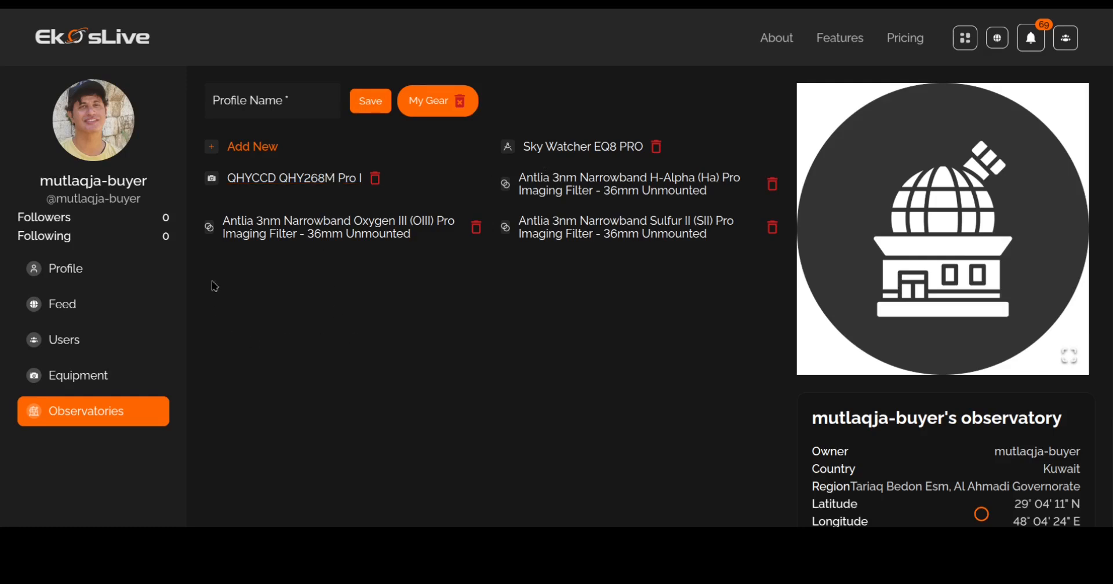
pyautogui.moveTo(92, 308)
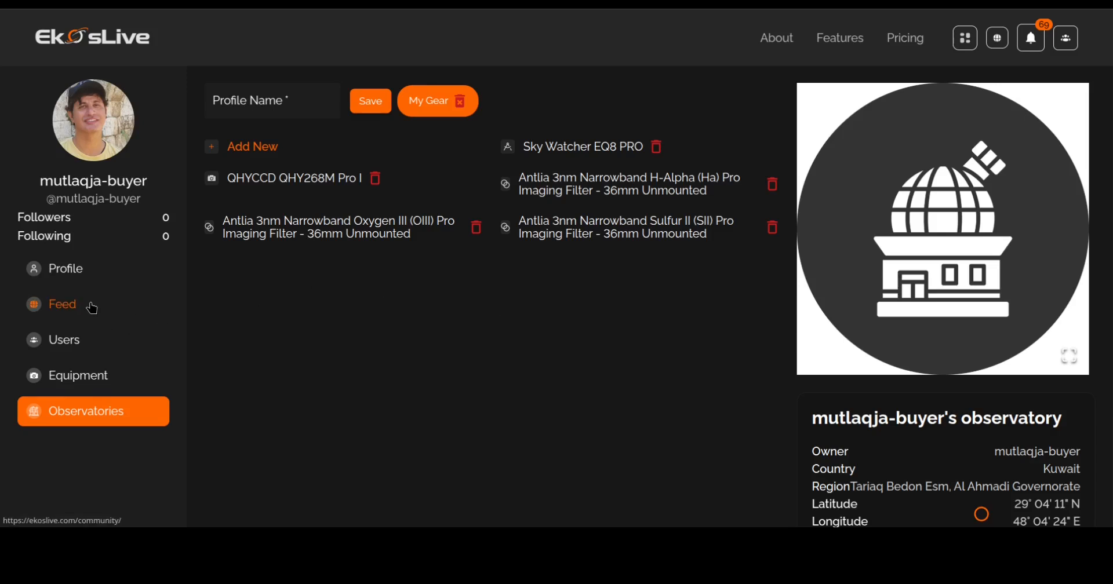
# - Go to the community feed, dismiss its tip and start a new post with the Horsehead Nebula image
pyautogui.click(63, 305)
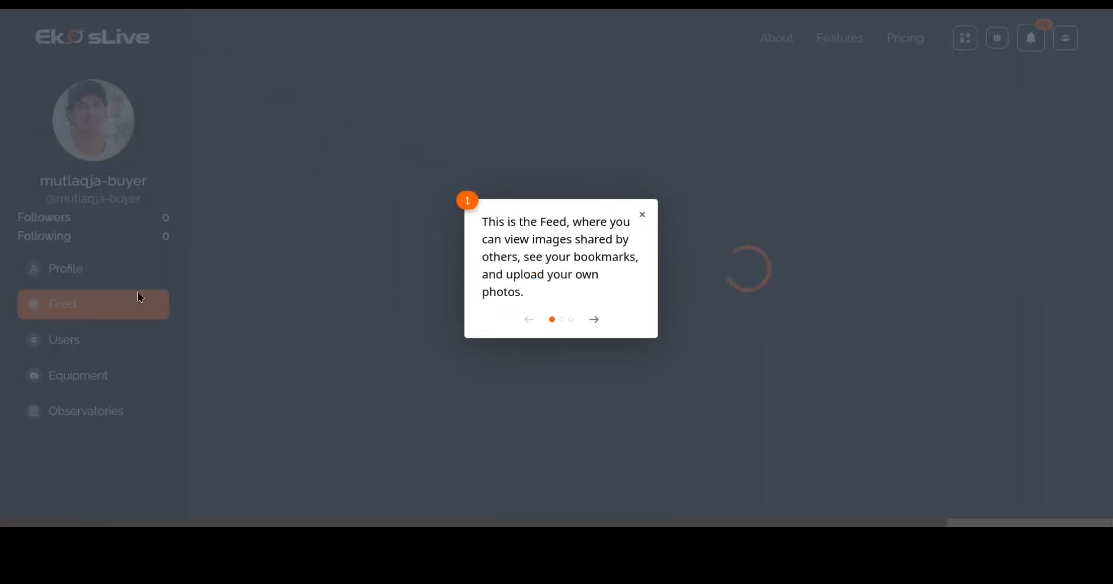
pyautogui.click(642, 214)
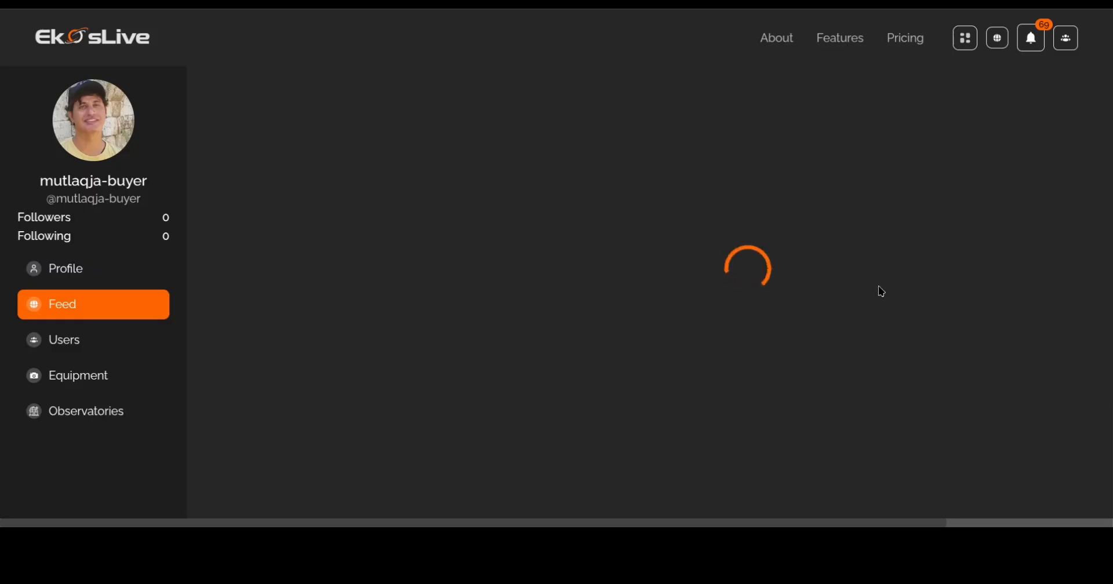
pyautogui.scroll(-3)
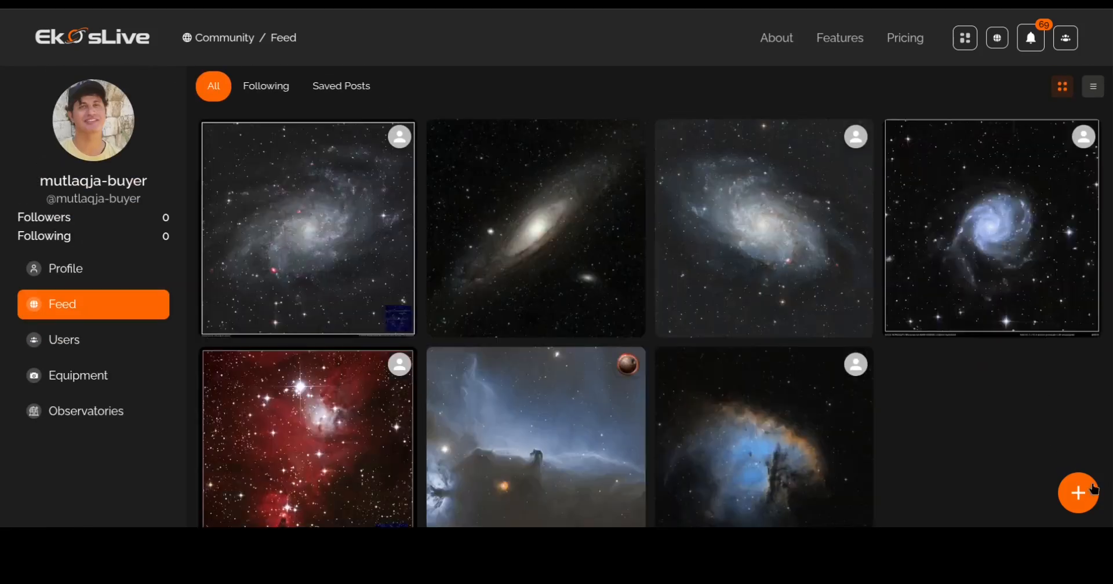
pyautogui.click(1078, 492)
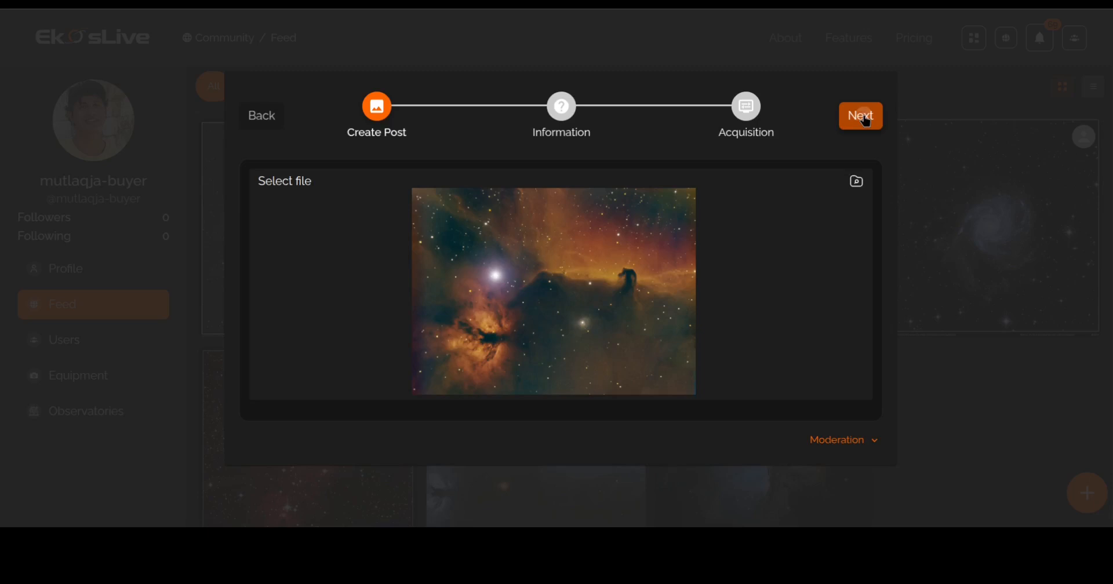
# - Choose your observatory and My Gear for the new post
pyautogui.click(860, 116)
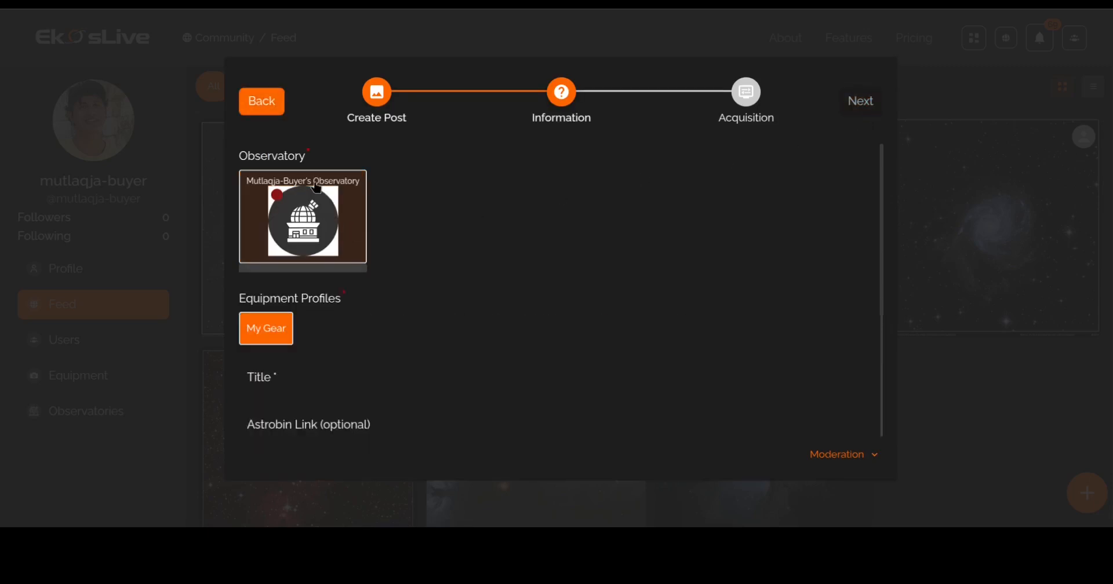
pyautogui.moveTo(332, 223)
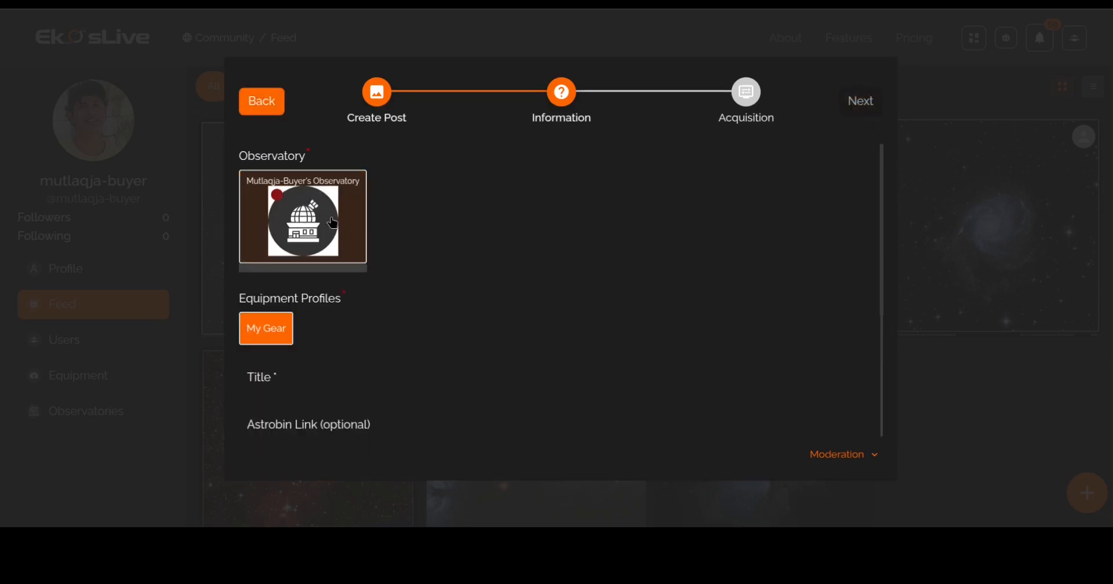
pyautogui.click(303, 221)
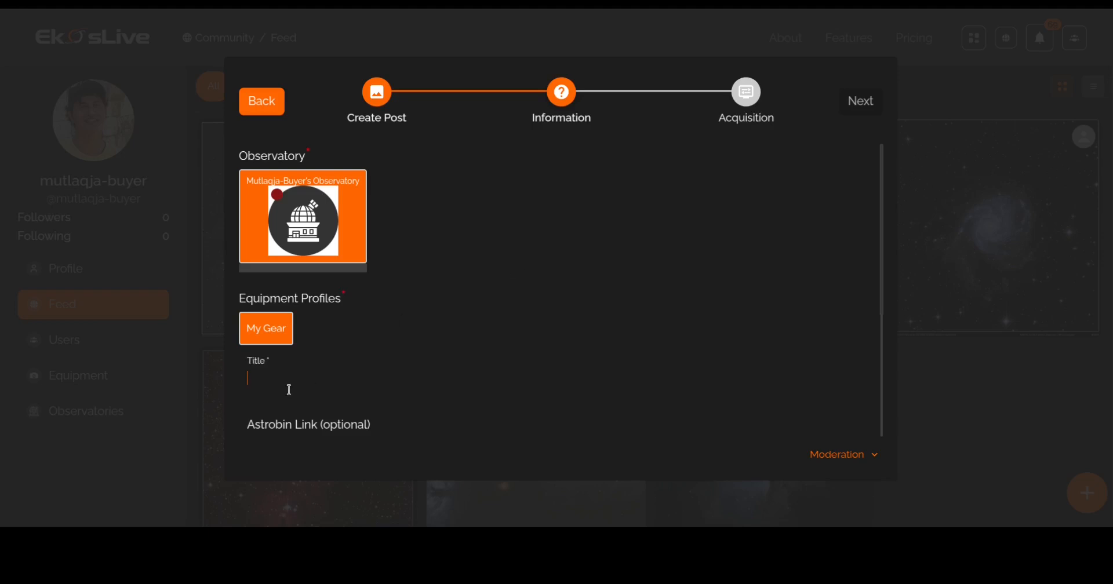
# - Title the post 'Horsehead Nebula' with description 'Old image' and continue to Acquisition
pyautogui.write('Horse')
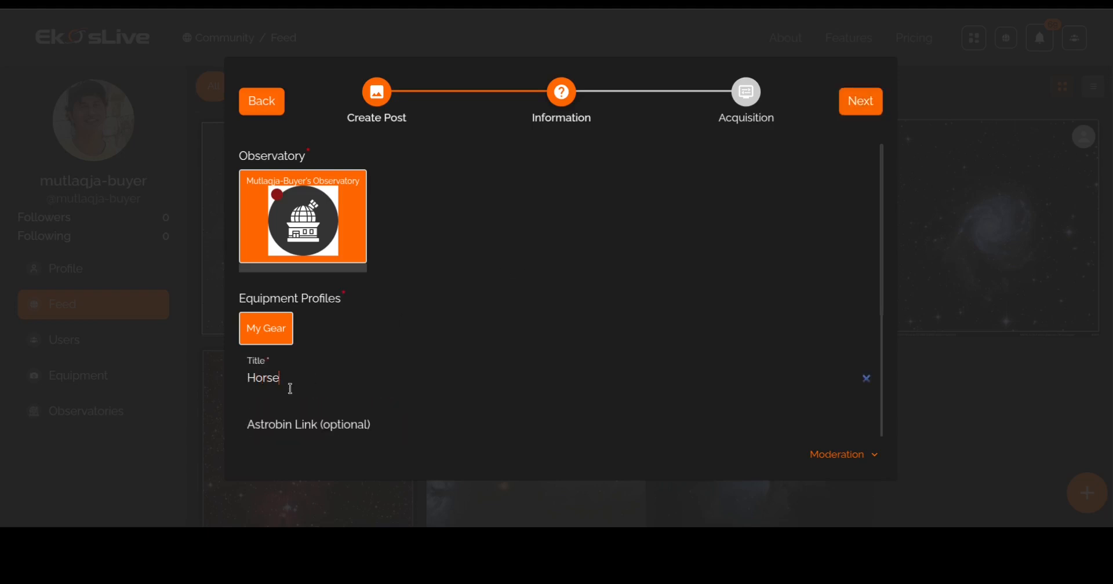
pyautogui.write('head Nebula')
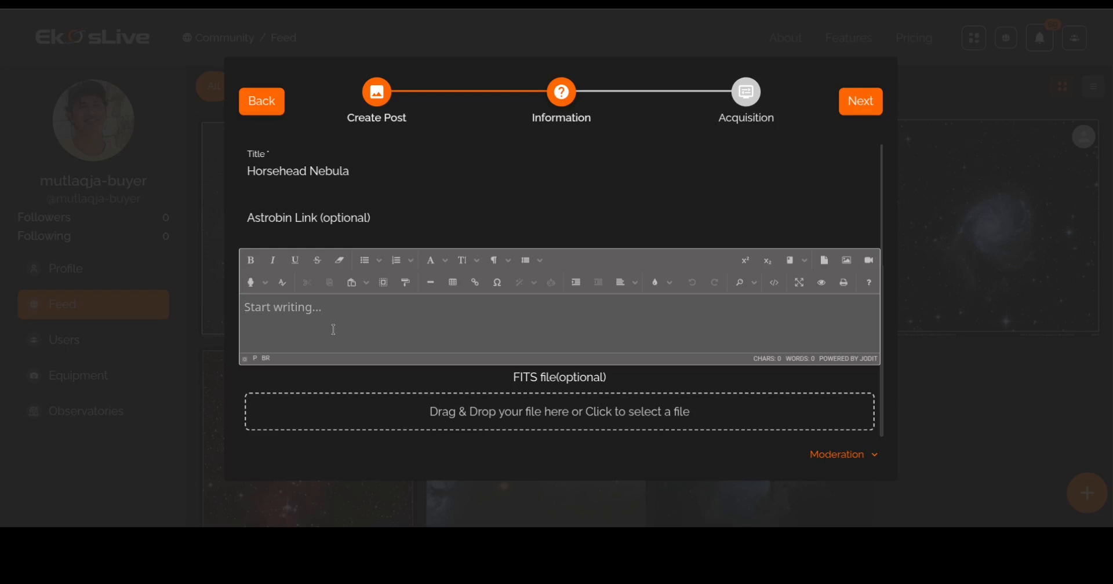
pyautogui.write('Old image of the Hors')
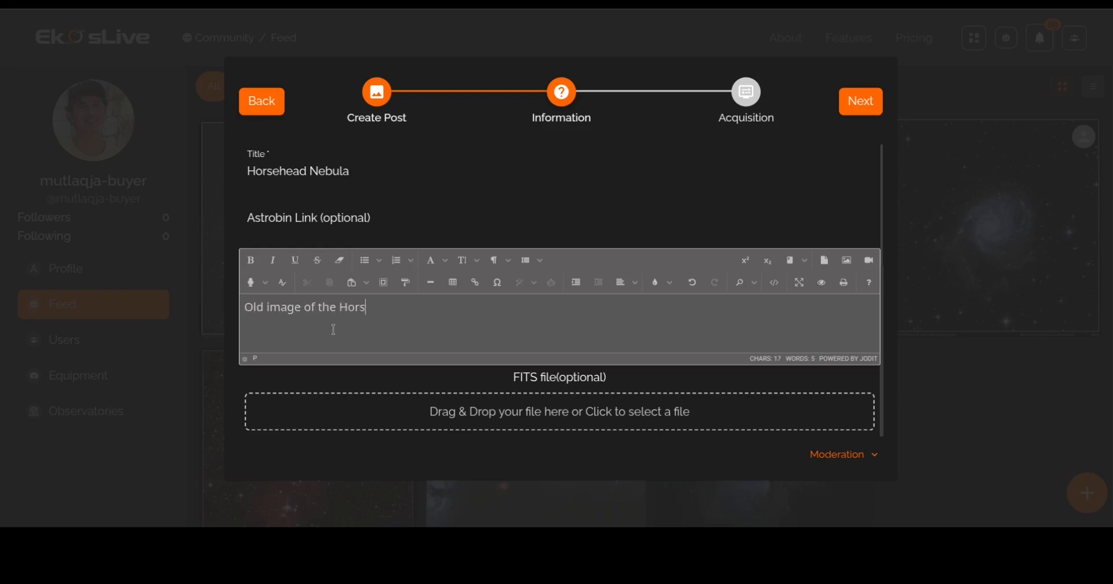
pyautogui.write('ehead Nebula')
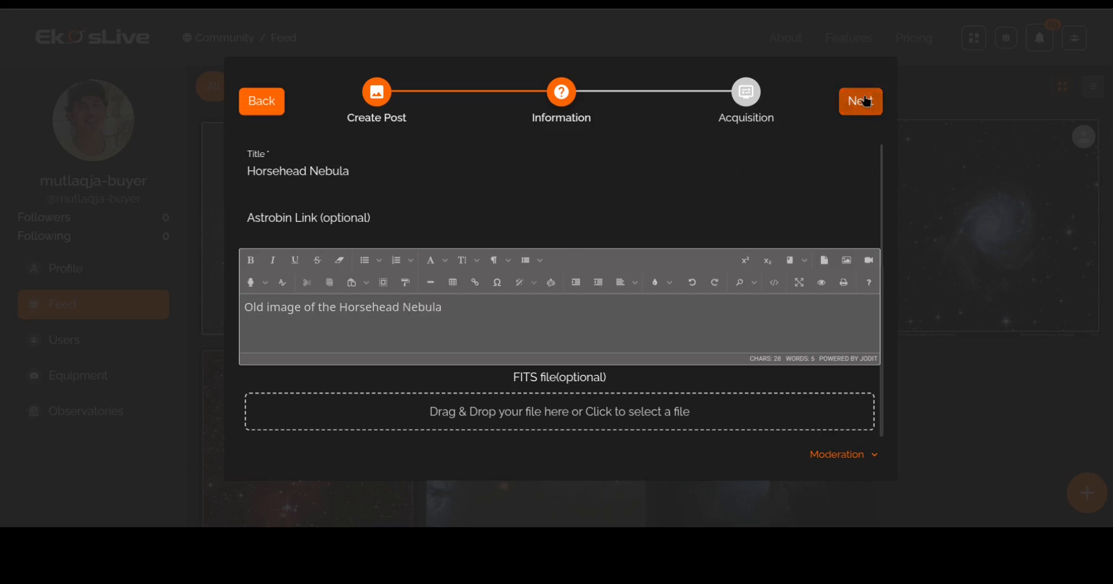
pyautogui.click(860, 102)
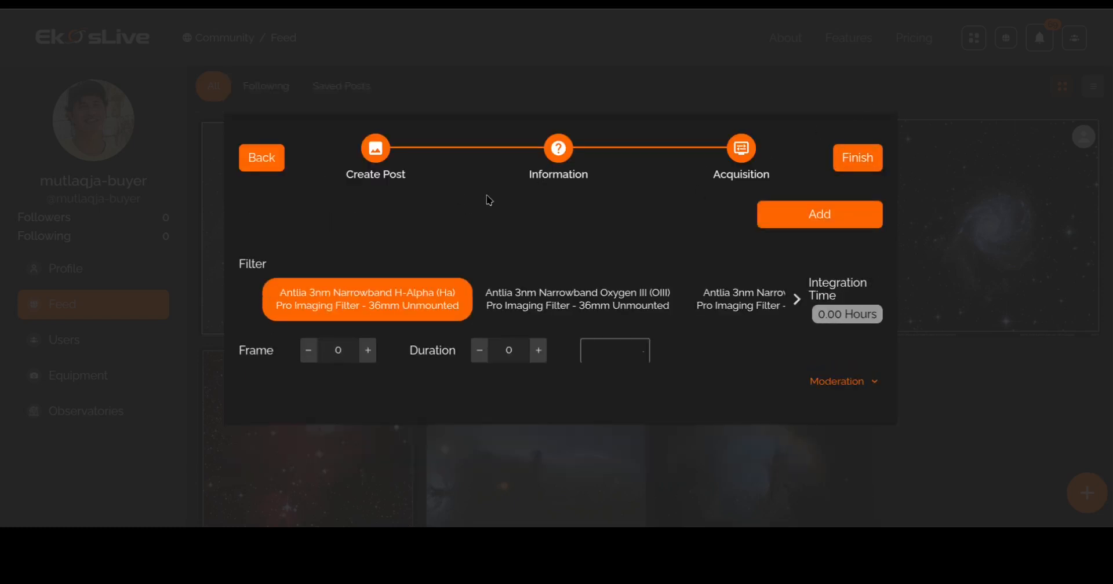
pyautogui.moveTo(371, 210)
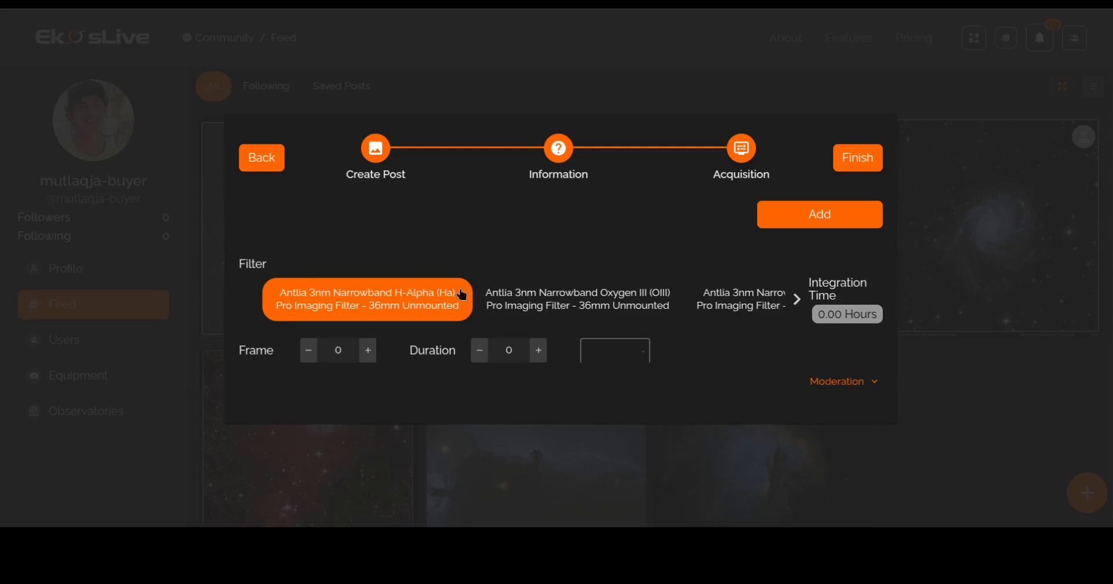
# - Add Ha, OIII and SII acquisitions of 15 × 300 s each (3.75 hours total) and publish the post
pyautogui.click(338, 351)
pyautogui.write('15')
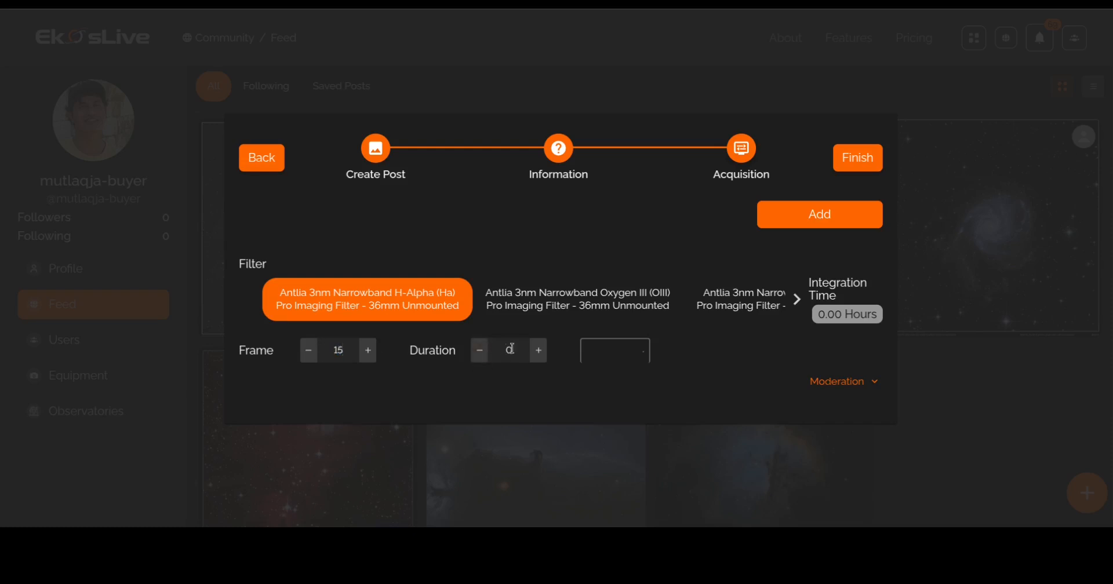
pyautogui.write('300')
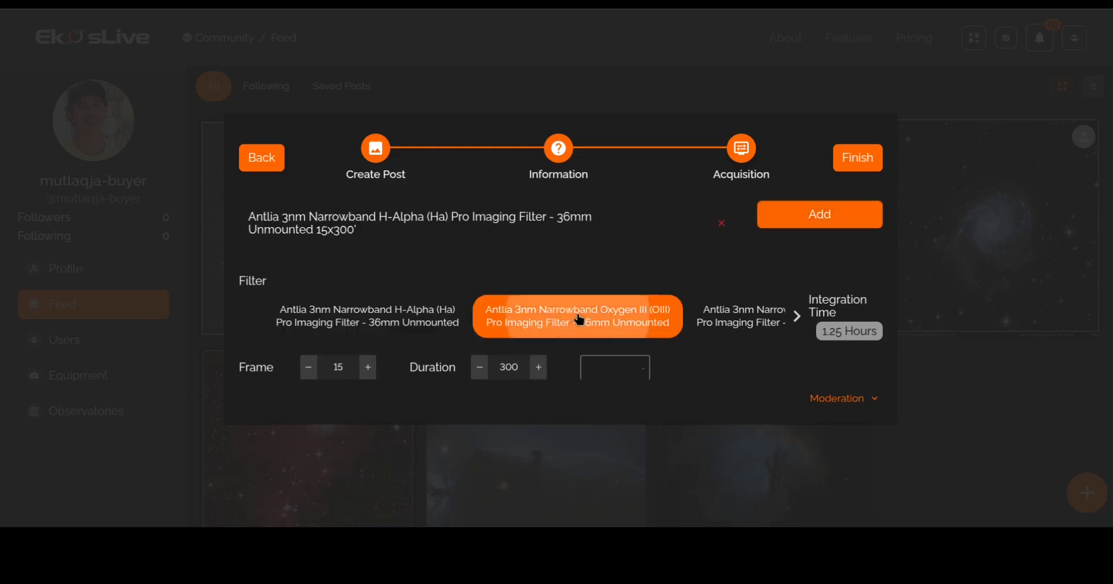
pyautogui.click(818, 215)
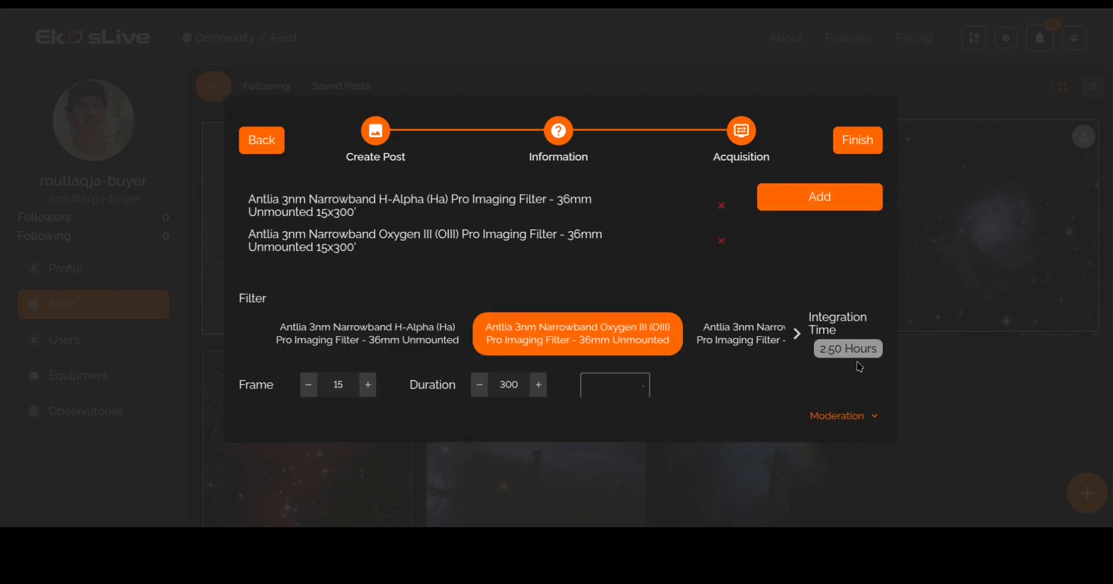
pyautogui.moveTo(730, 335)
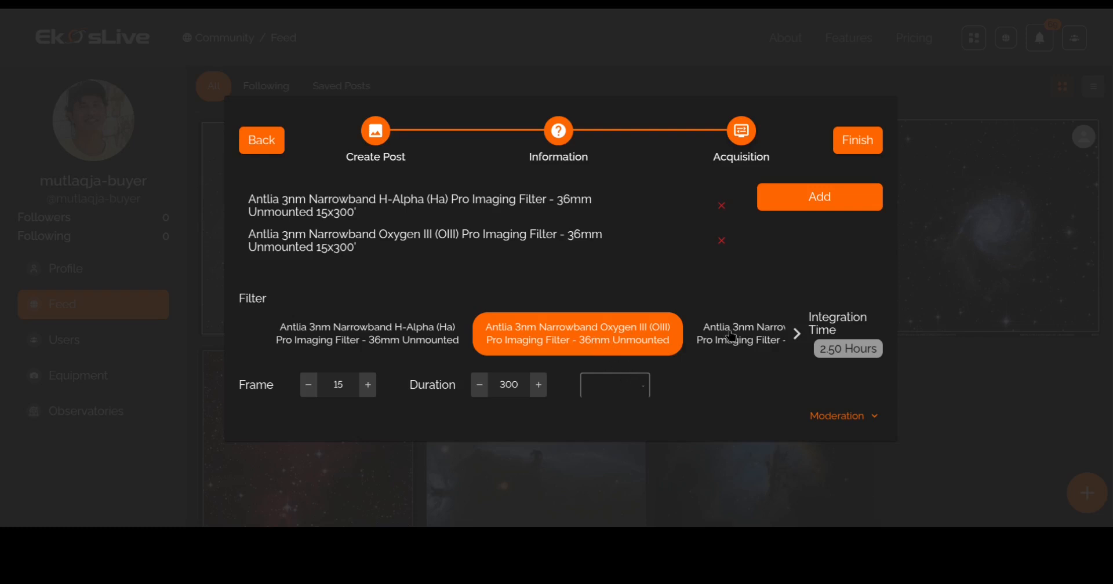
pyautogui.click(820, 197)
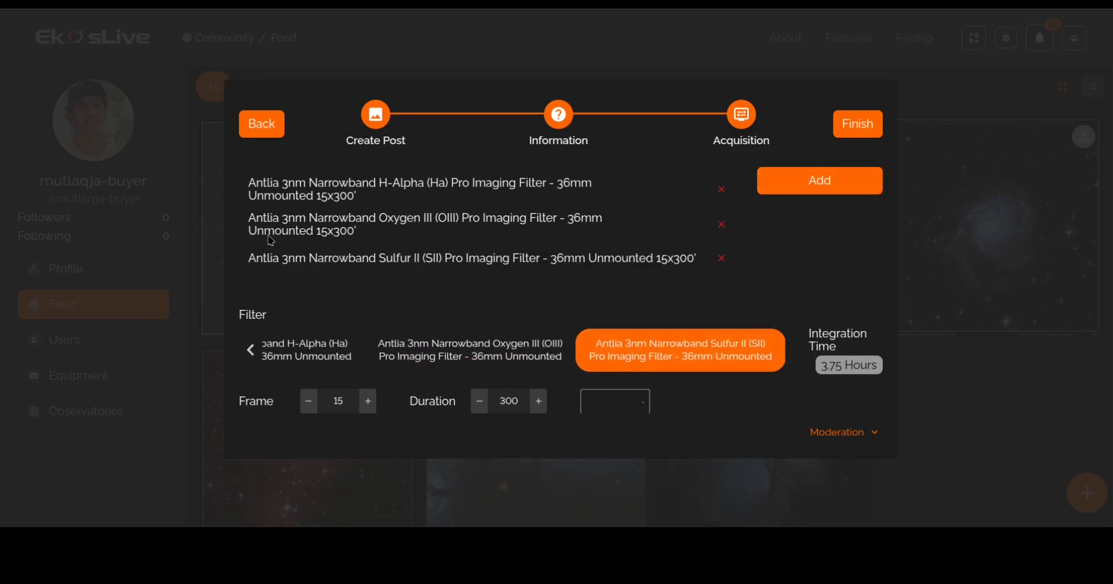
pyautogui.moveTo(855, 125)
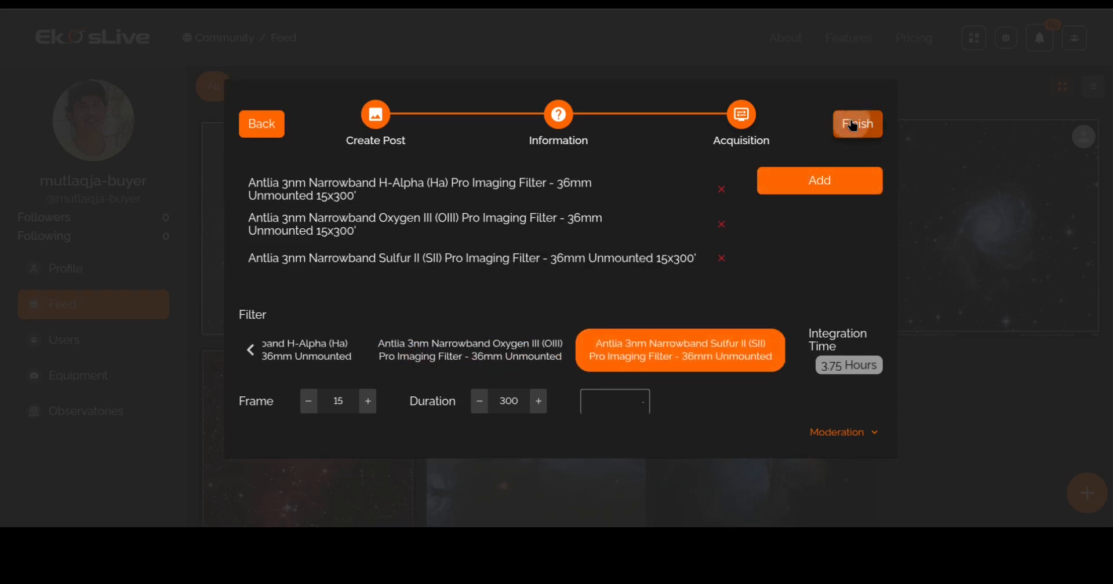
pyautogui.click(857, 124)
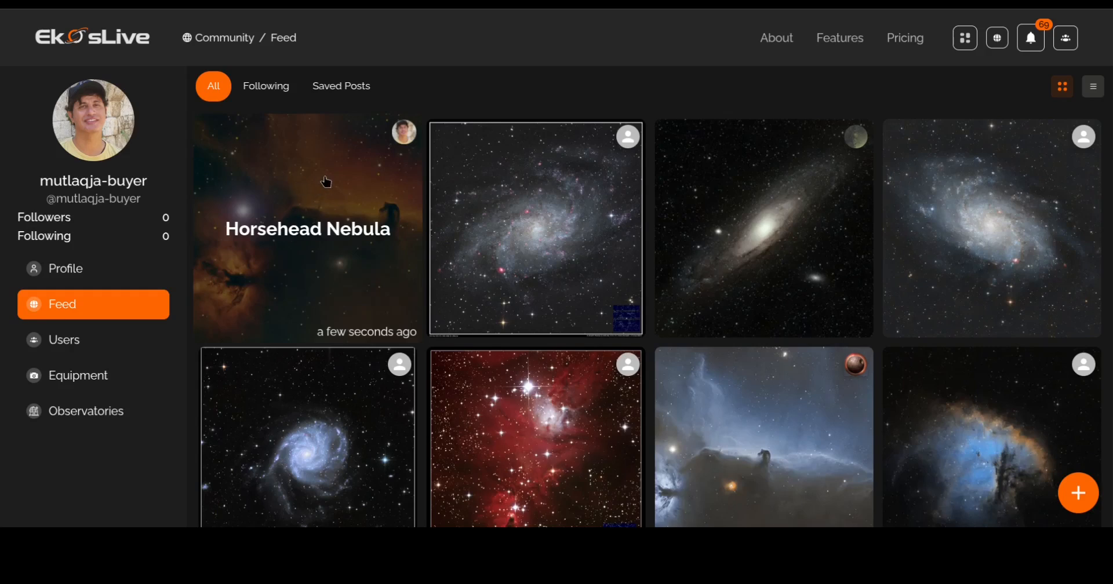
pyautogui.moveTo(307, 177)
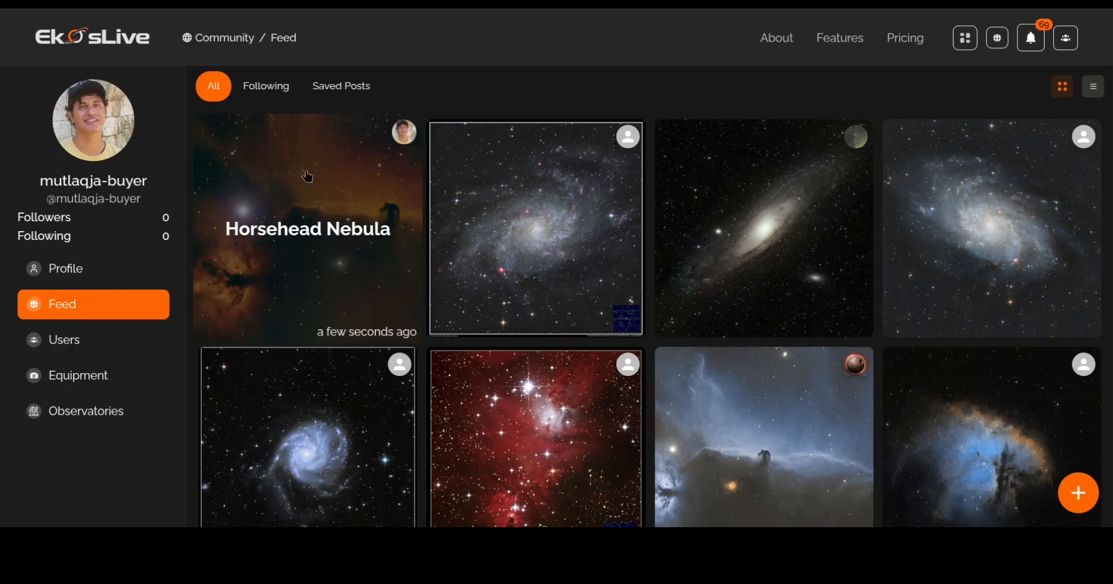
pyautogui.moveTo(329, 164)
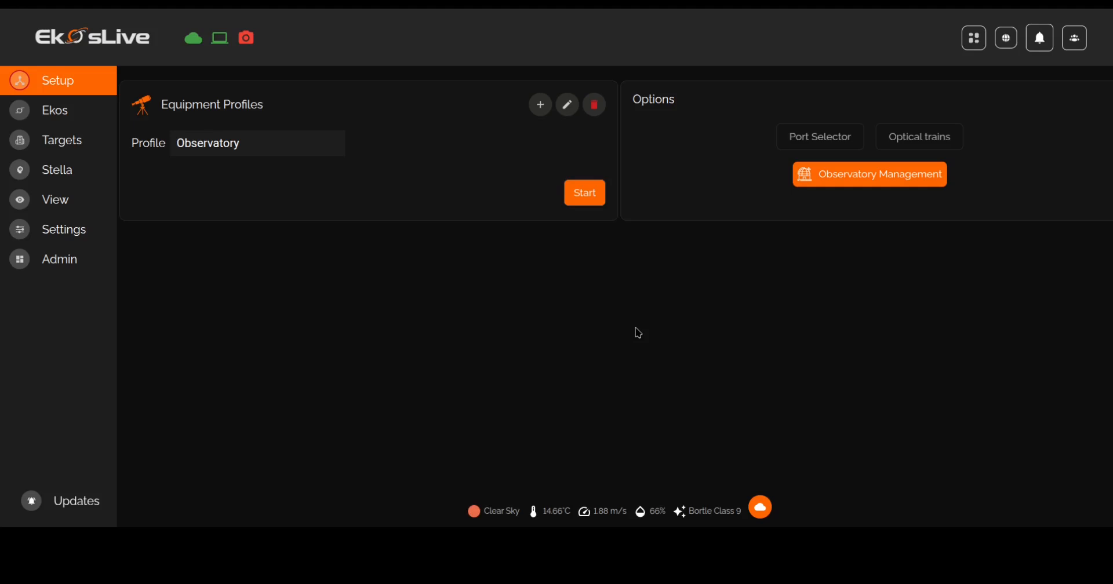
pyautogui.moveTo(552, 340)
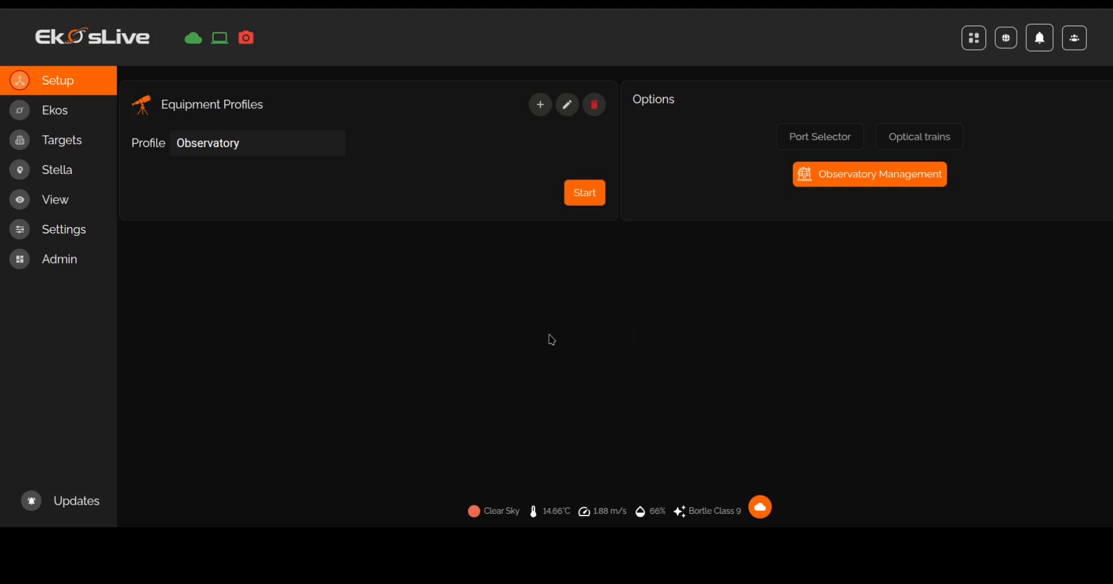
pyautogui.moveTo(739, 302)
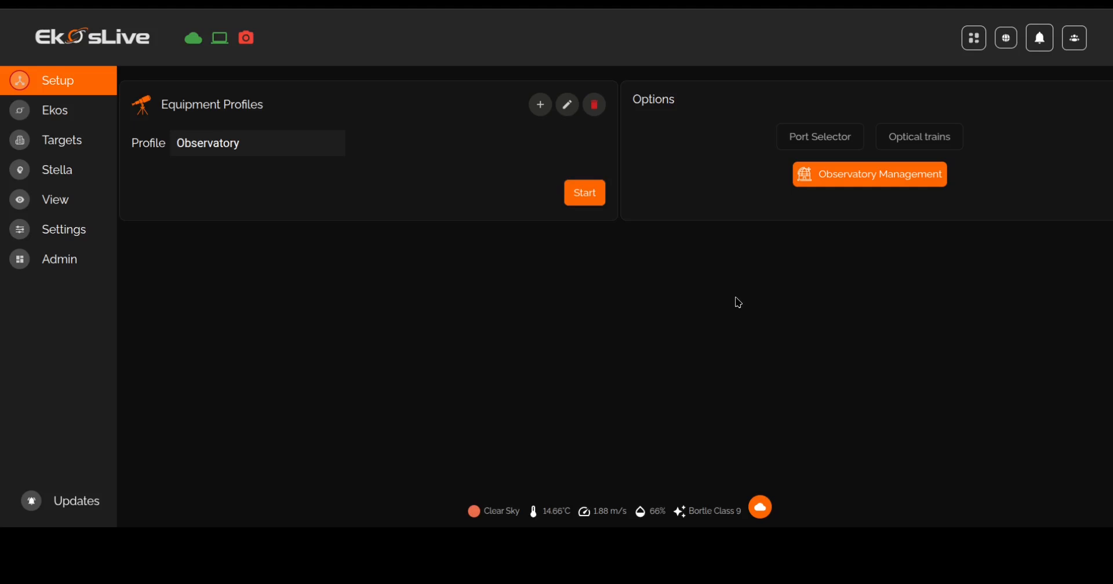
pyautogui.moveTo(1054, 392)
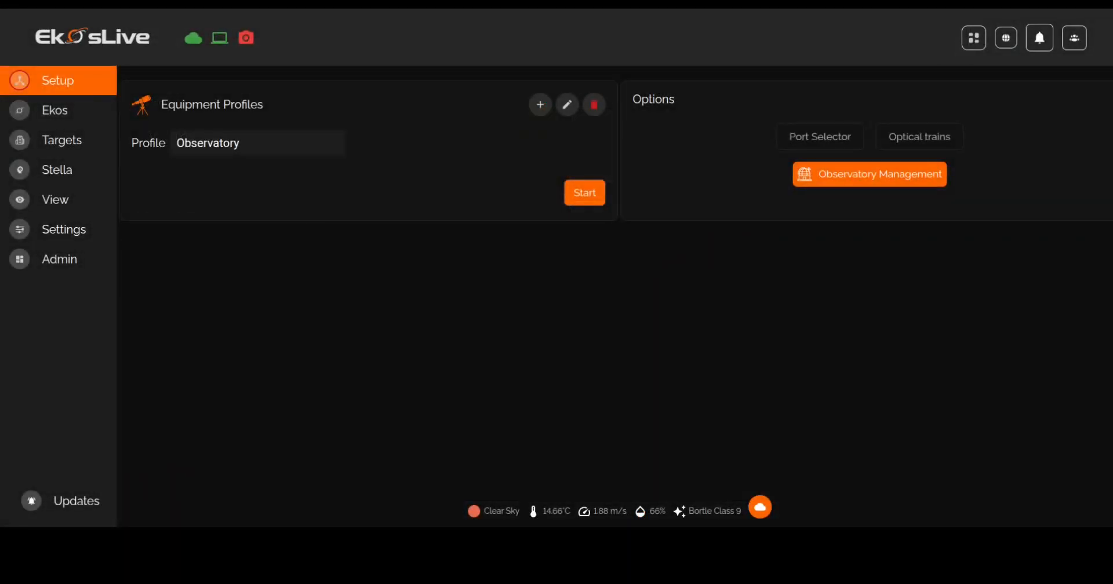
pyautogui.moveTo(339, 245)
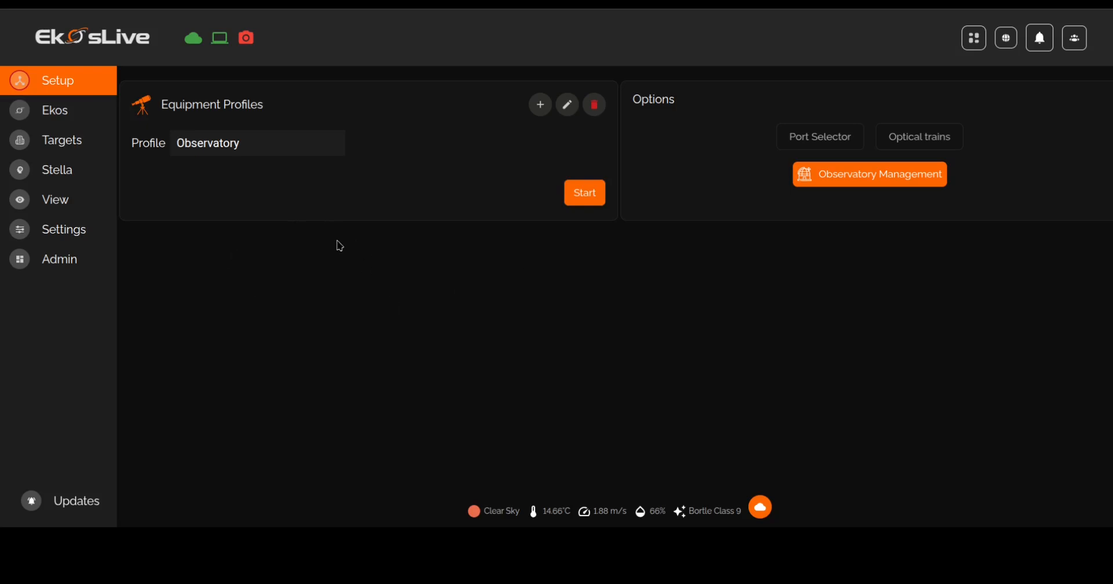
pyautogui.moveTo(337, 240)
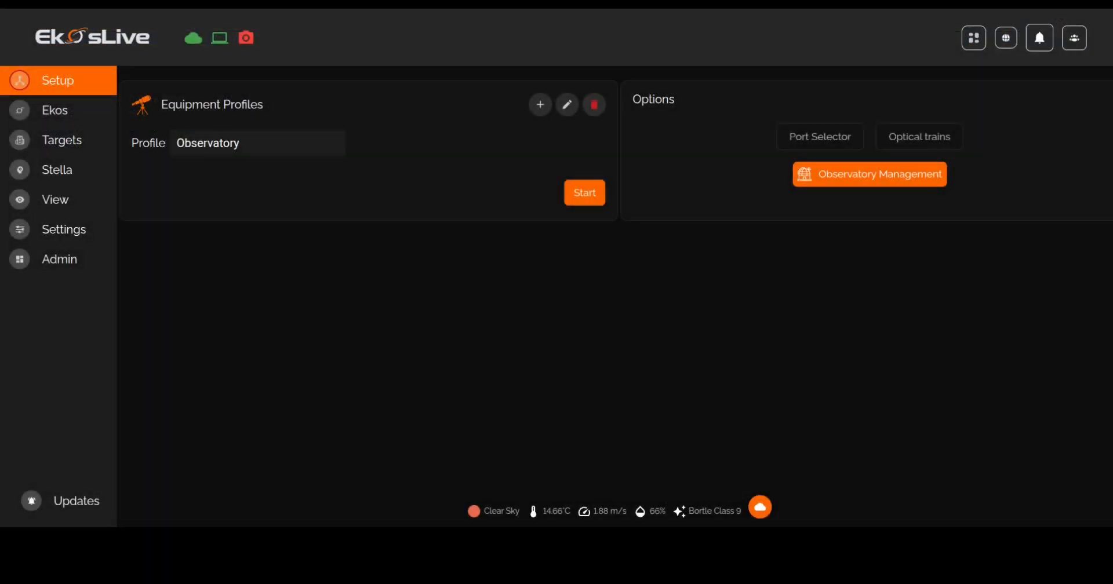
pyautogui.moveTo(452, 306)
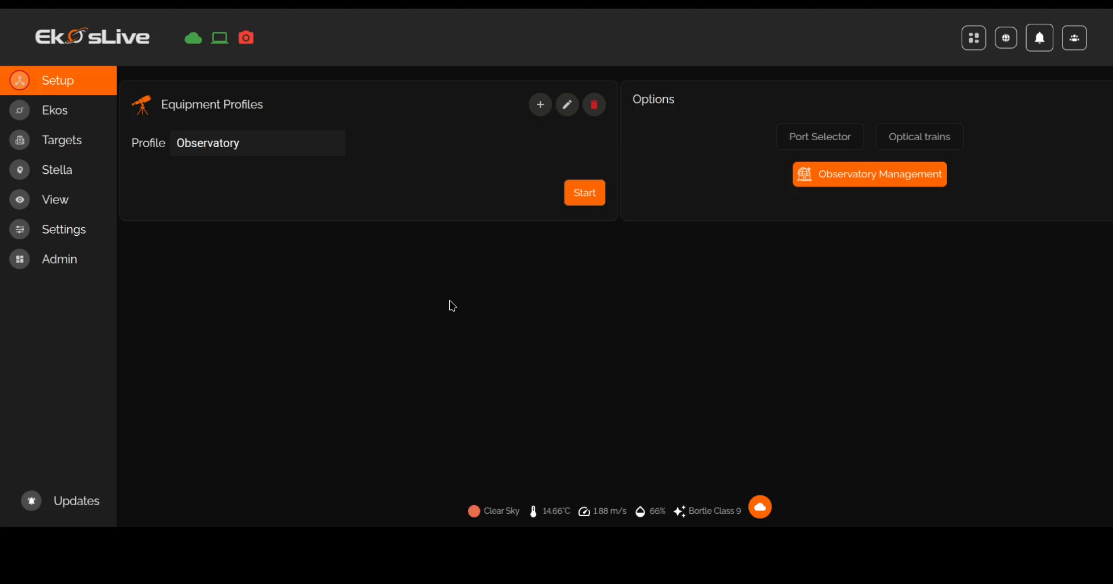
pyautogui.moveTo(837, 280)
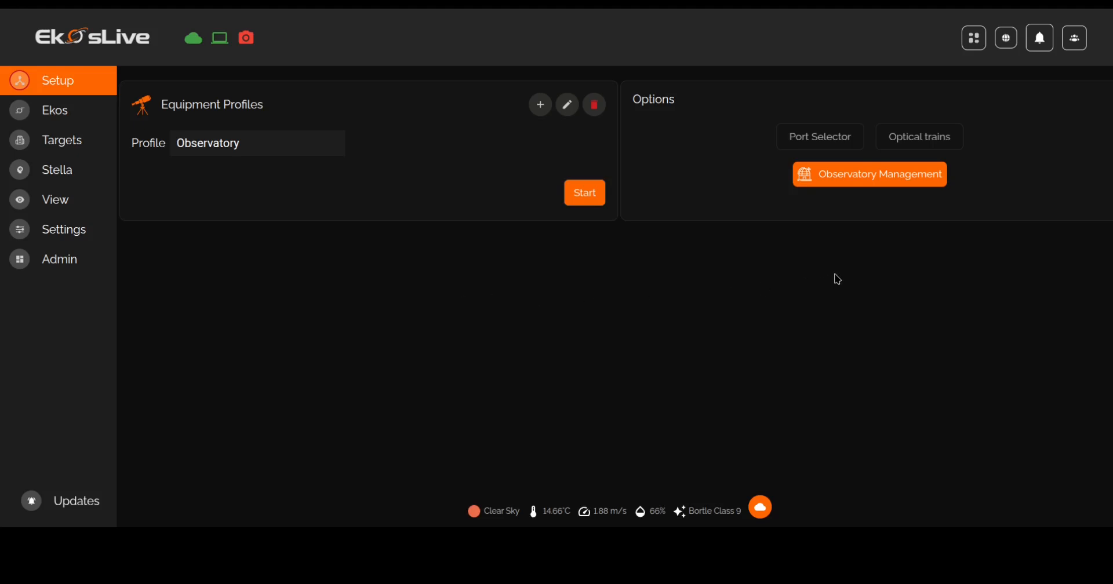
pyautogui.moveTo(899, 185)
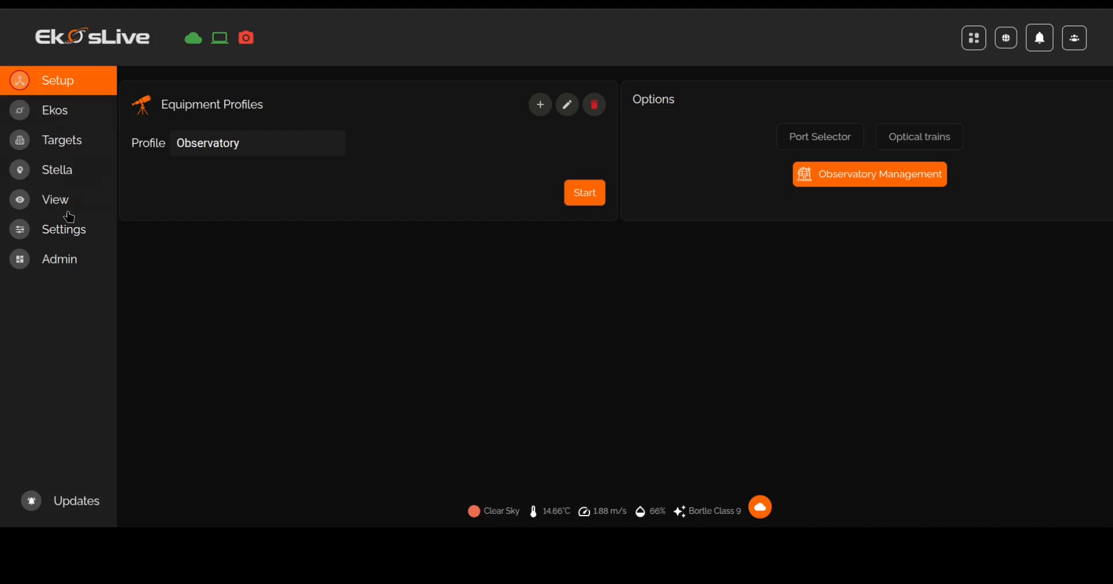
pyautogui.moveTo(74, 116)
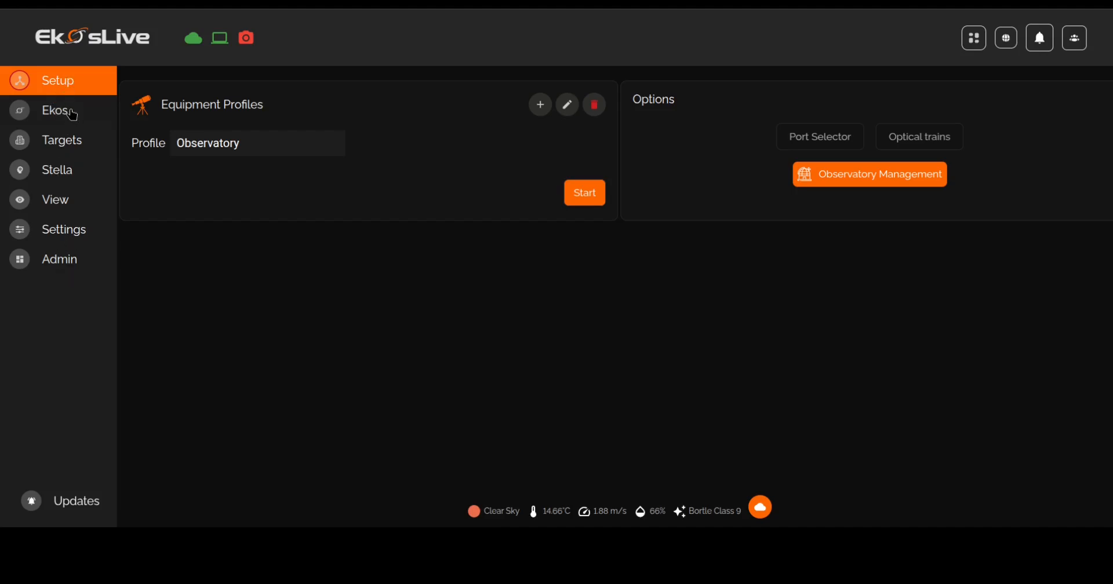
# - Visit the Ekos imaging view and Targets planner, then bring up the Stella assistant
pyautogui.click(55, 110)
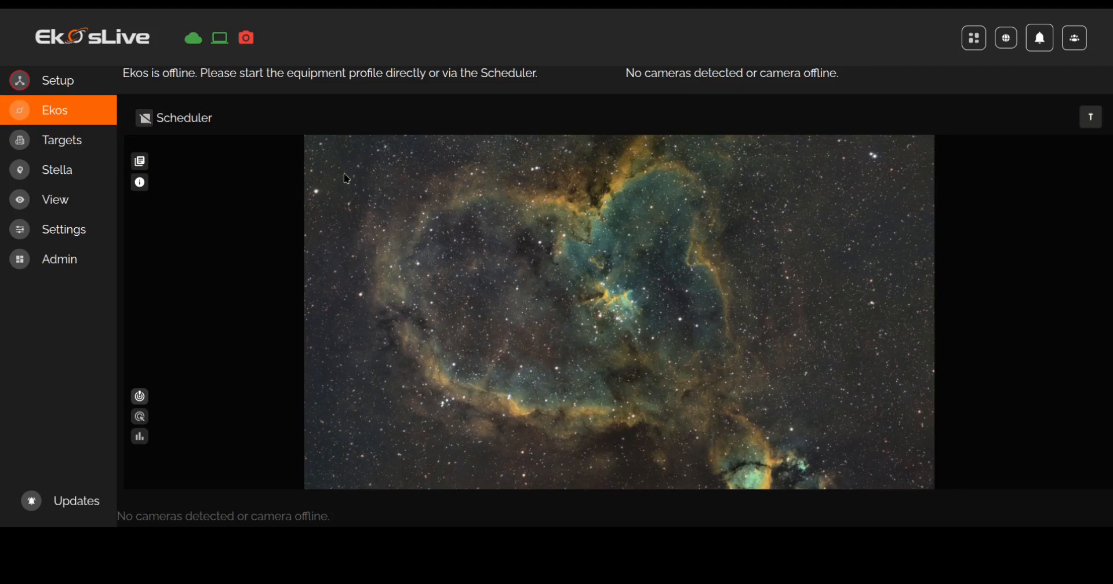
pyautogui.click(60, 140)
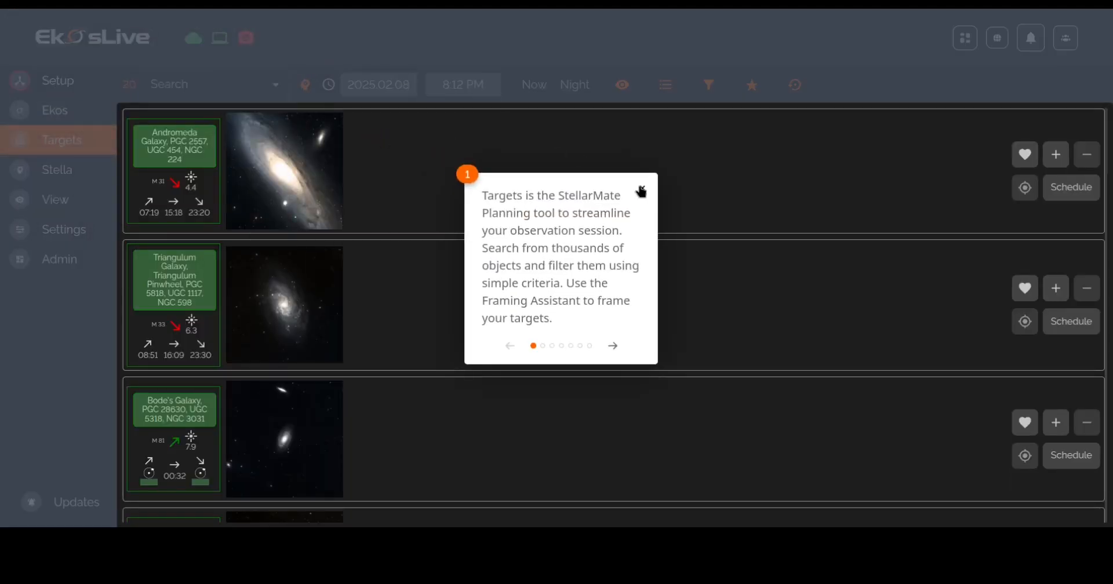
pyautogui.click(640, 190)
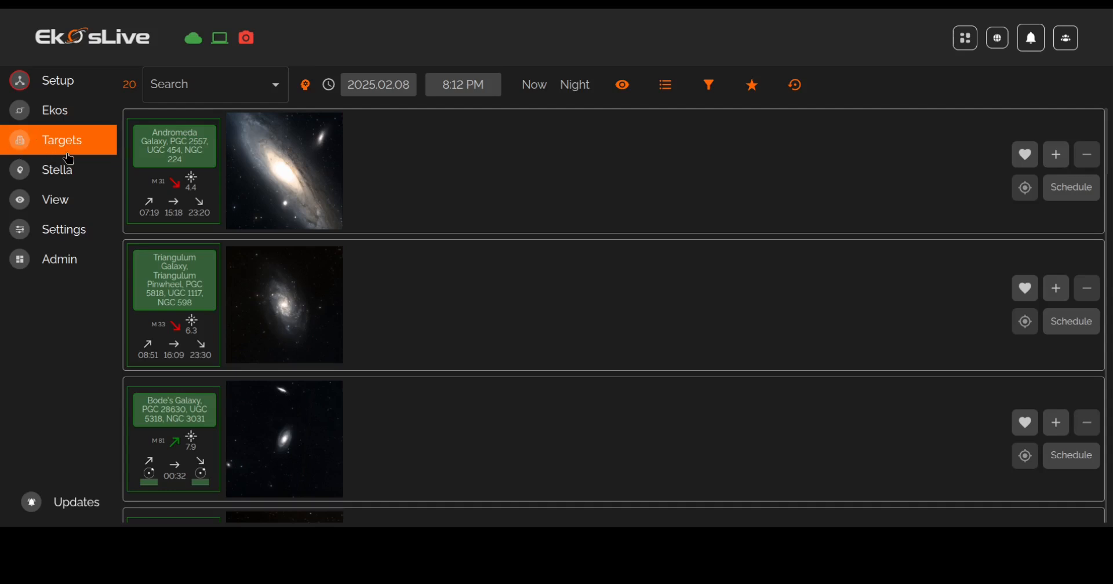
pyautogui.moveTo(76, 234)
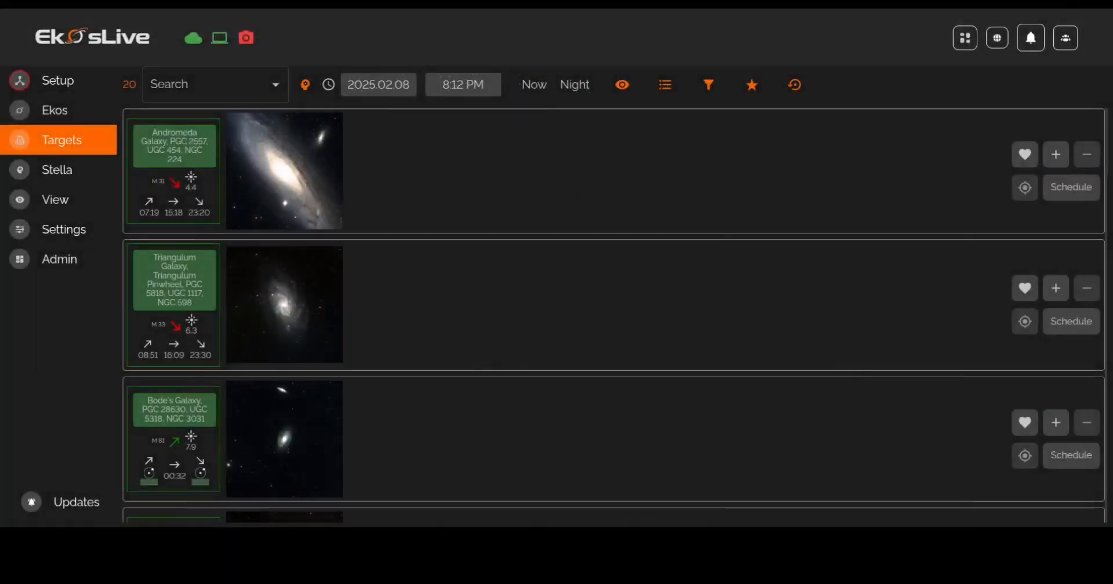
pyautogui.moveTo(349, 185)
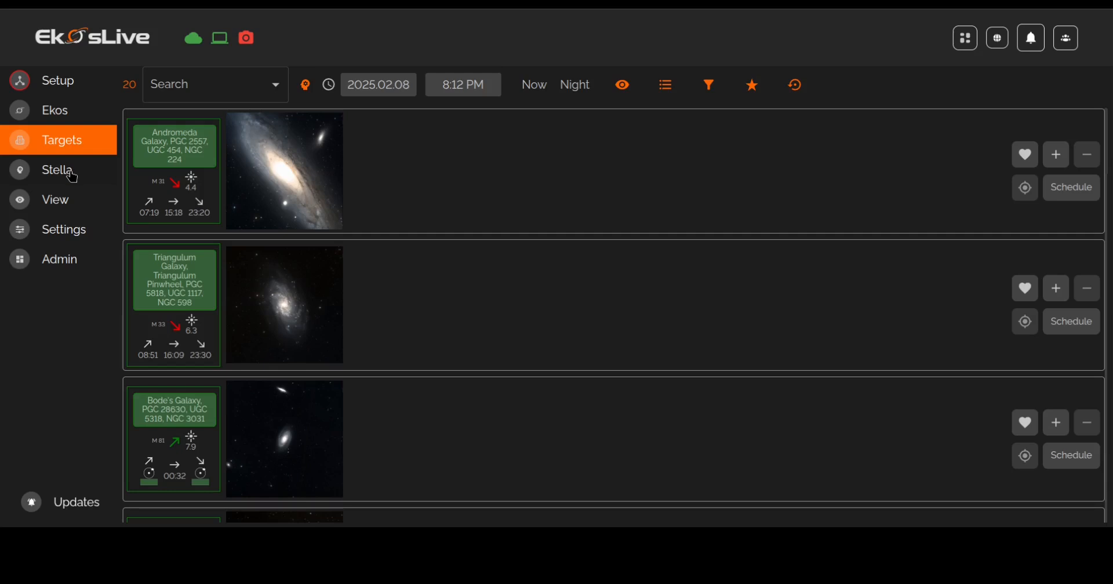
pyautogui.moveTo(49, 176)
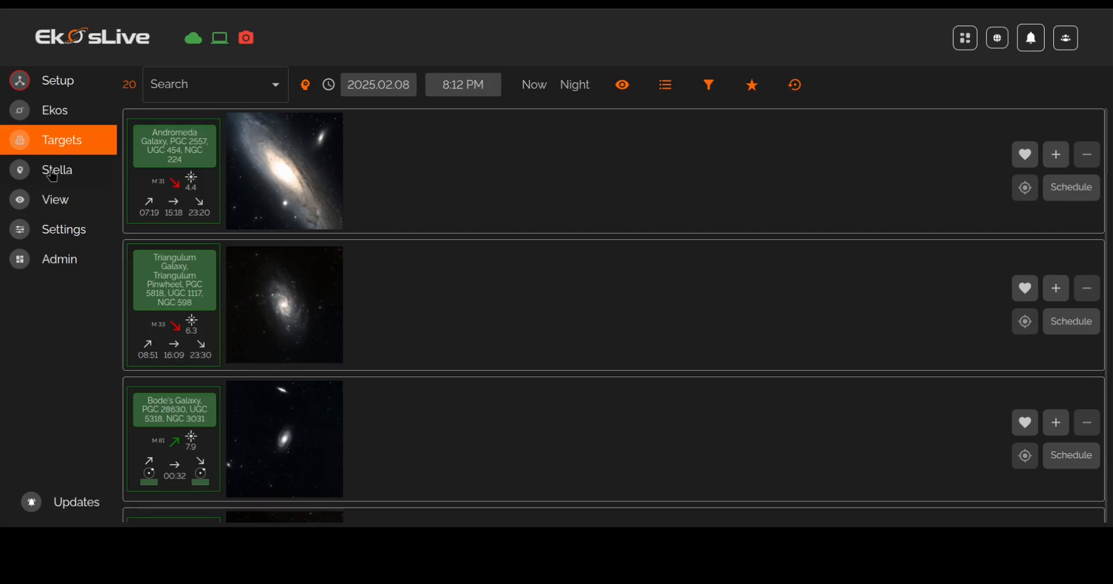
pyautogui.moveTo(58, 189)
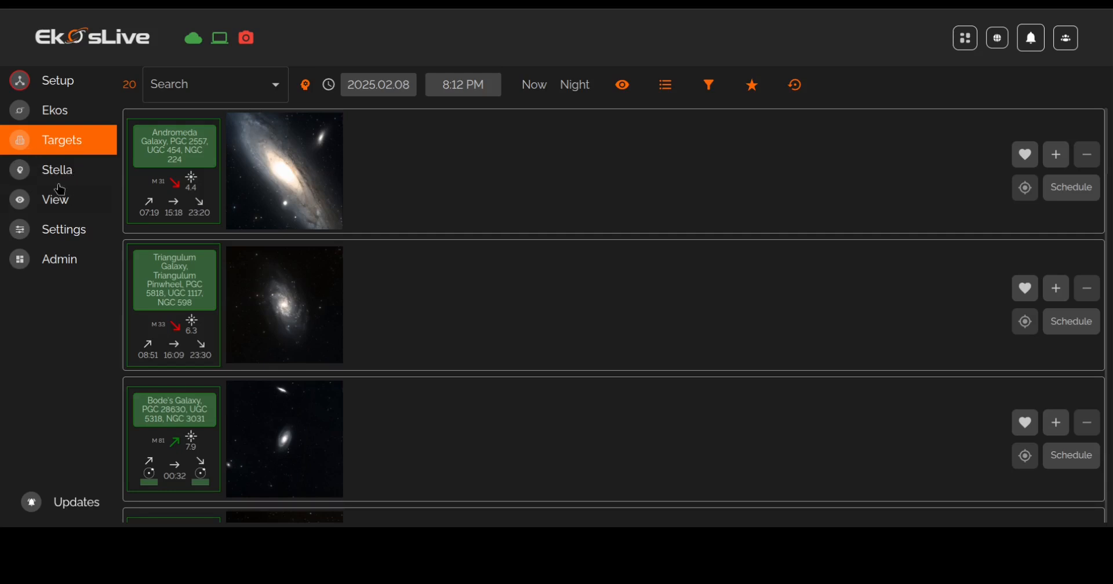
pyautogui.moveTo(64, 114)
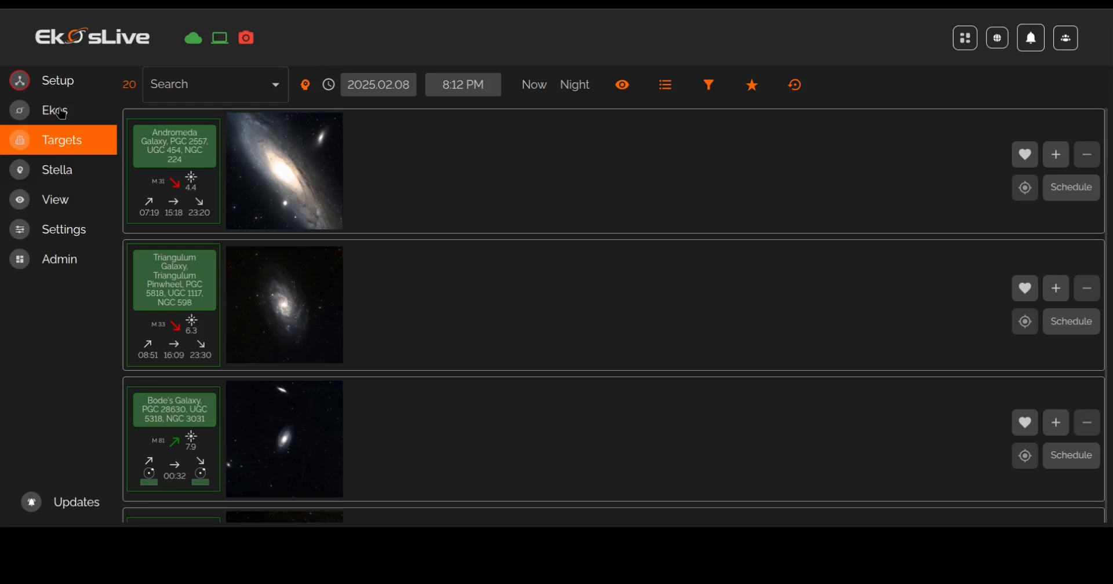
pyautogui.click(56, 171)
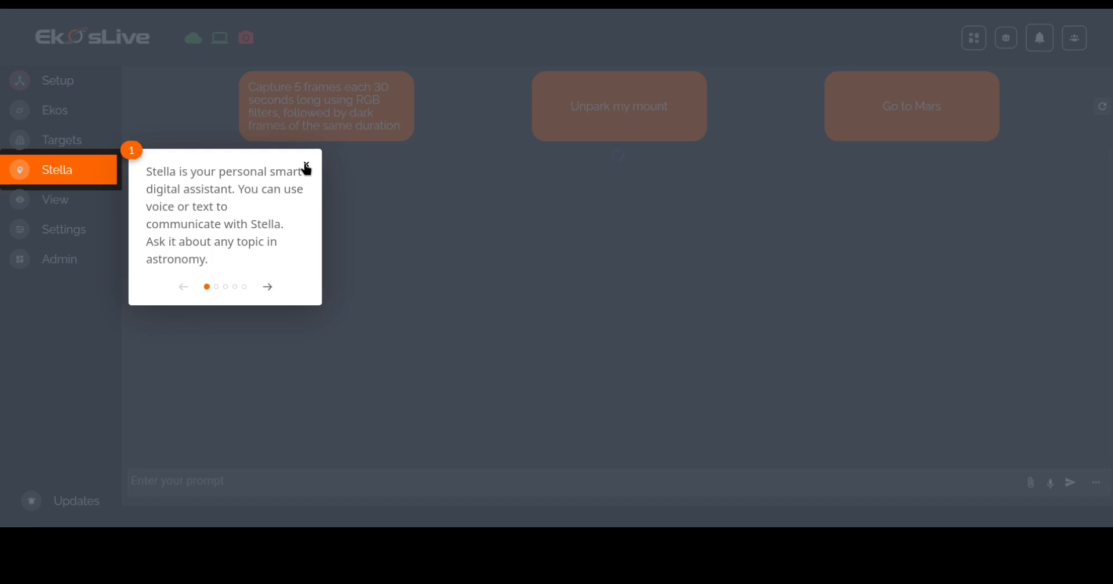
# - Dismiss Stella's tip and try the suggested RGB capture card, revealing new prompts like solving Andromeda Galaxy
pyautogui.click(306, 167)
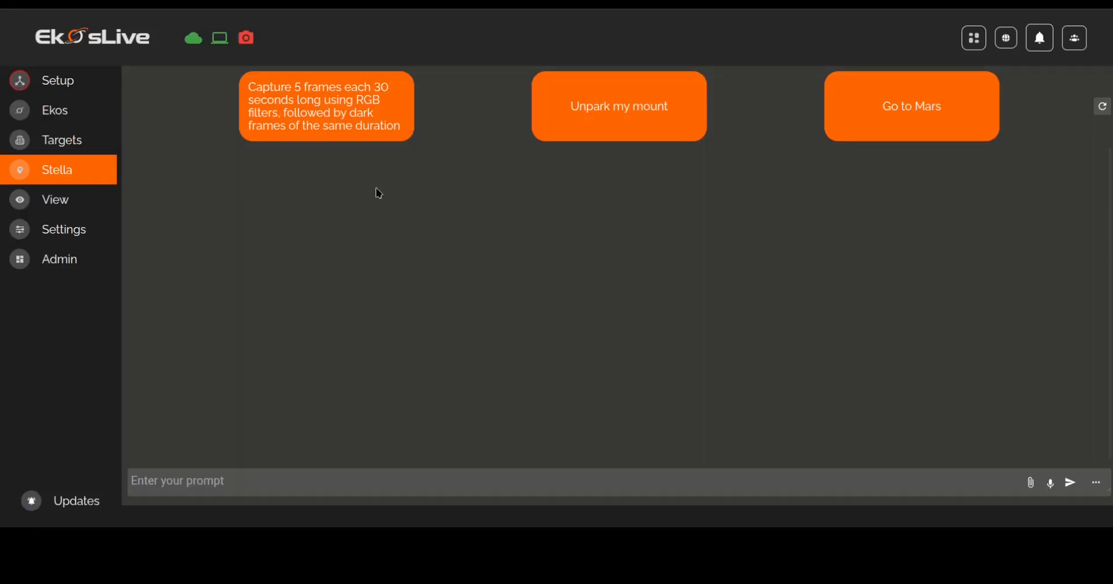
pyautogui.moveTo(353, 133)
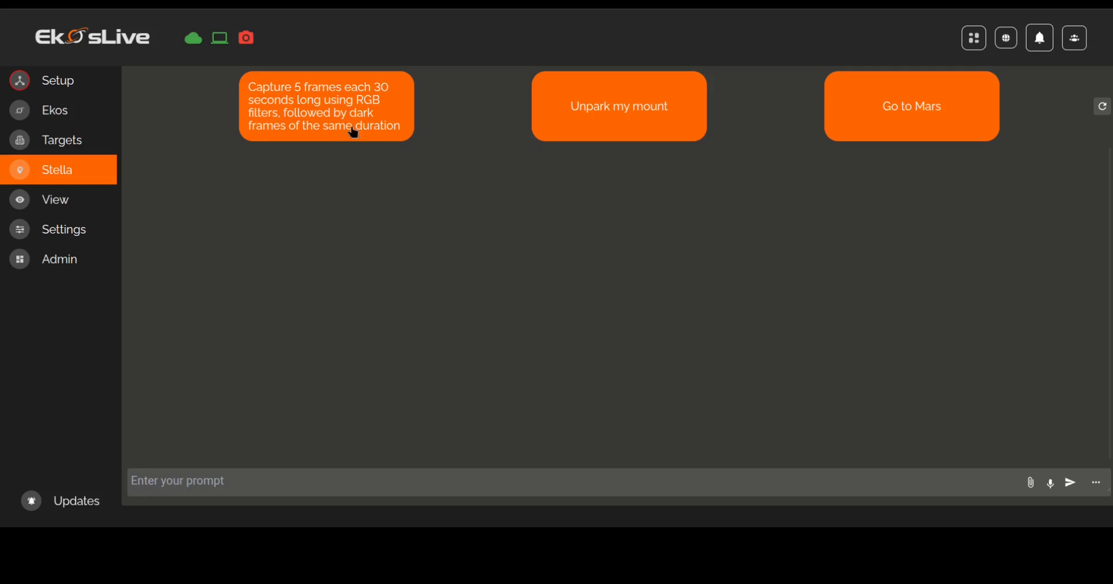
pyautogui.click(1101, 107)
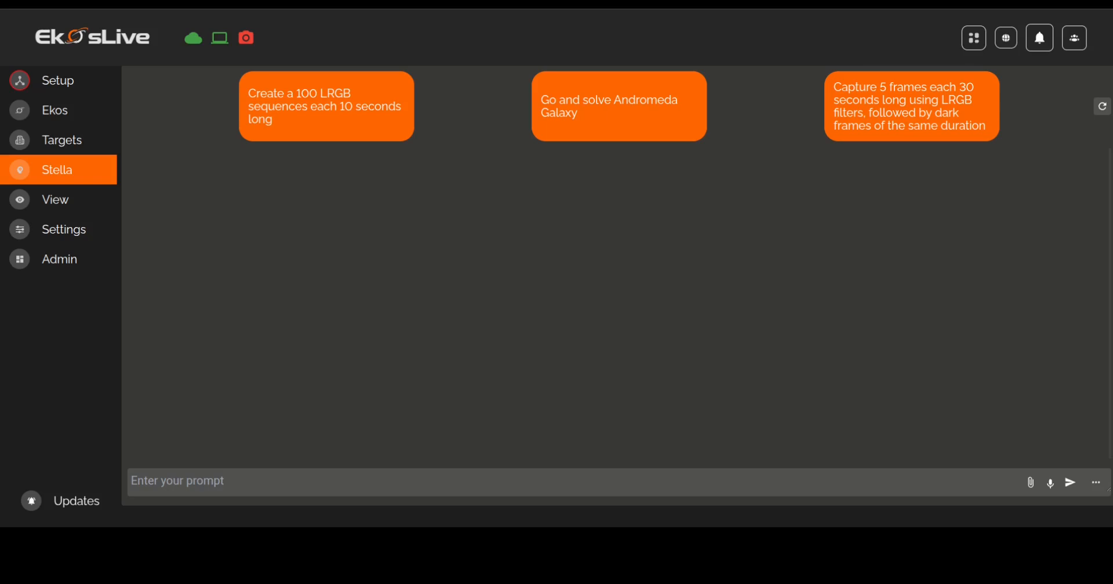
pyautogui.moveTo(1050, 490)
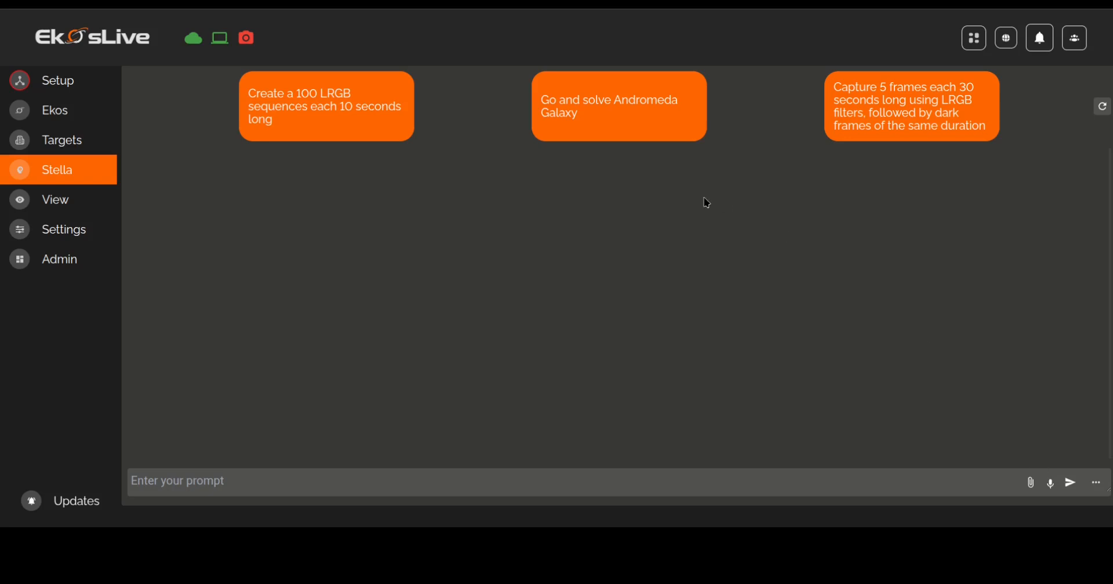
pyautogui.moveTo(1018, 393)
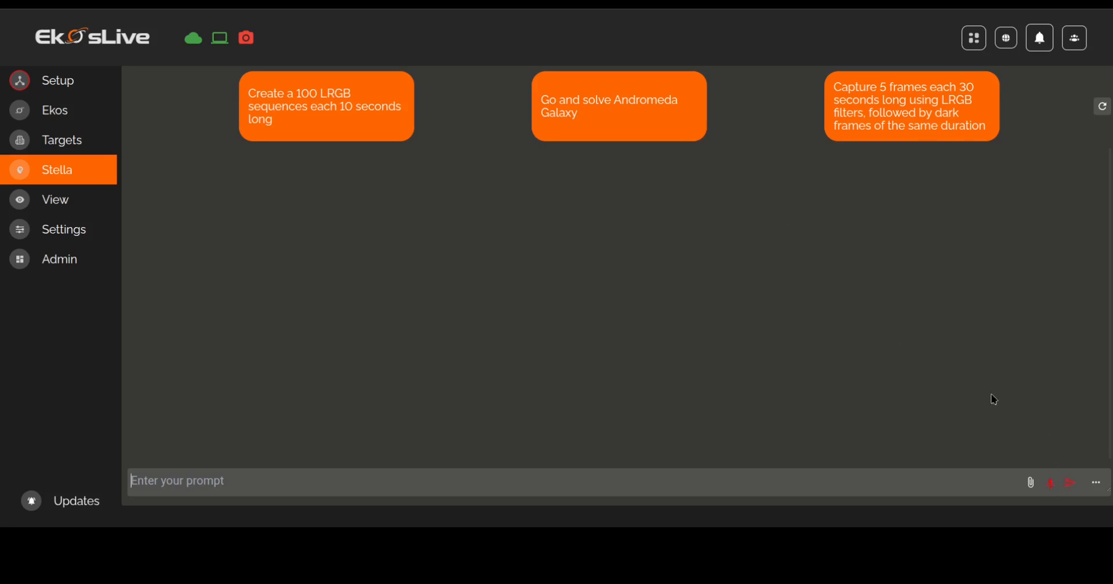
pyautogui.moveTo(945, 341)
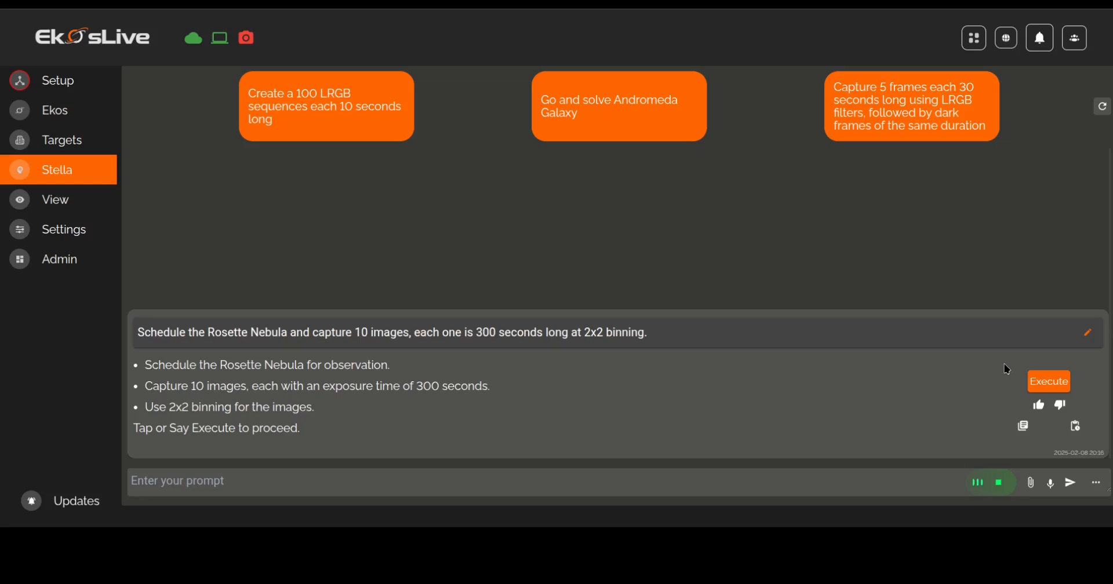
pyautogui.moveTo(948, 333)
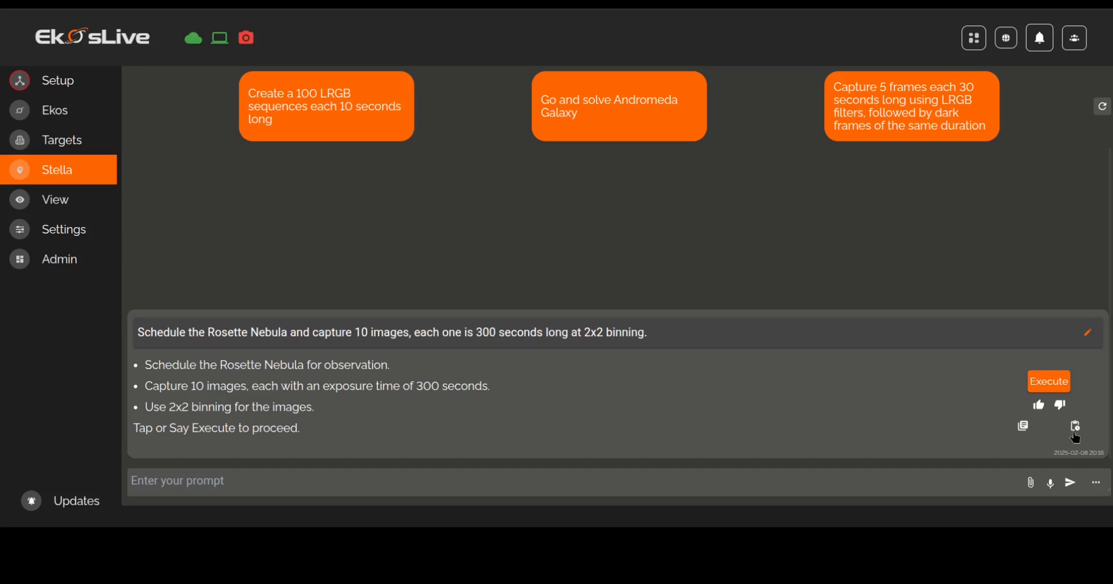
# - Review Stella's generated scheduler job XML and close it
pyautogui.click(1074, 427)
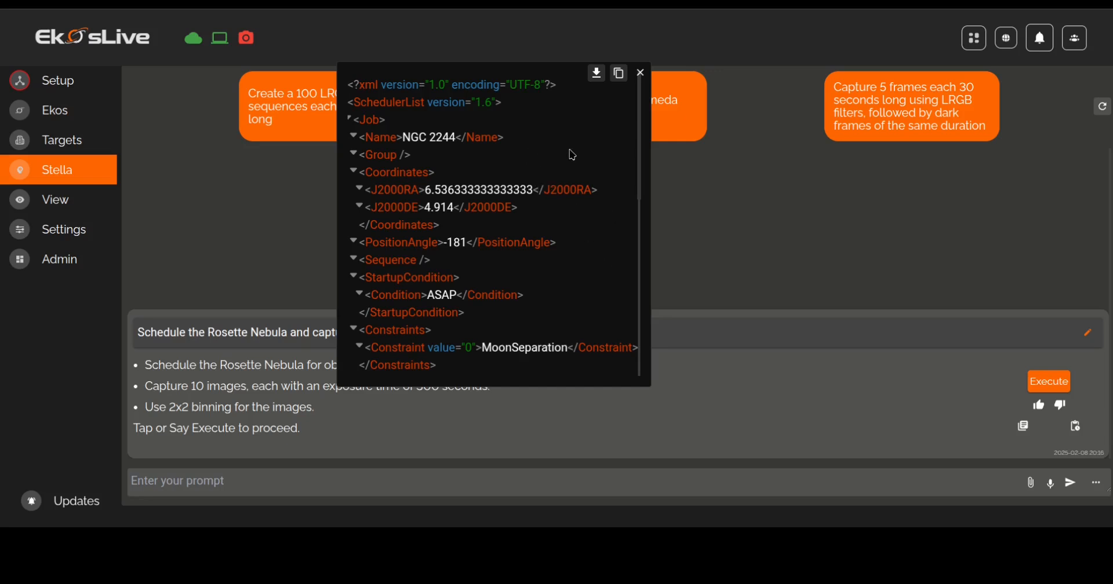
pyautogui.scroll(-3)
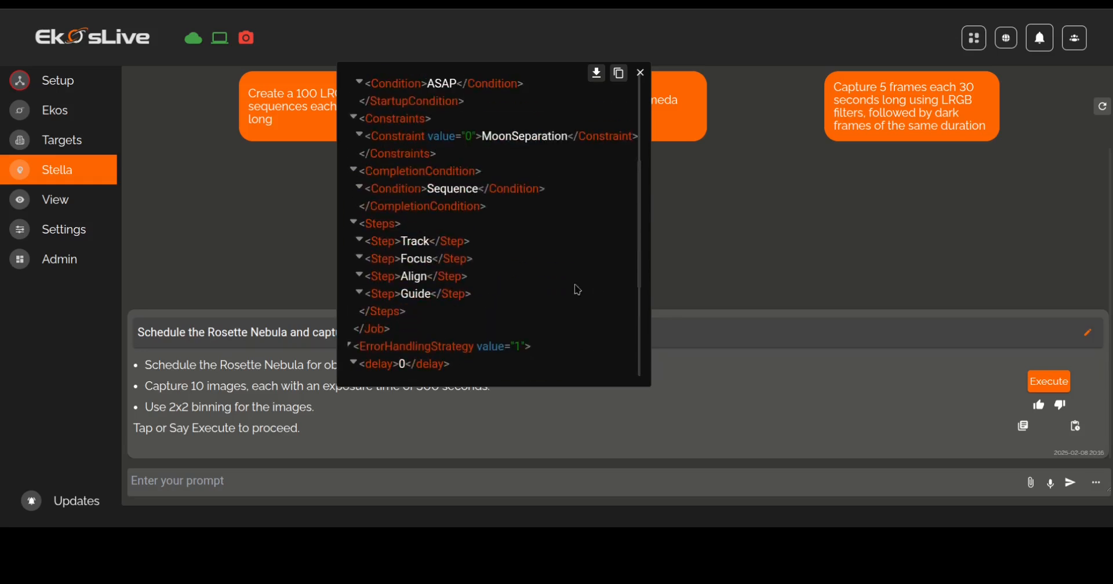
pyautogui.moveTo(478, 253)
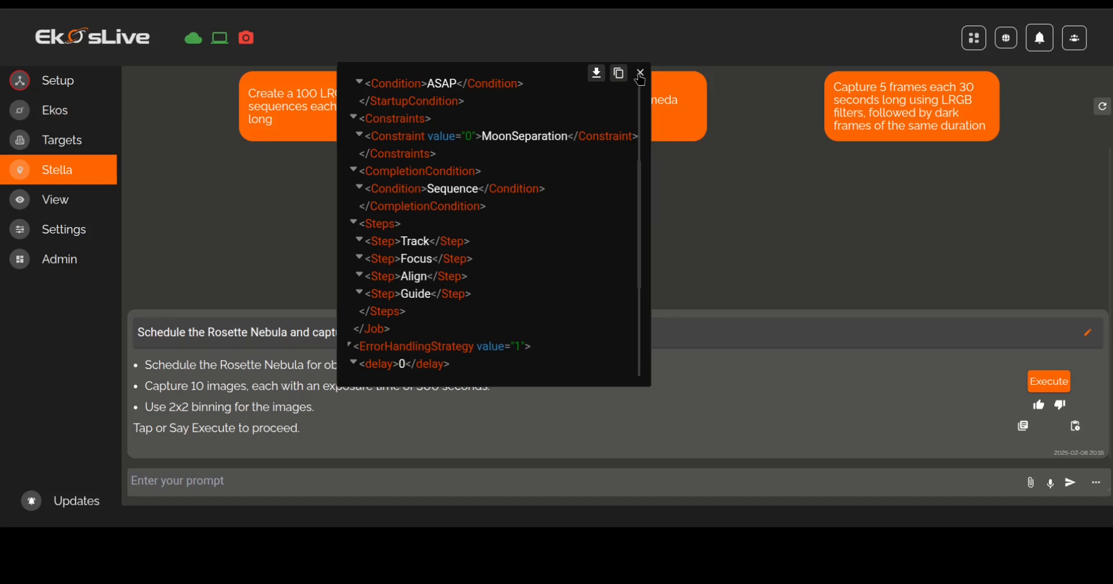
pyautogui.click(640, 73)
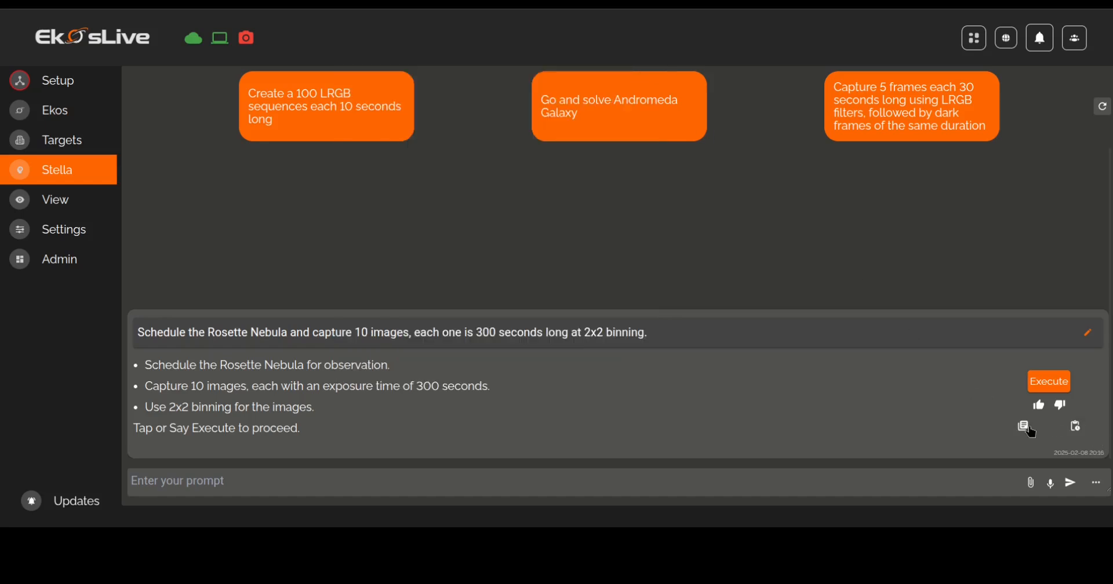
# - Review the capture sequence XML: 10 Light frames, 300 s exposure, 2x2 binning, filter R
pyautogui.click(1022, 427)
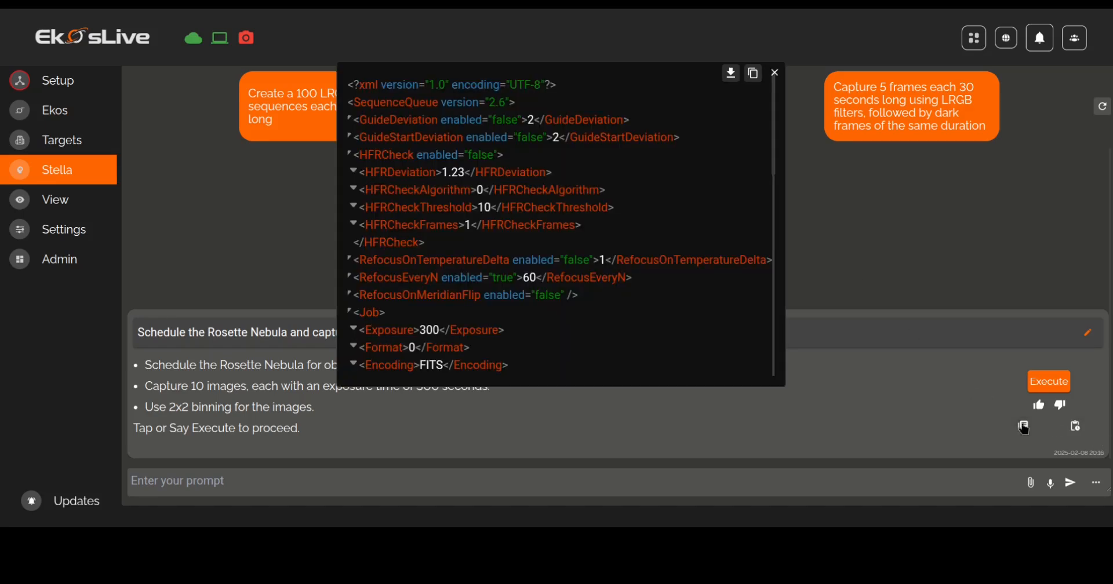
pyautogui.scroll(-3)
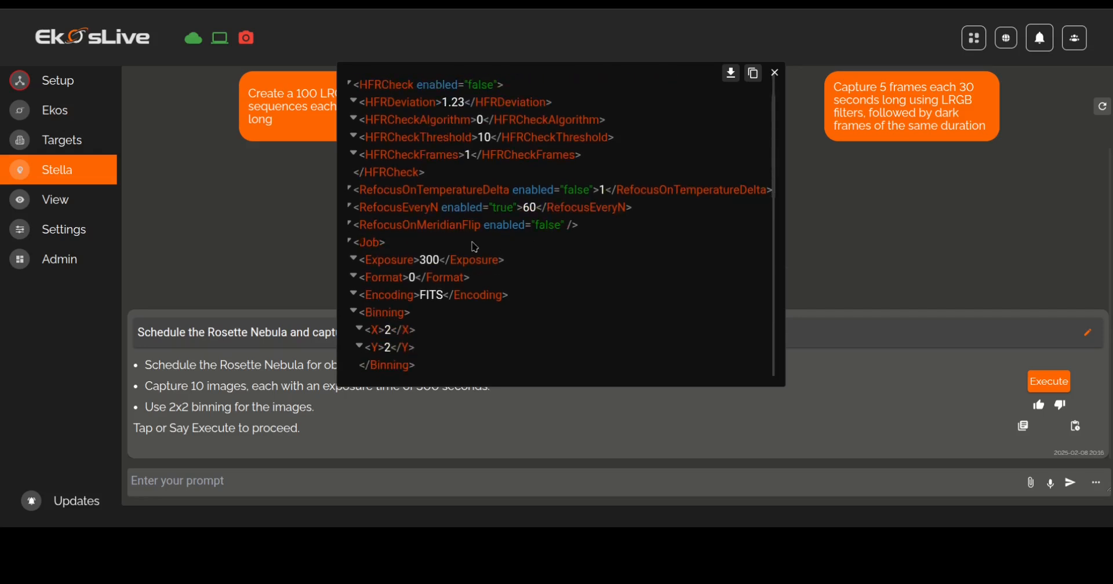
pyautogui.scroll(-3)
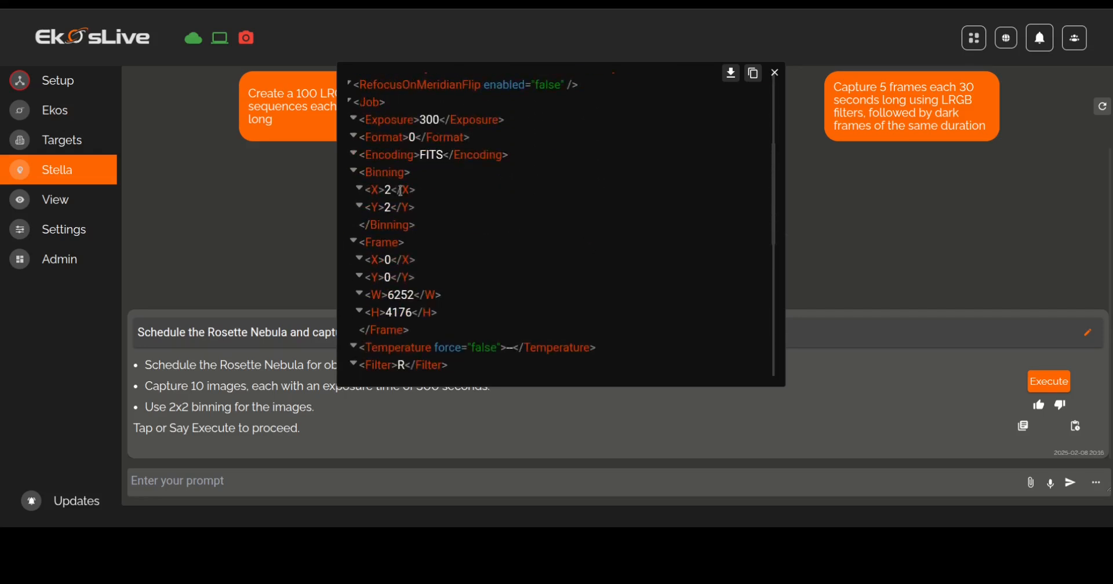
pyautogui.scroll(-3)
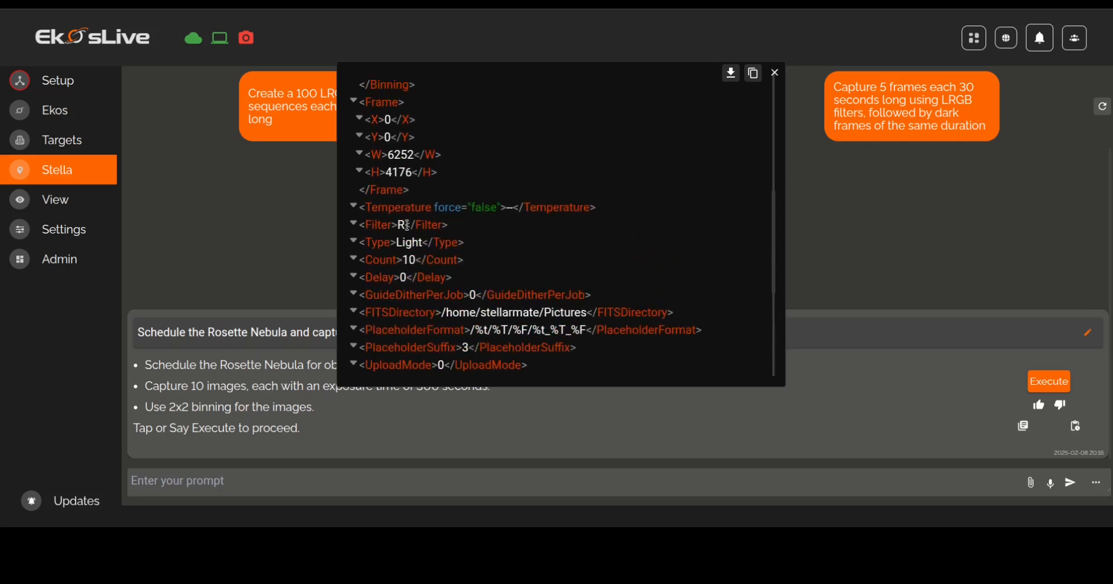
pyautogui.moveTo(469, 192)
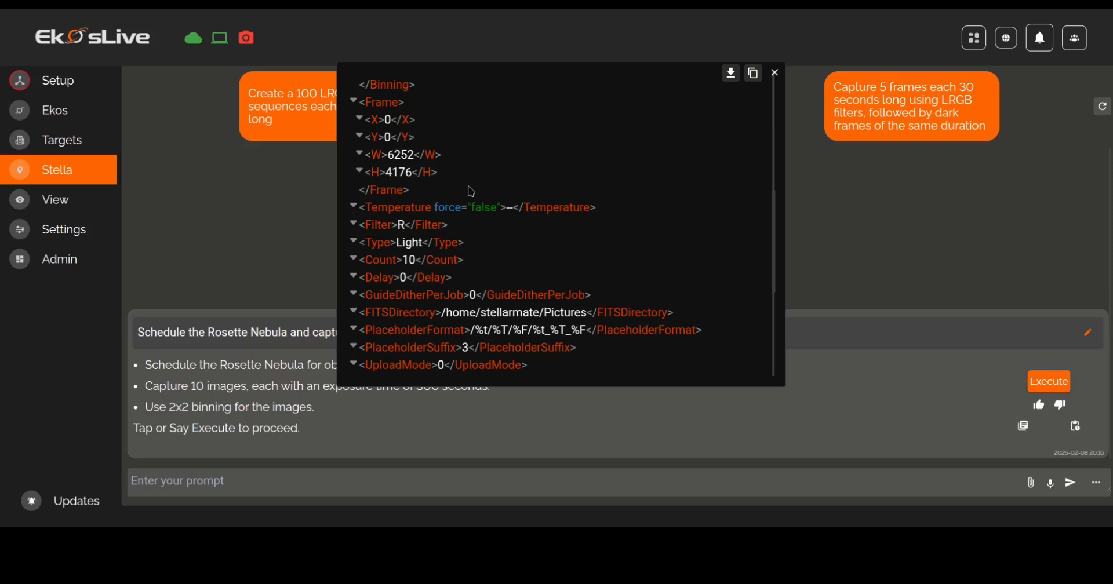
pyautogui.moveTo(378, 228)
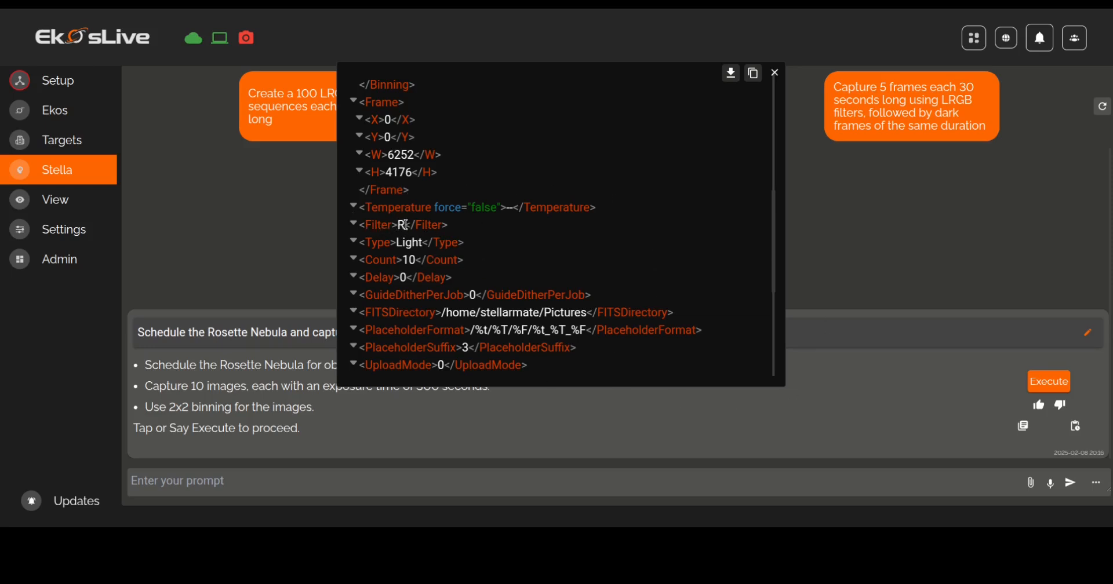
pyautogui.moveTo(661, 181)
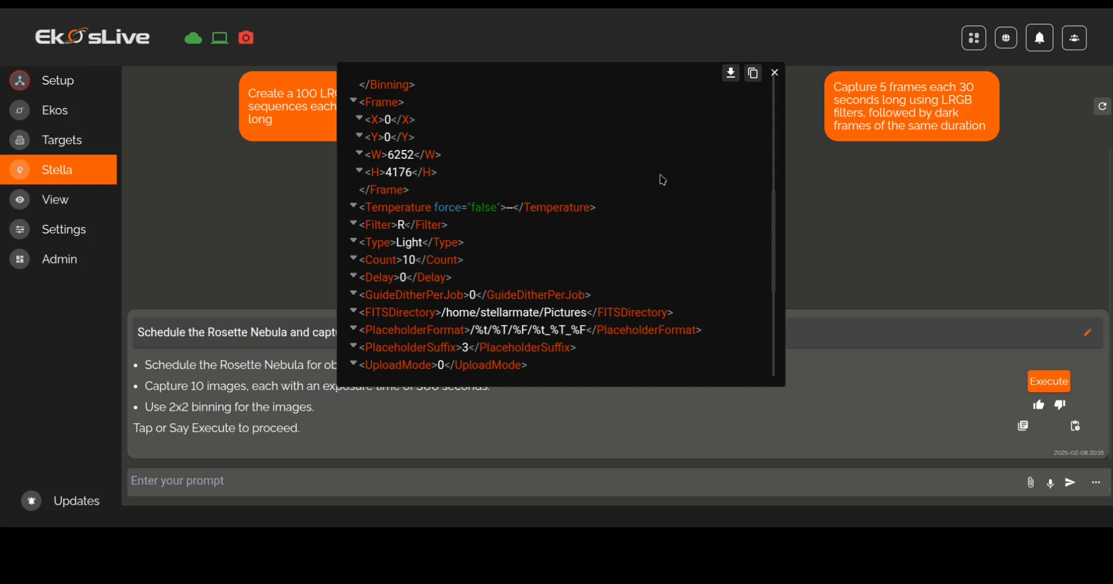
# - Resend the Rosette Nebula request adding 'Please ensure the filter is hydrogen alpha.'
pyautogui.click(774, 73)
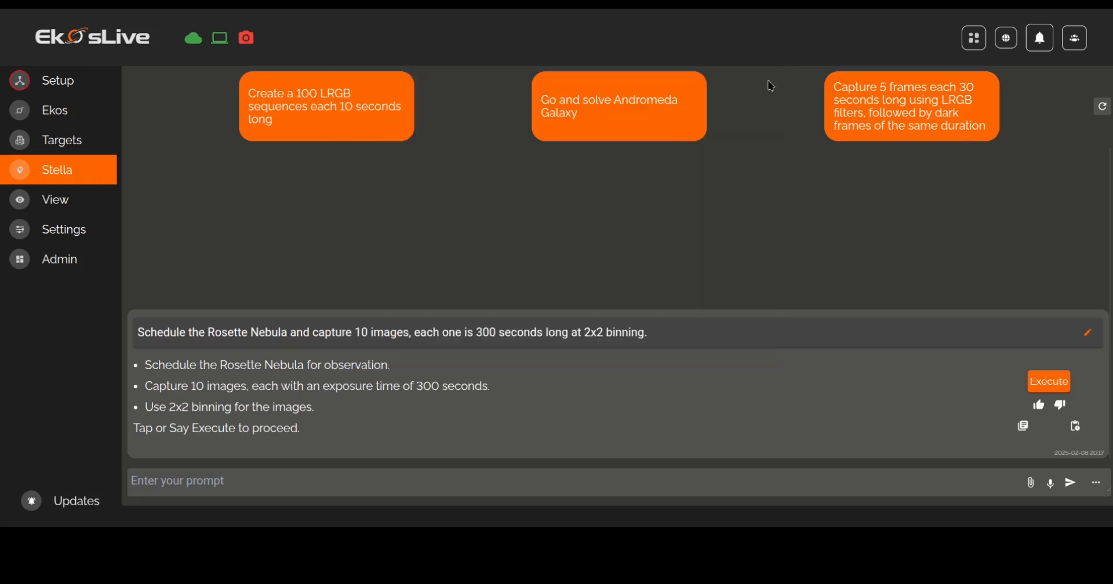
pyautogui.moveTo(1006, 374)
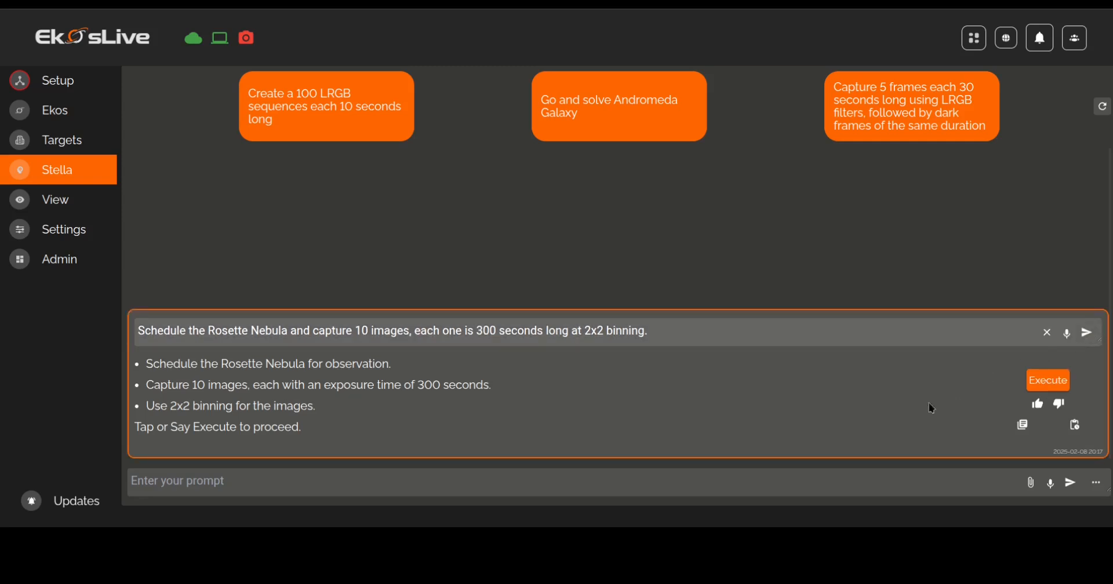
pyautogui.moveTo(941, 420)
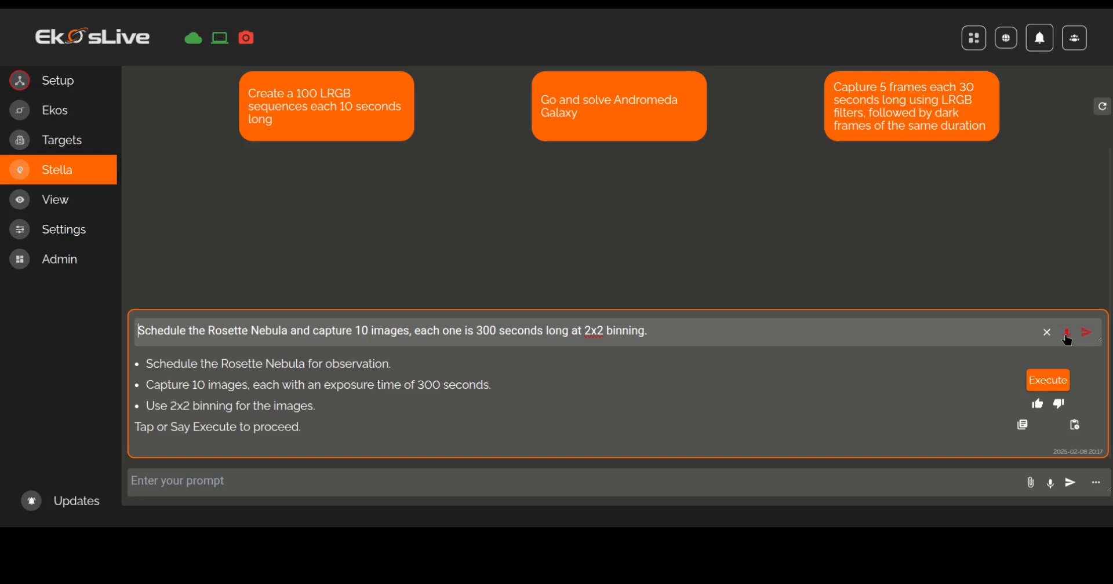
pyautogui.click(1085, 333)
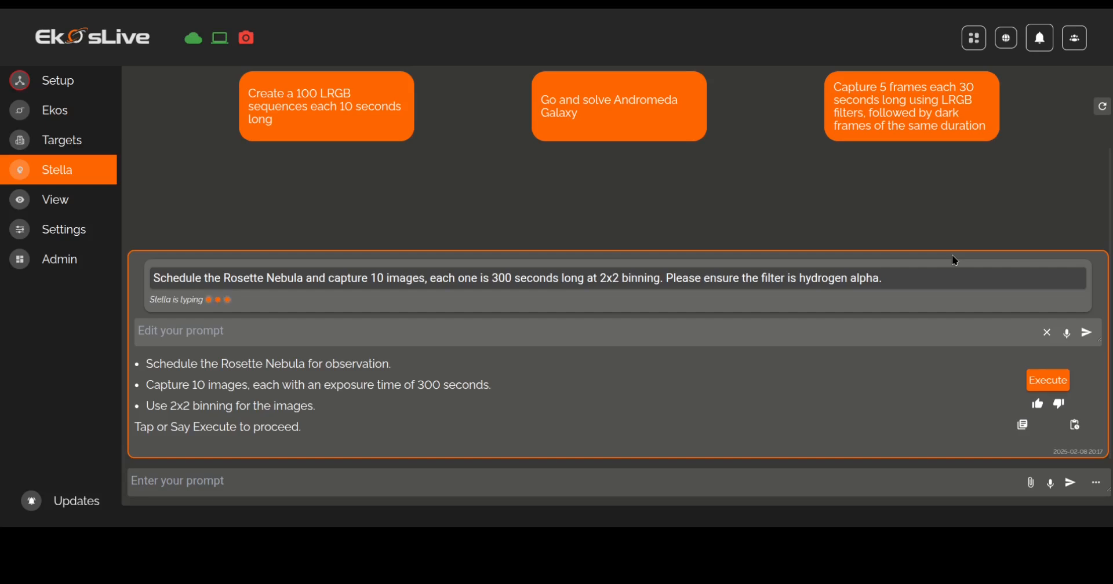
pyautogui.click(1046, 380)
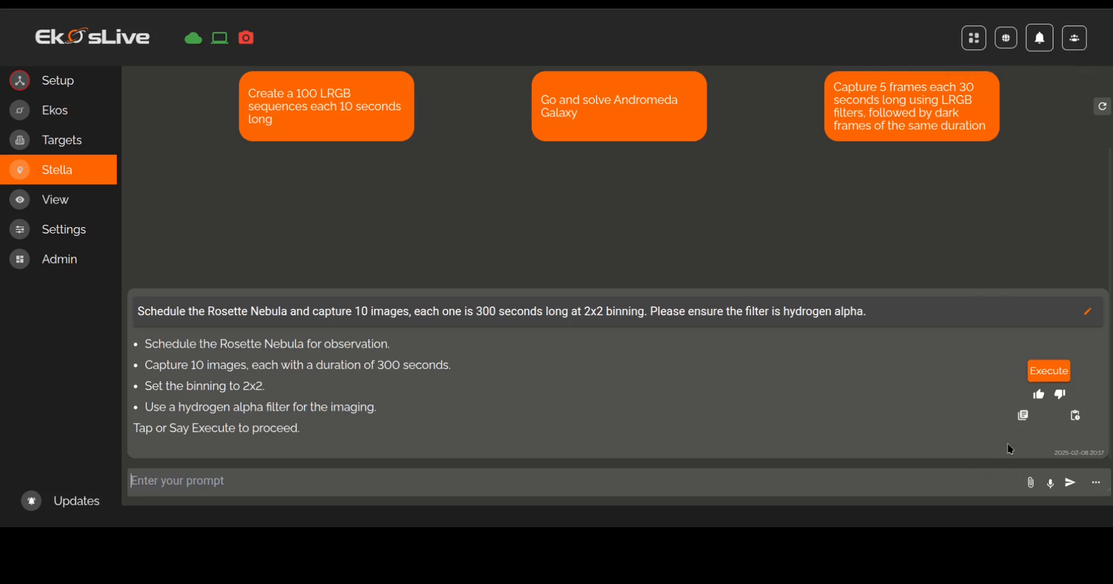
pyautogui.click(1022, 415)
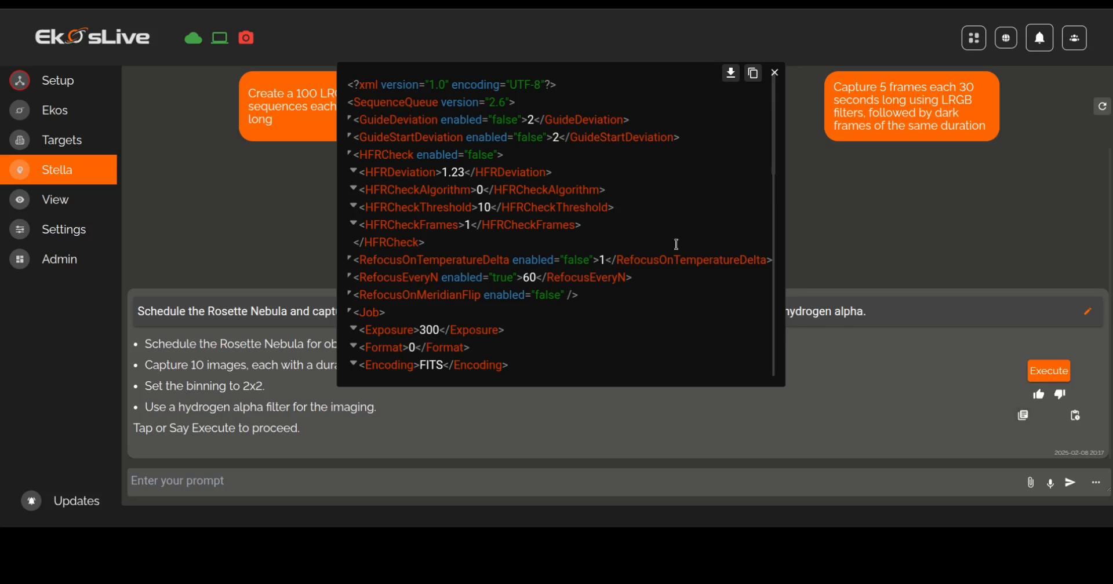
pyautogui.scroll(-3)
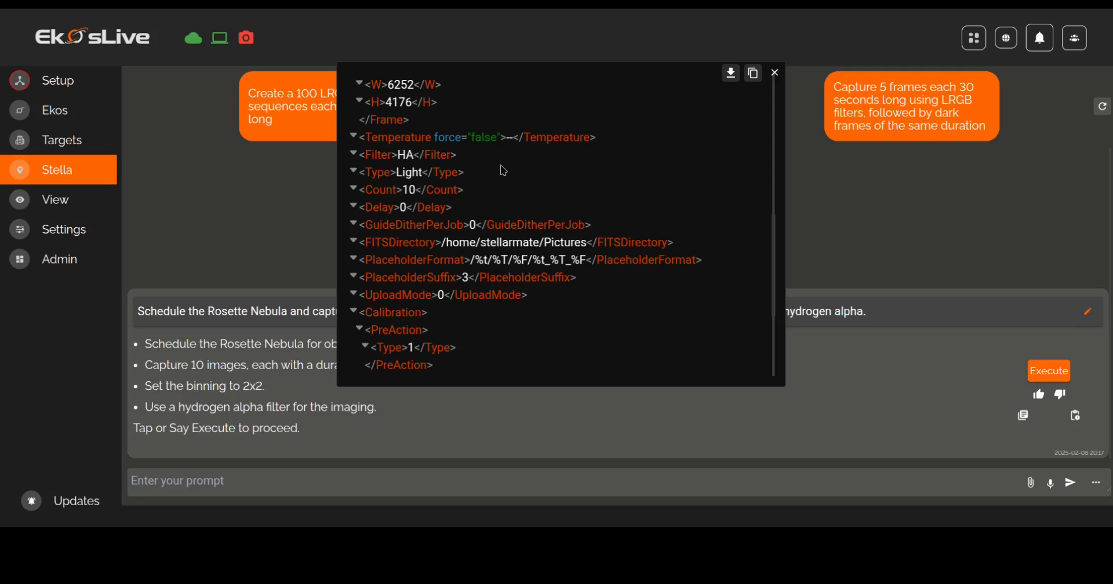
pyautogui.moveTo(408, 156)
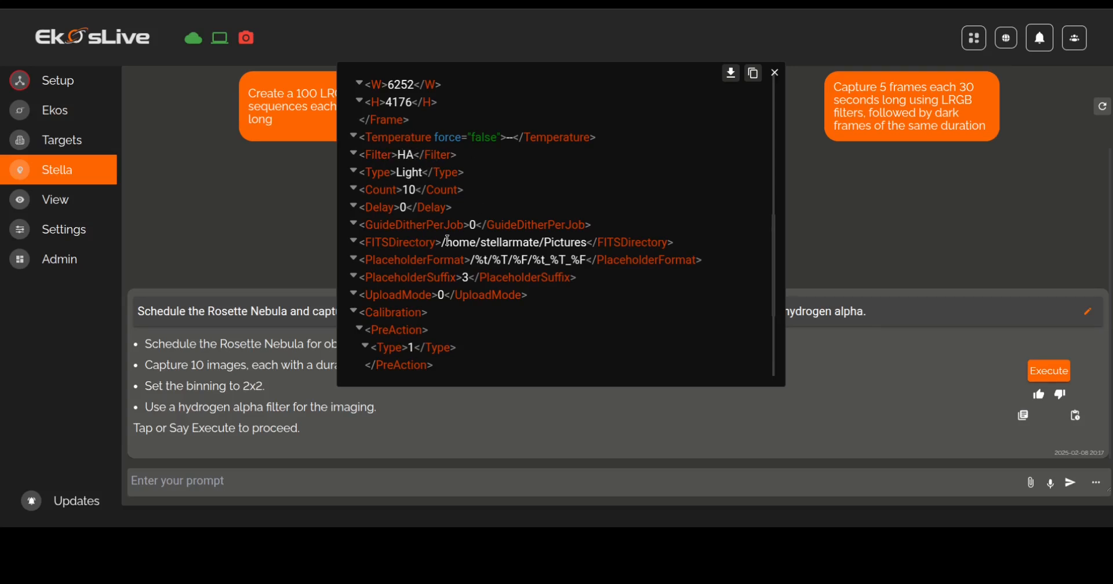
pyautogui.moveTo(472, 225)
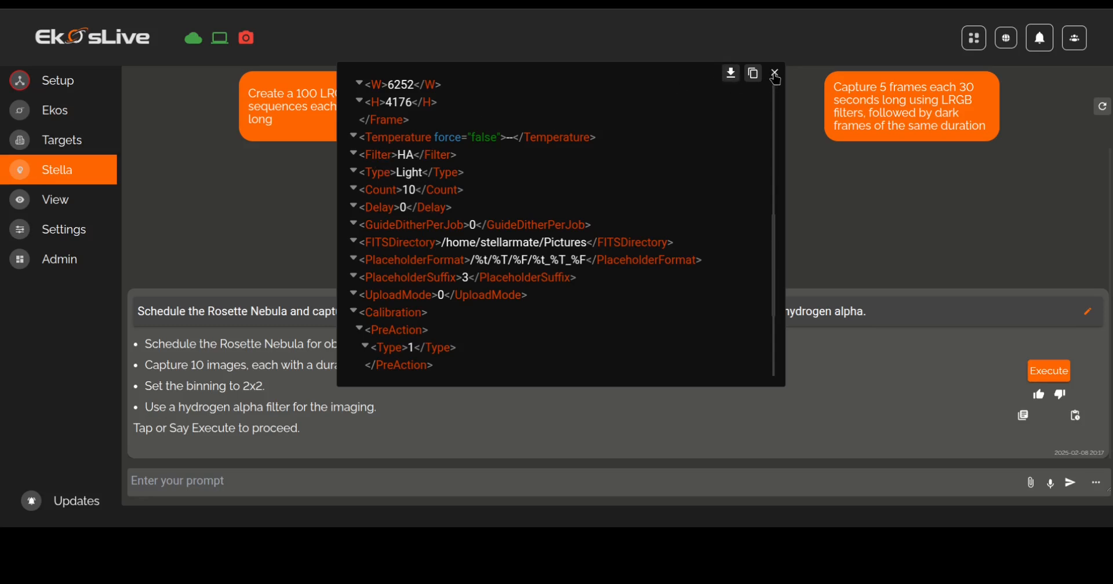
pyautogui.click(774, 74)
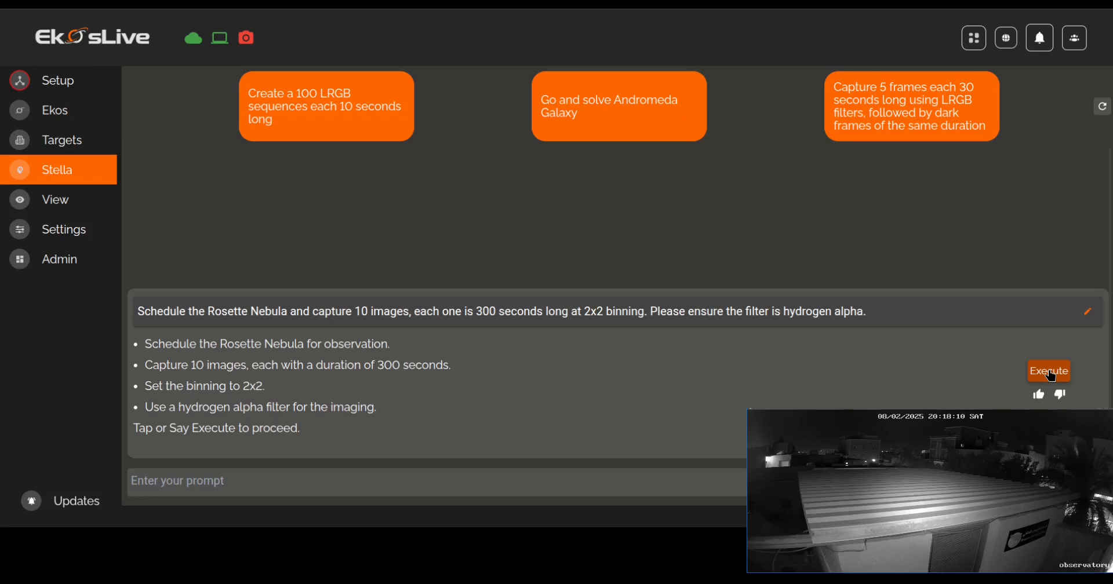
# - Execute Stella's Rosette Nebula plan, landing on the Ekos view with the captured image
pyautogui.click(1047, 371)
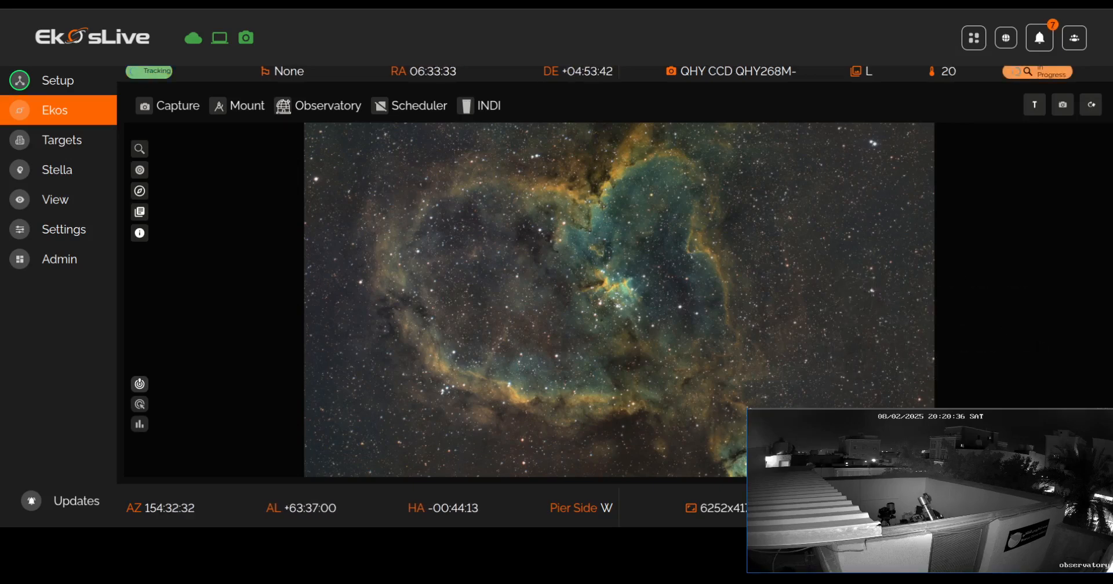
# - Show the quick capture widget over the nebula image from the left toolbar
pyautogui.click(139, 150)
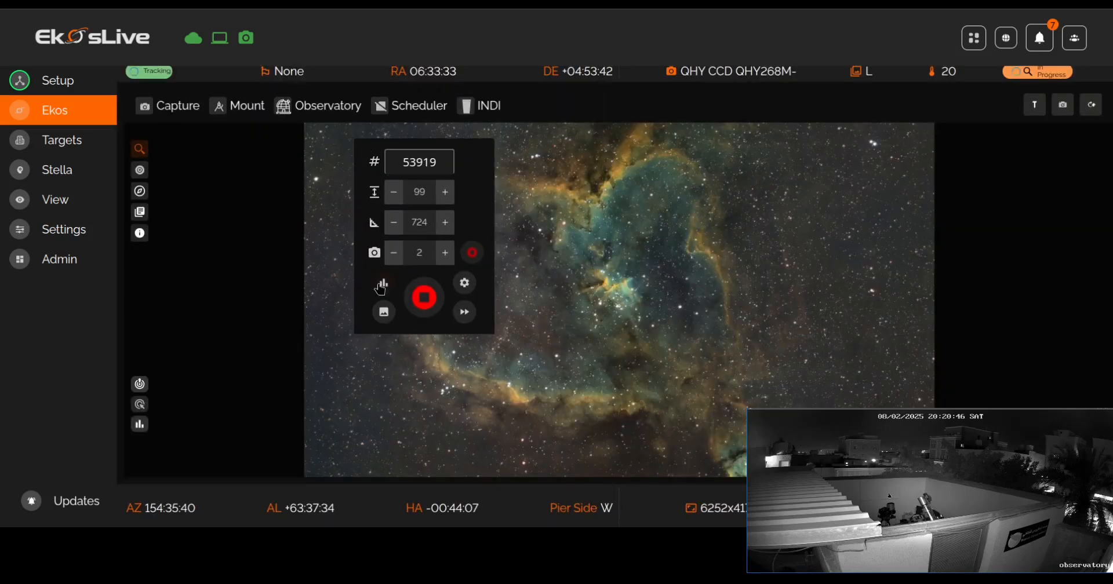
pyautogui.click(382, 283)
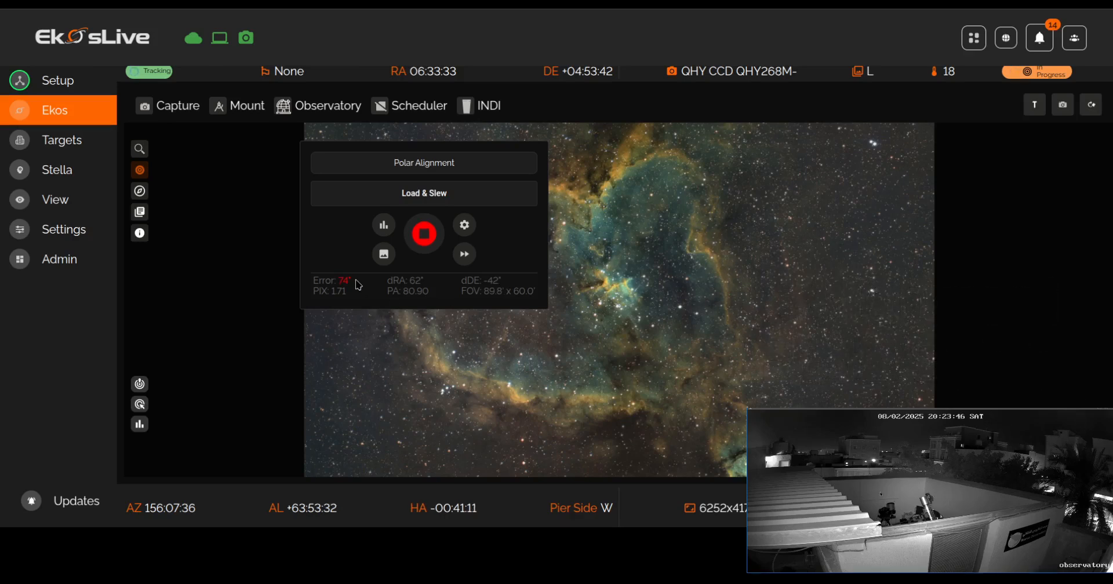
# - Switch the overlay to the guiding quick controls while HA capture continues
pyautogui.click(139, 191)
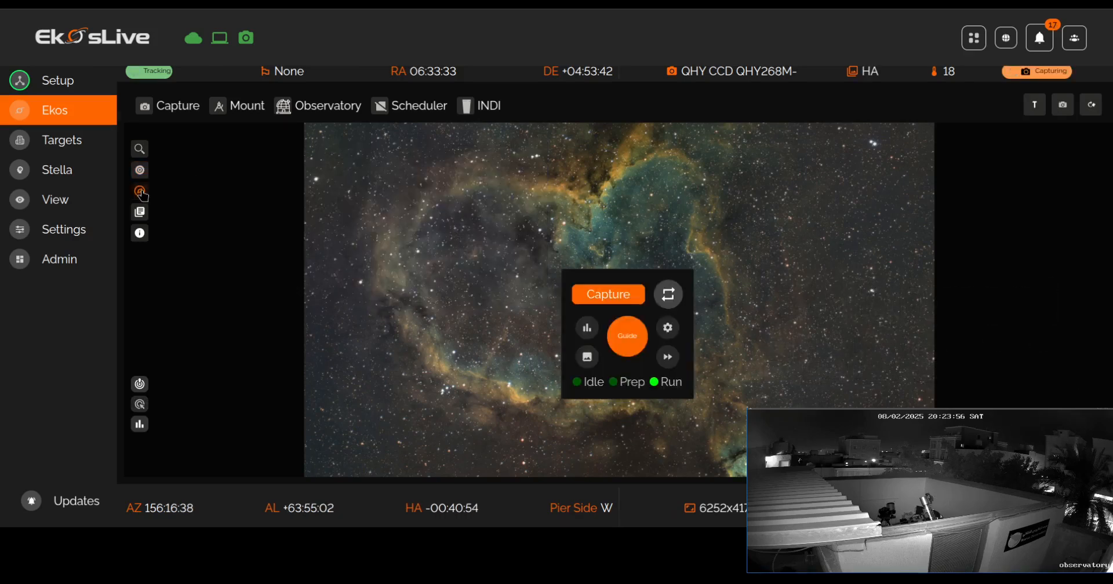